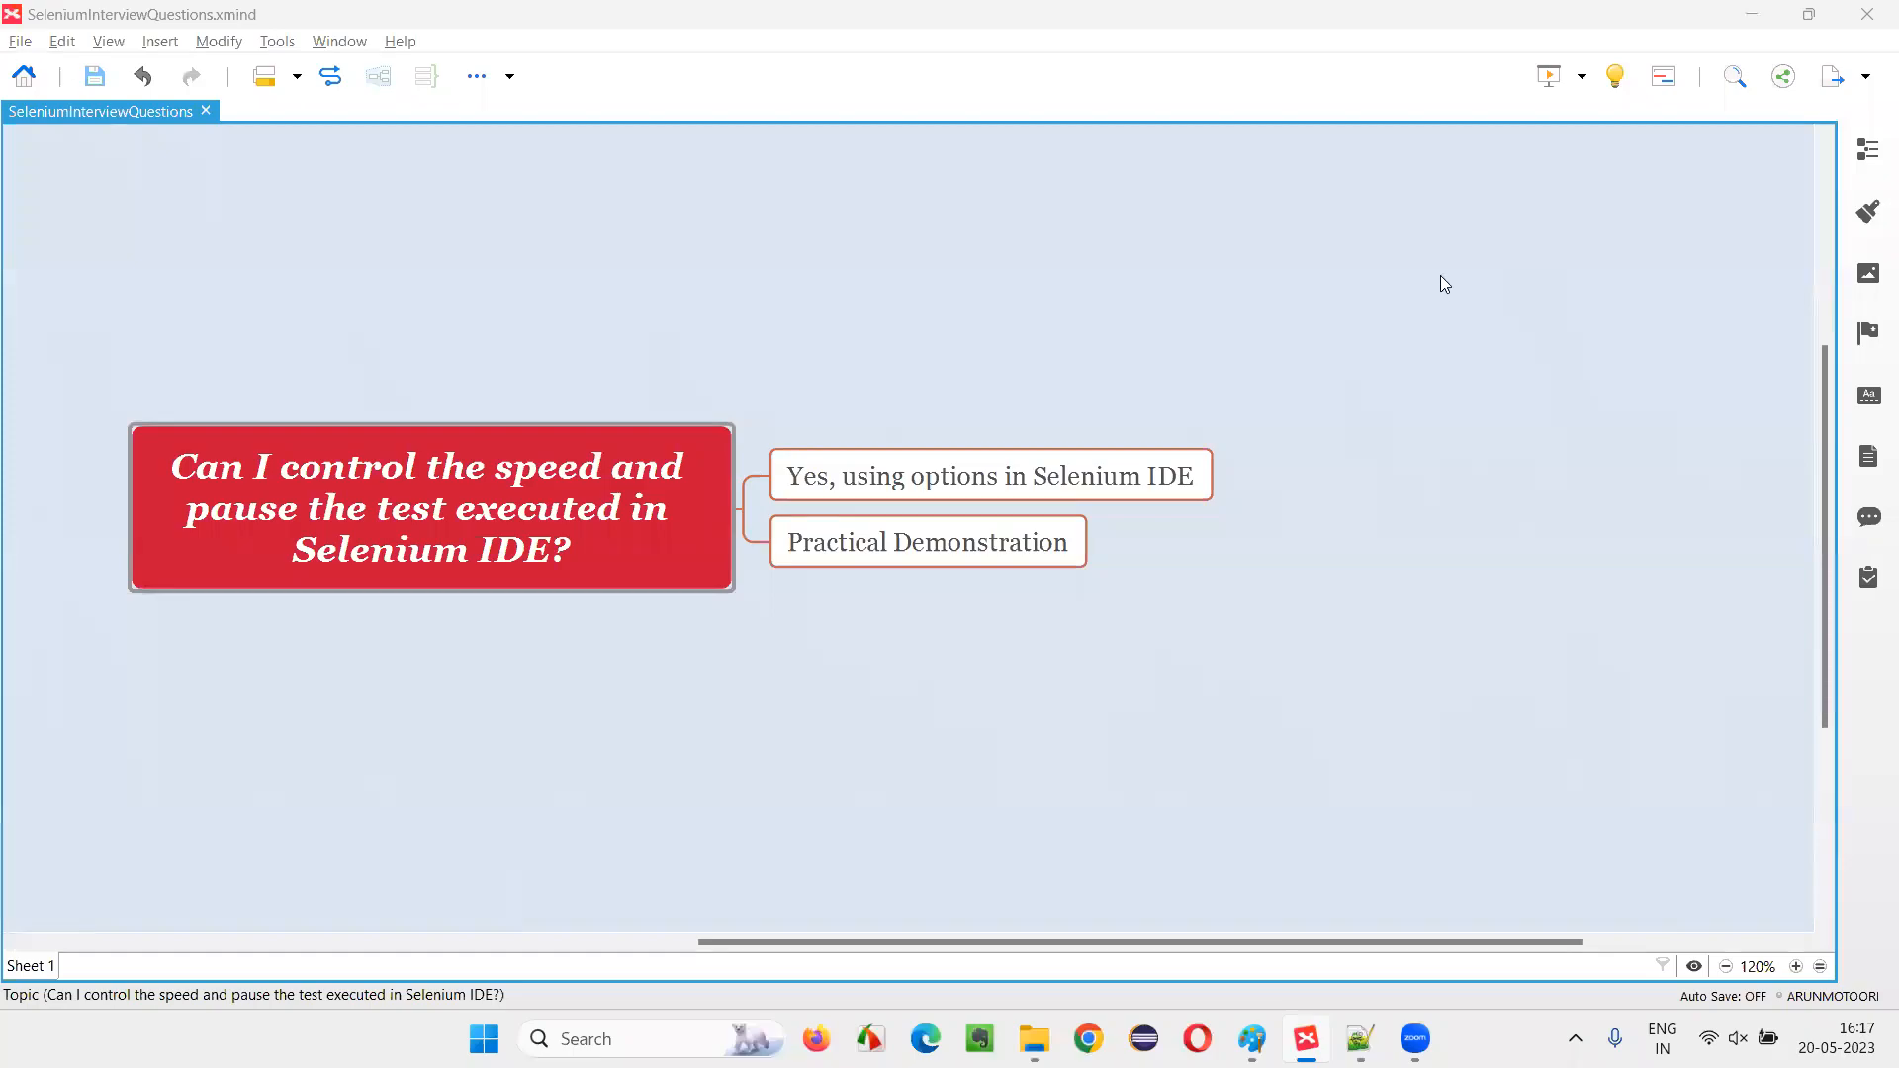
mouse_move(1452, 285)
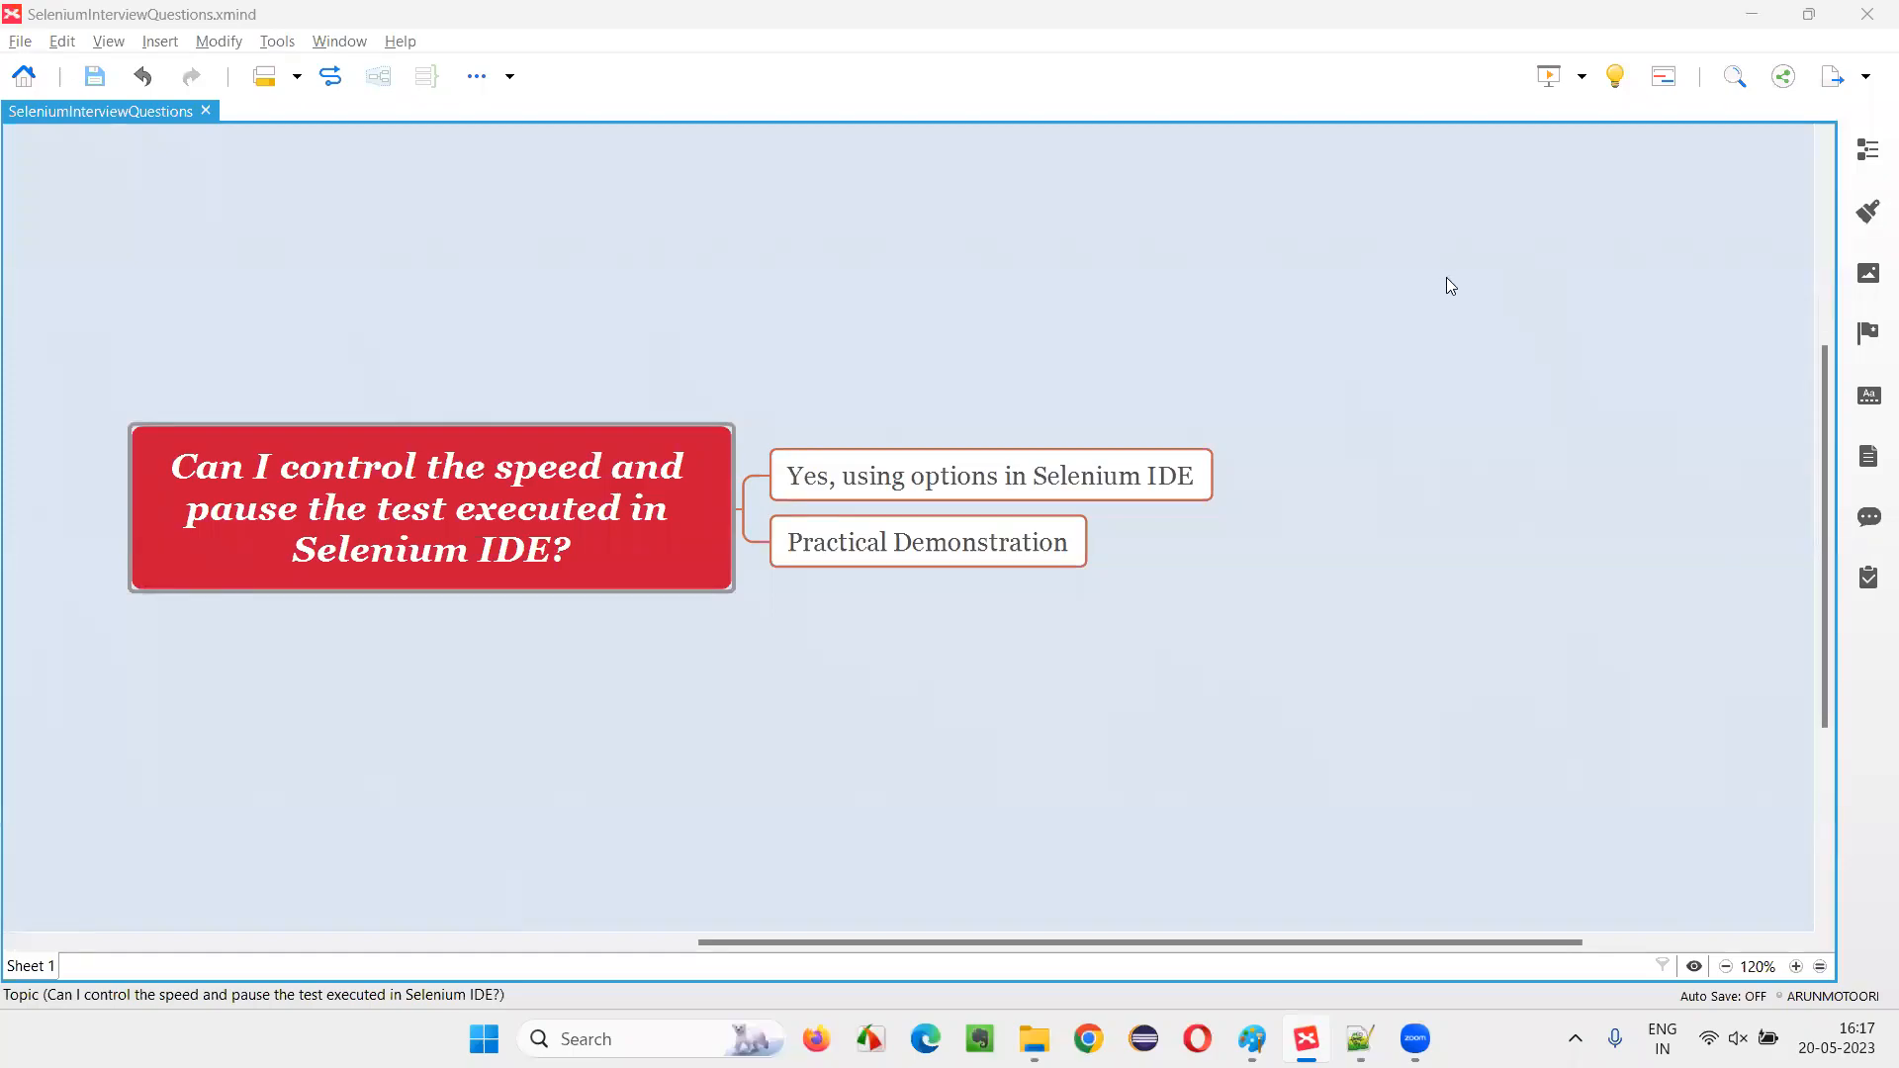
mouse_move(641, 573)
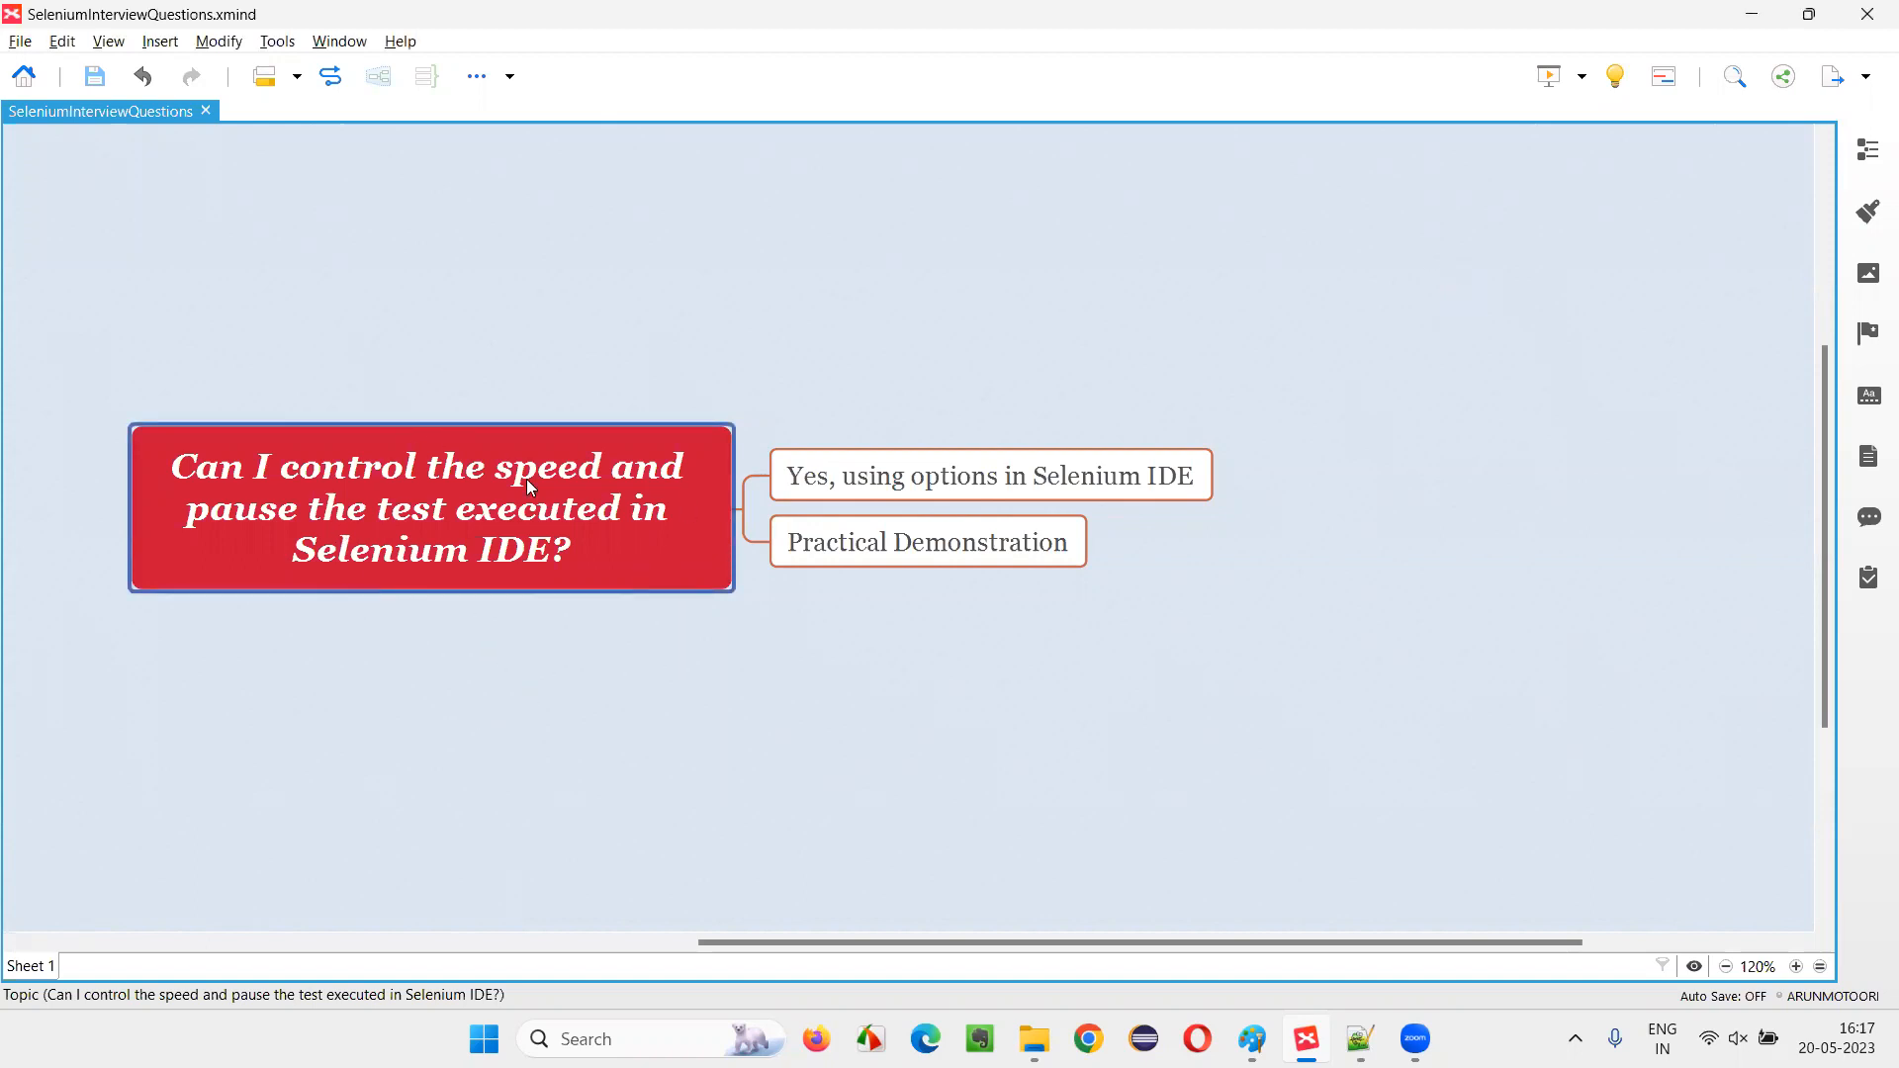
mouse_move(182, 481)
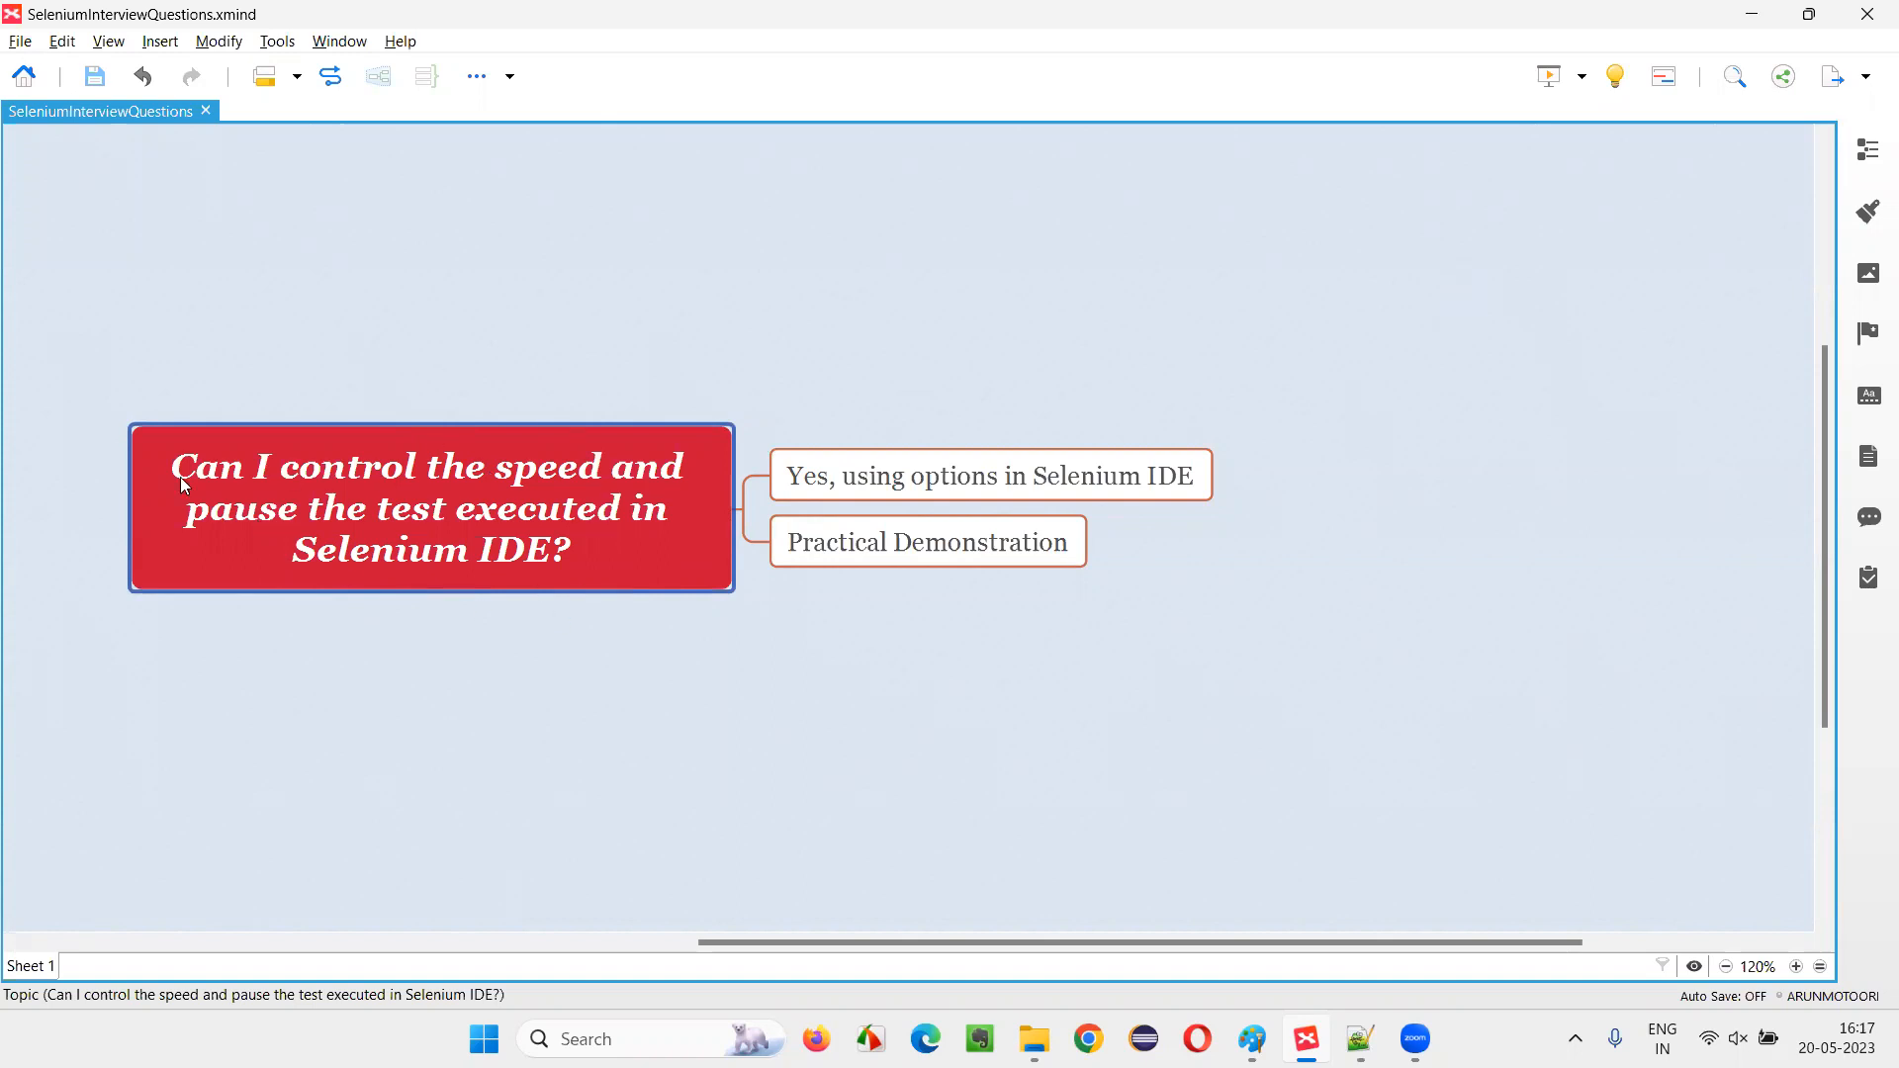
mouse_move(536, 489)
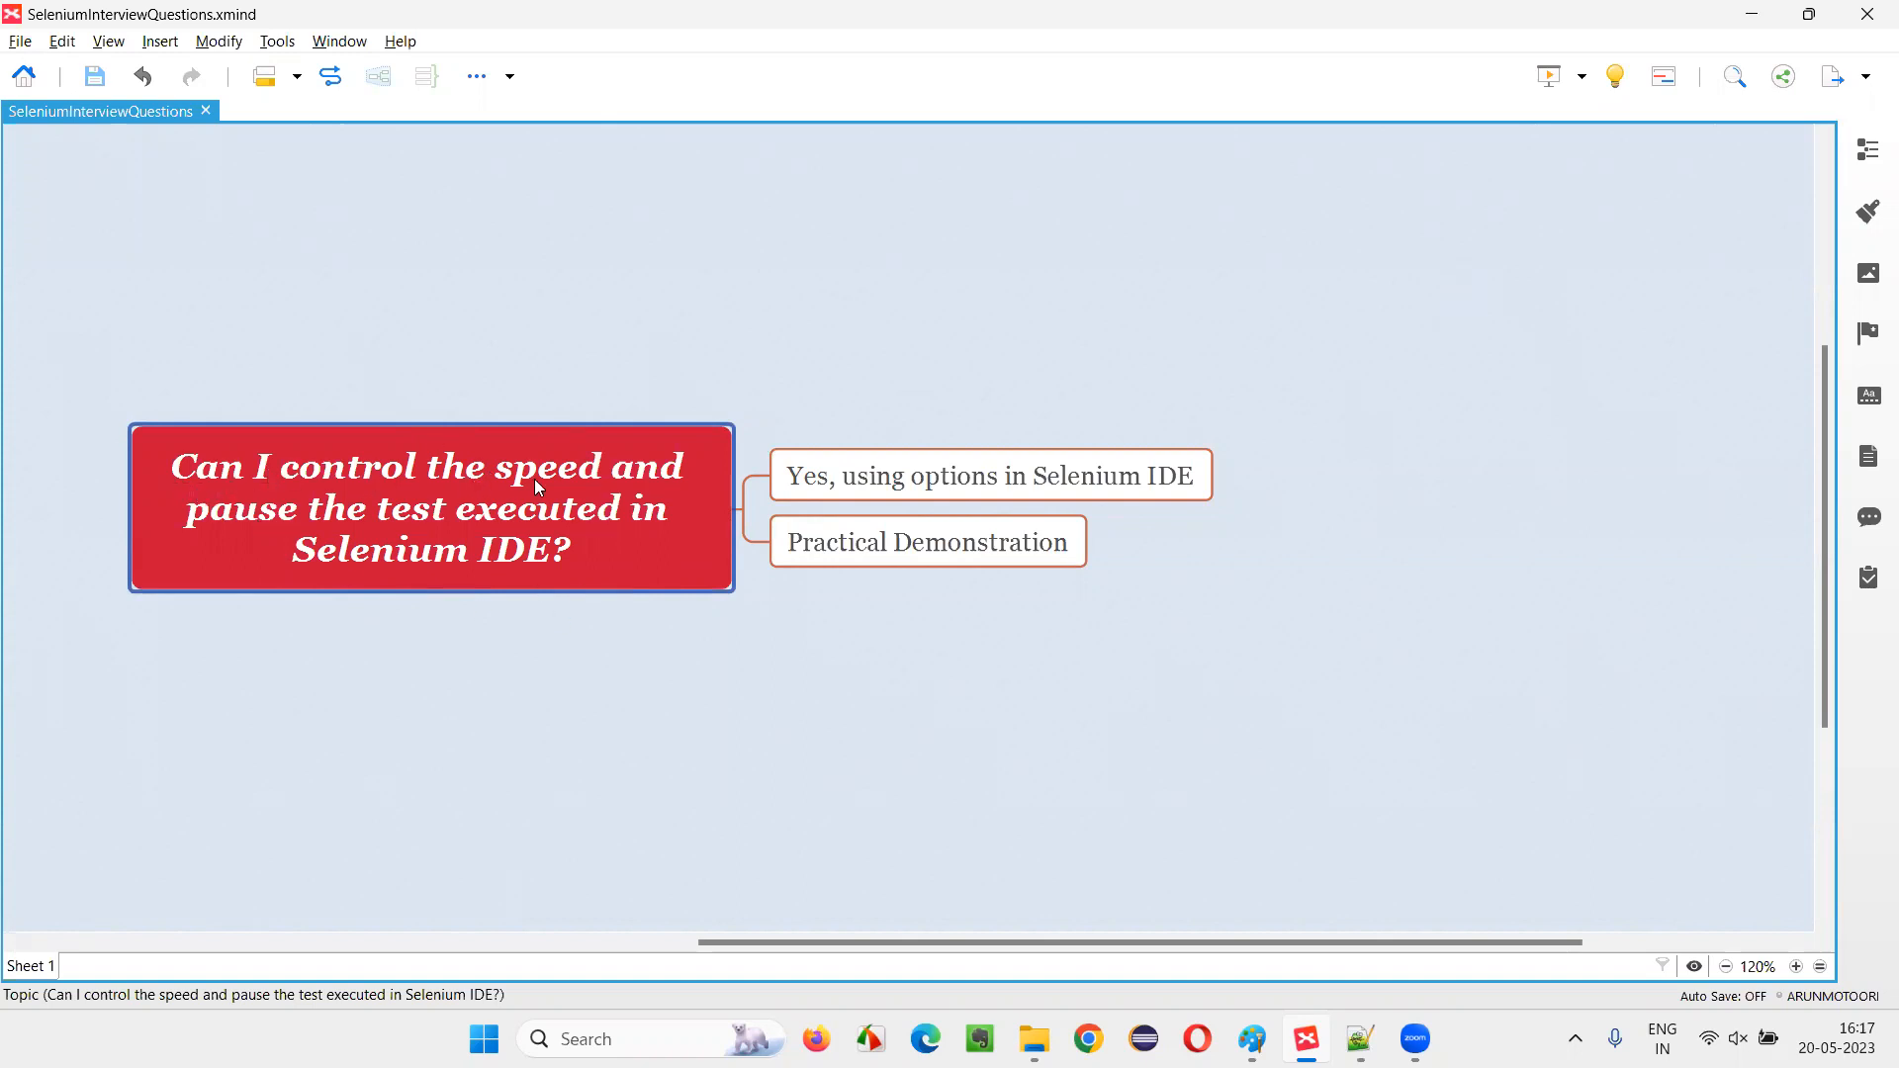
mouse_move(597, 581)
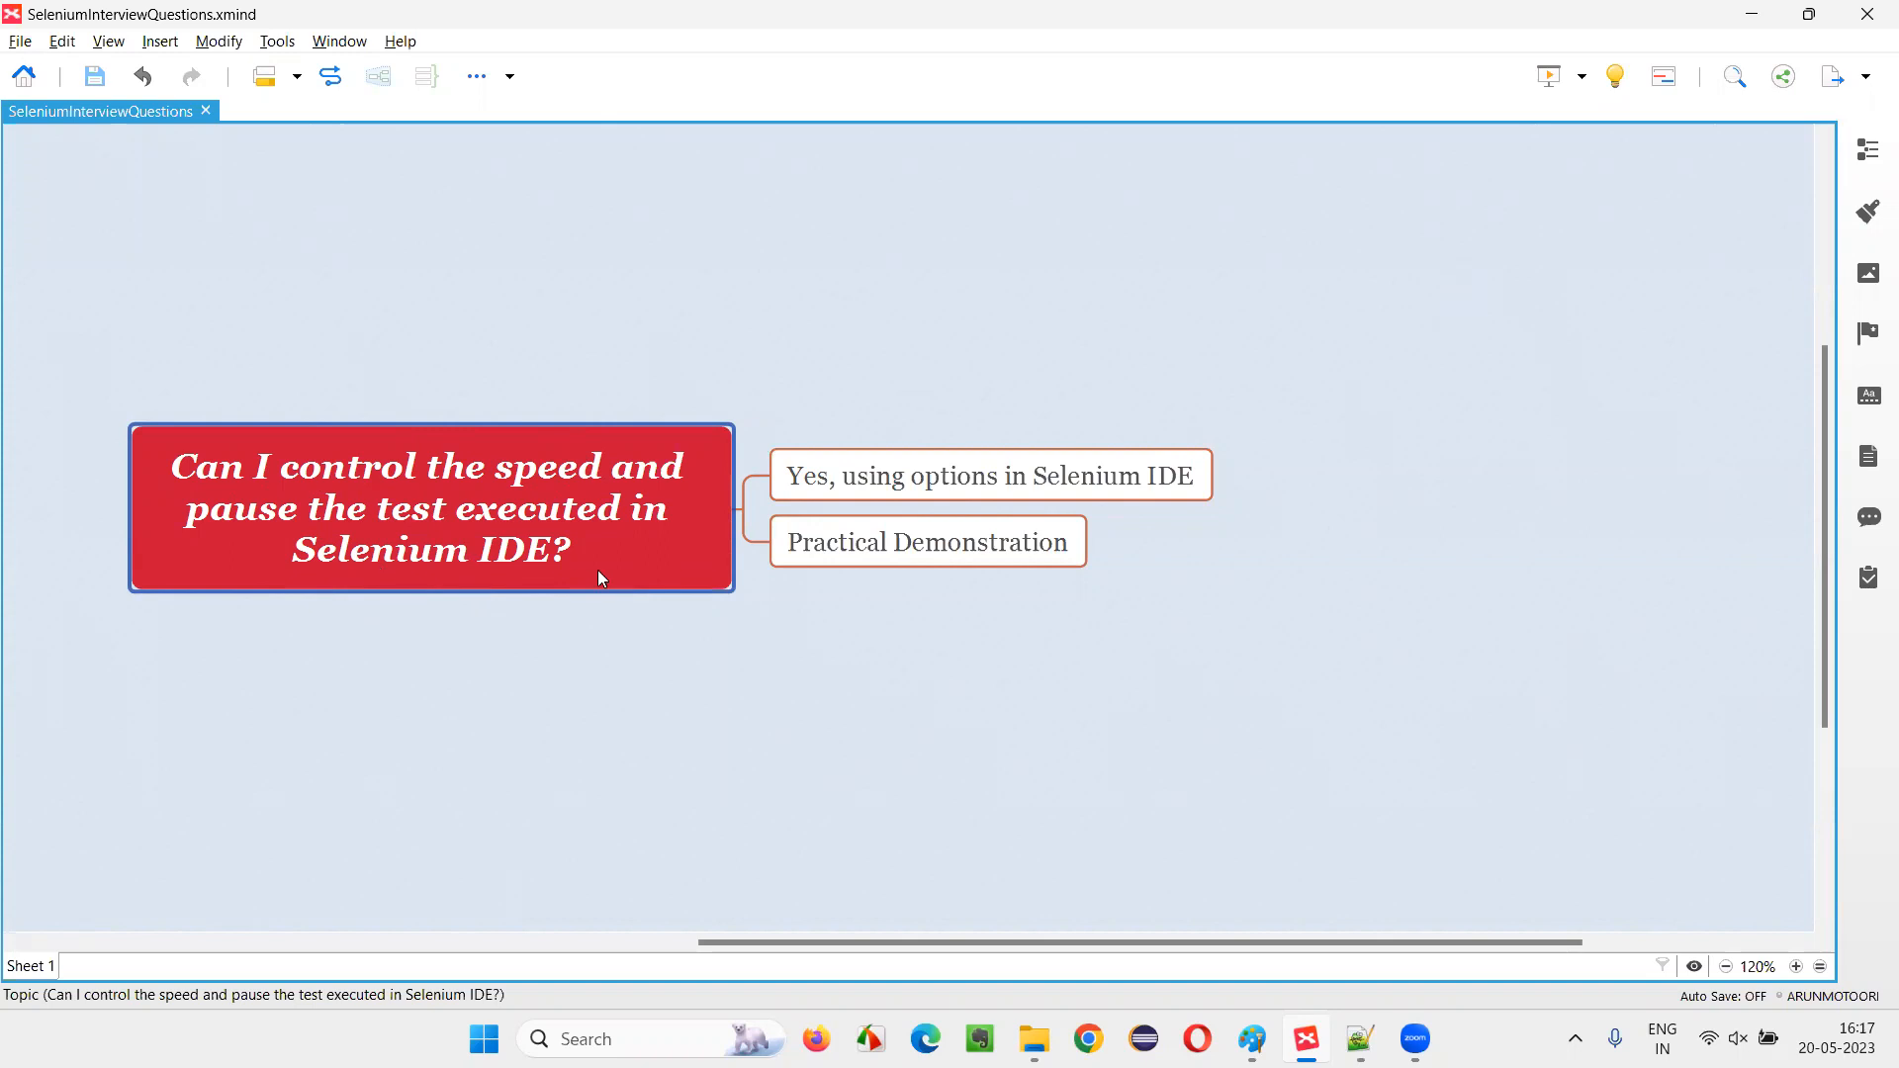
mouse_move(247, 526)
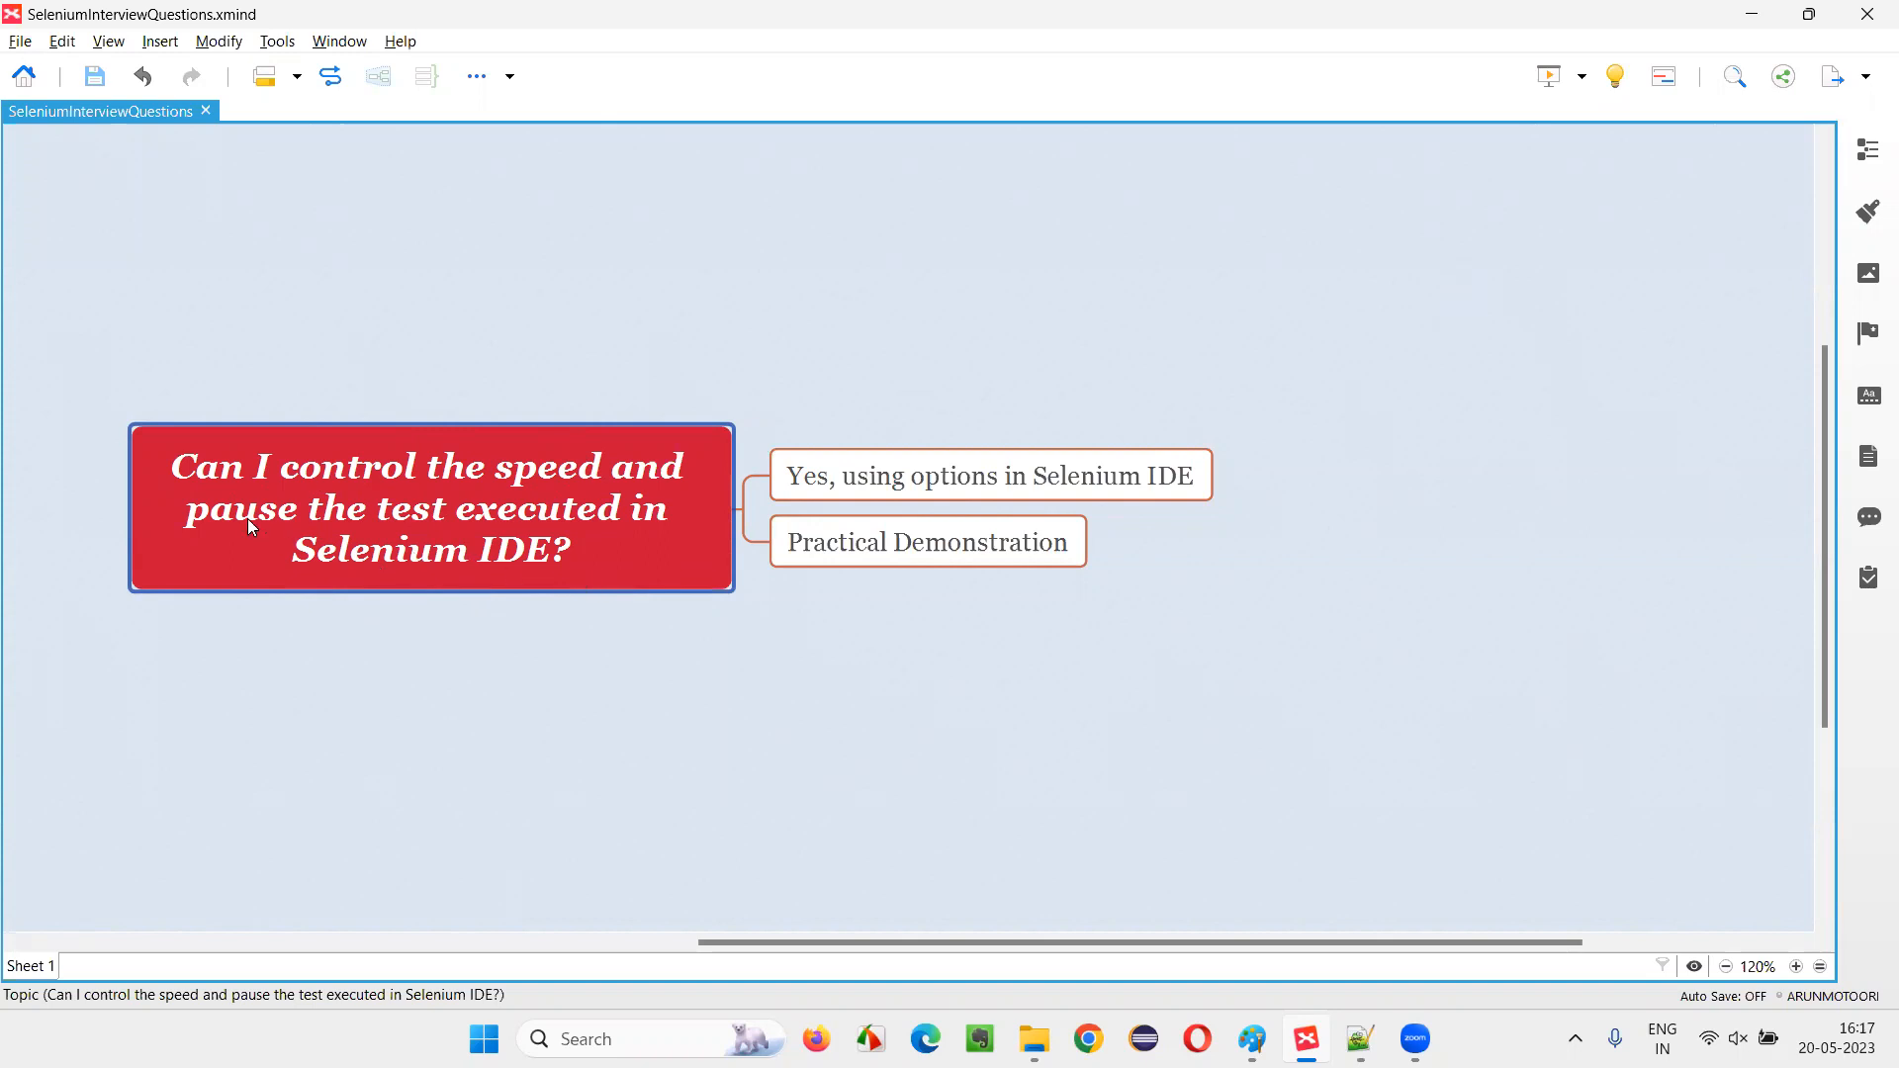
mouse_move(641, 594)
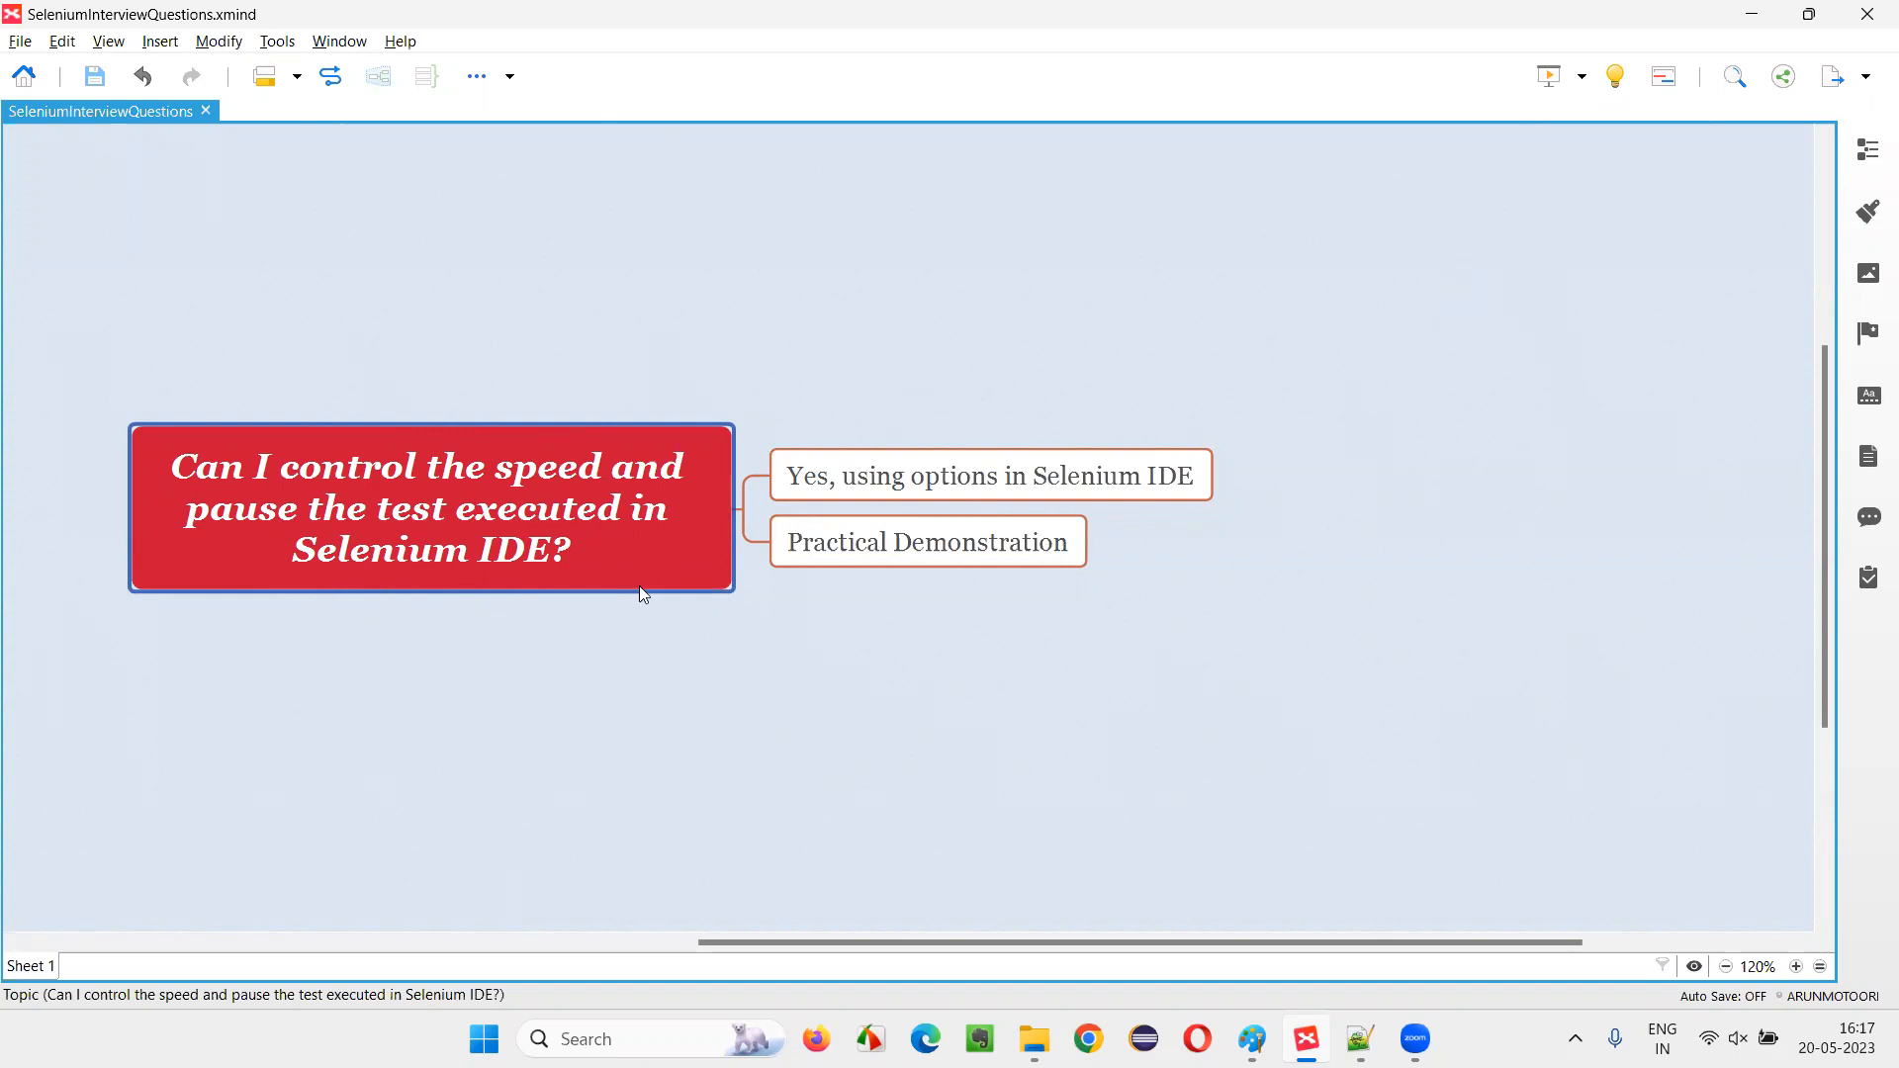
Create a new Selenium IDE project named DemoProj
left_click(987, 474)
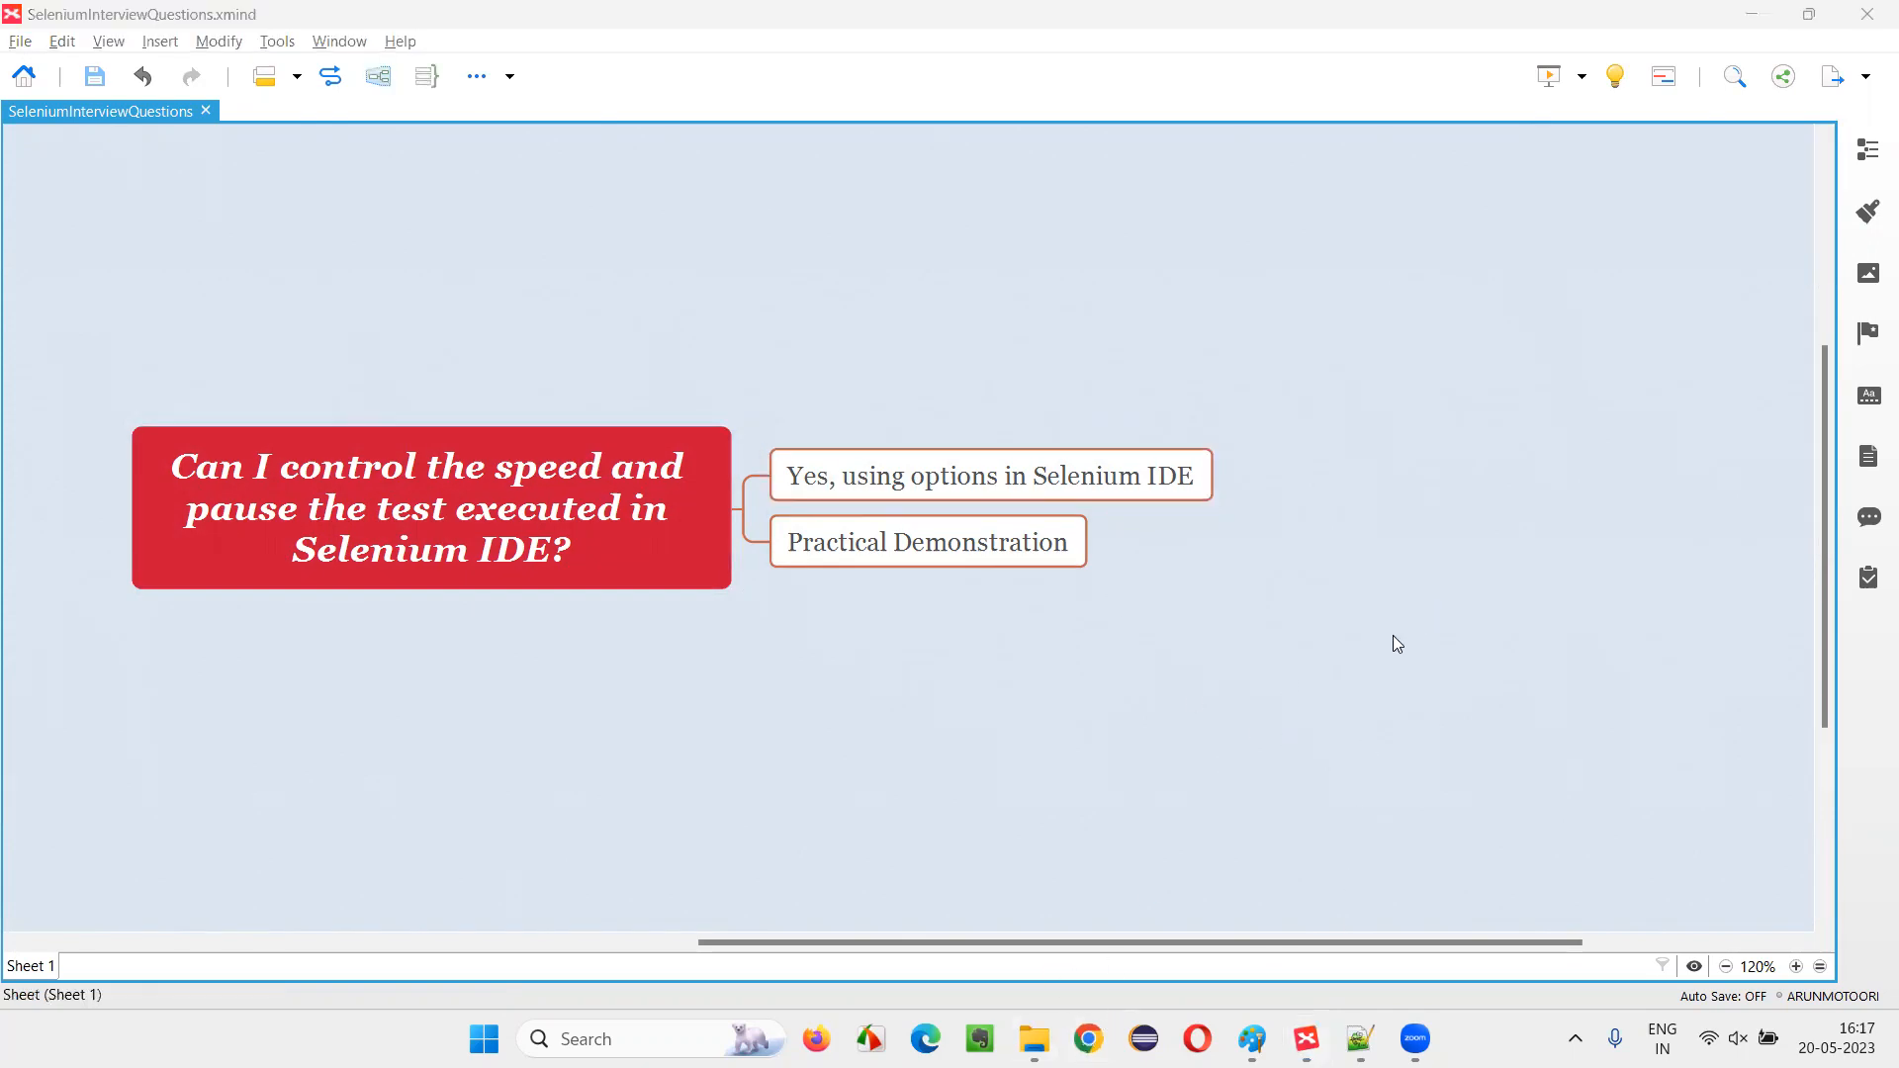
left_click(1444, 1038)
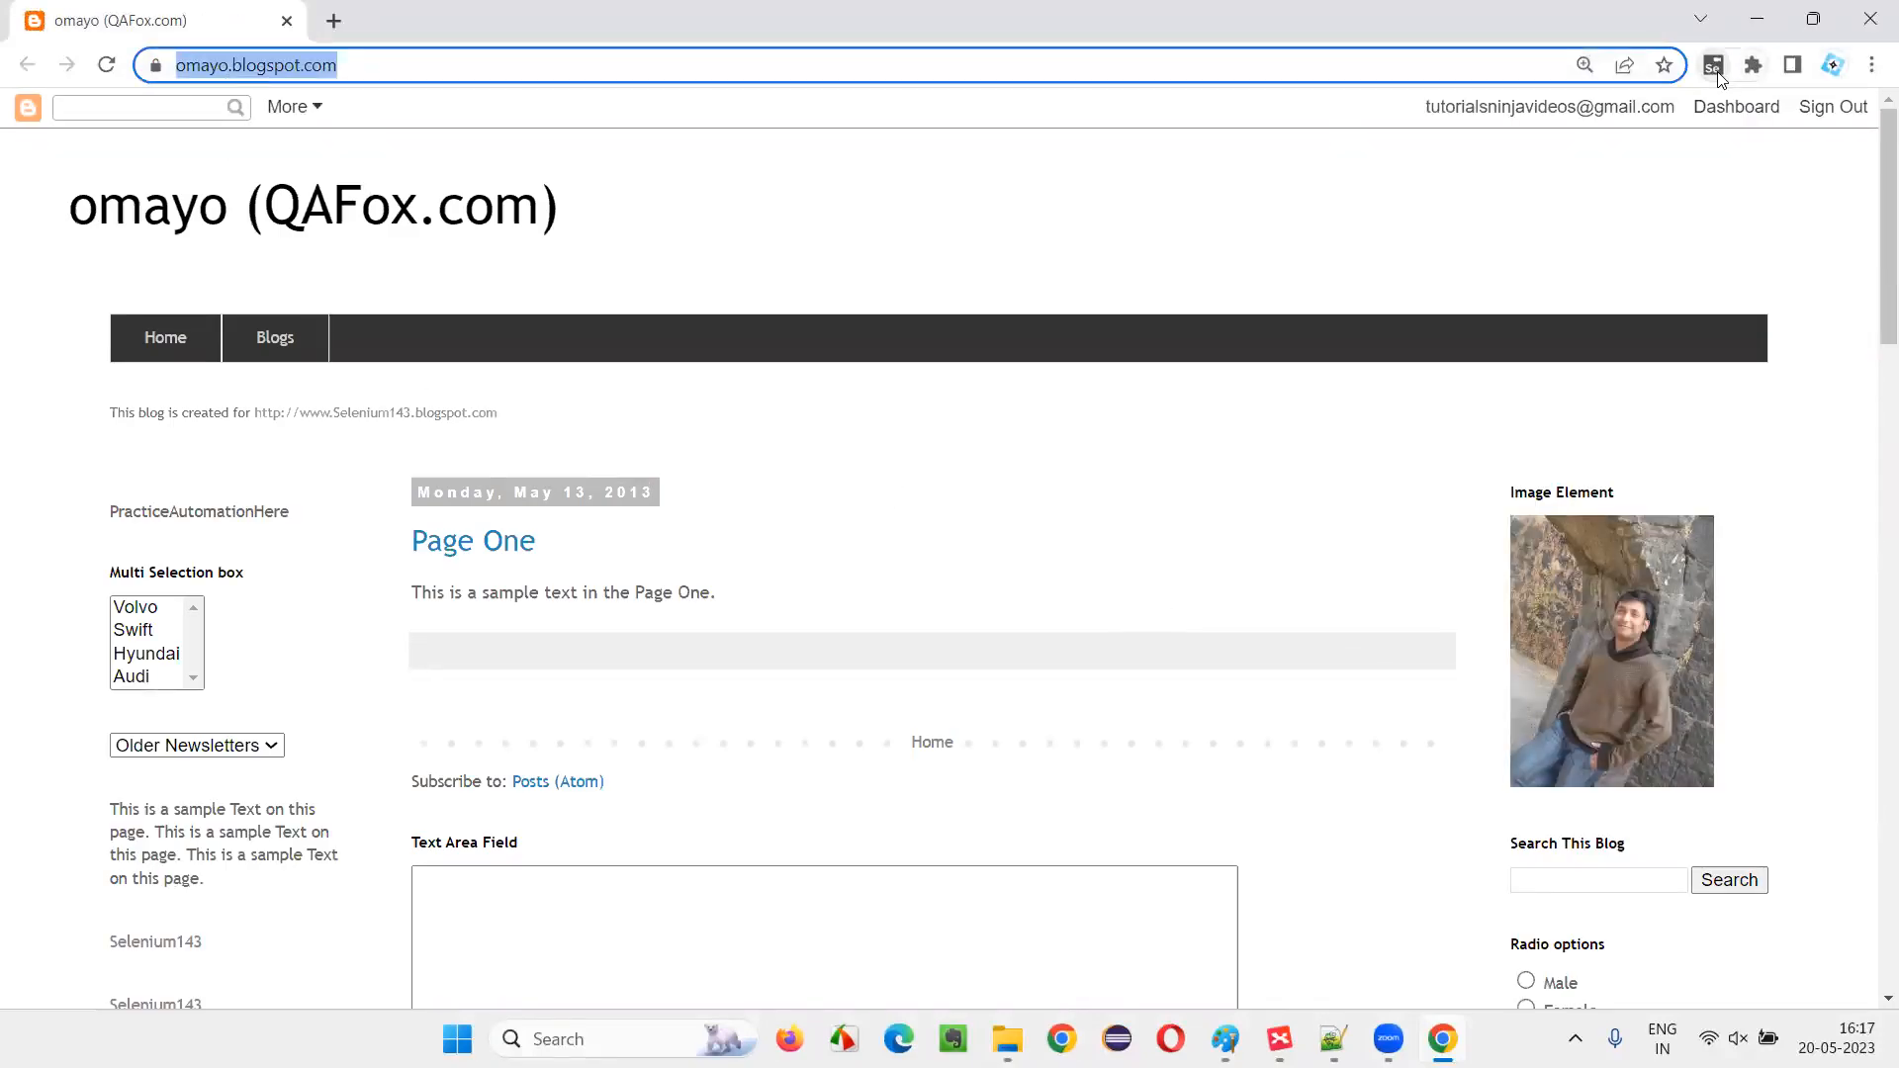
left_click(1711, 63)
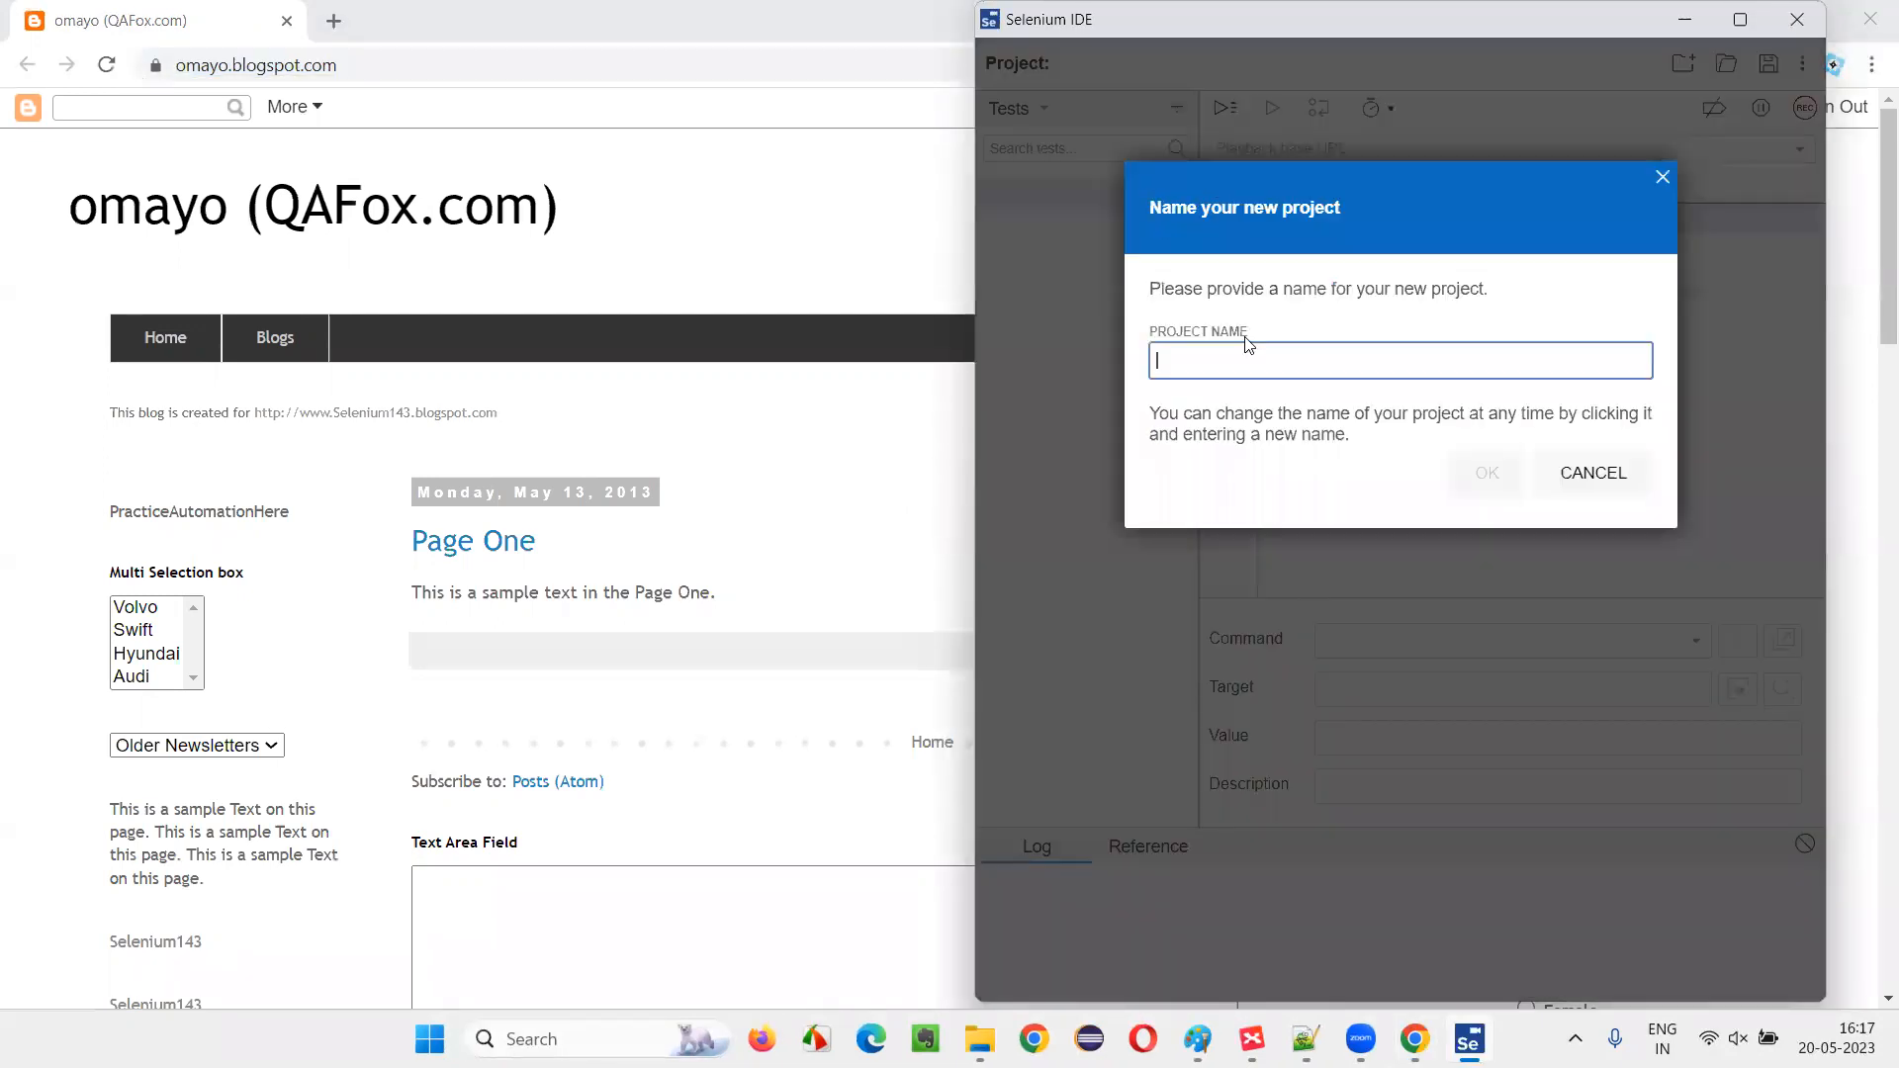
type("DemoProj")
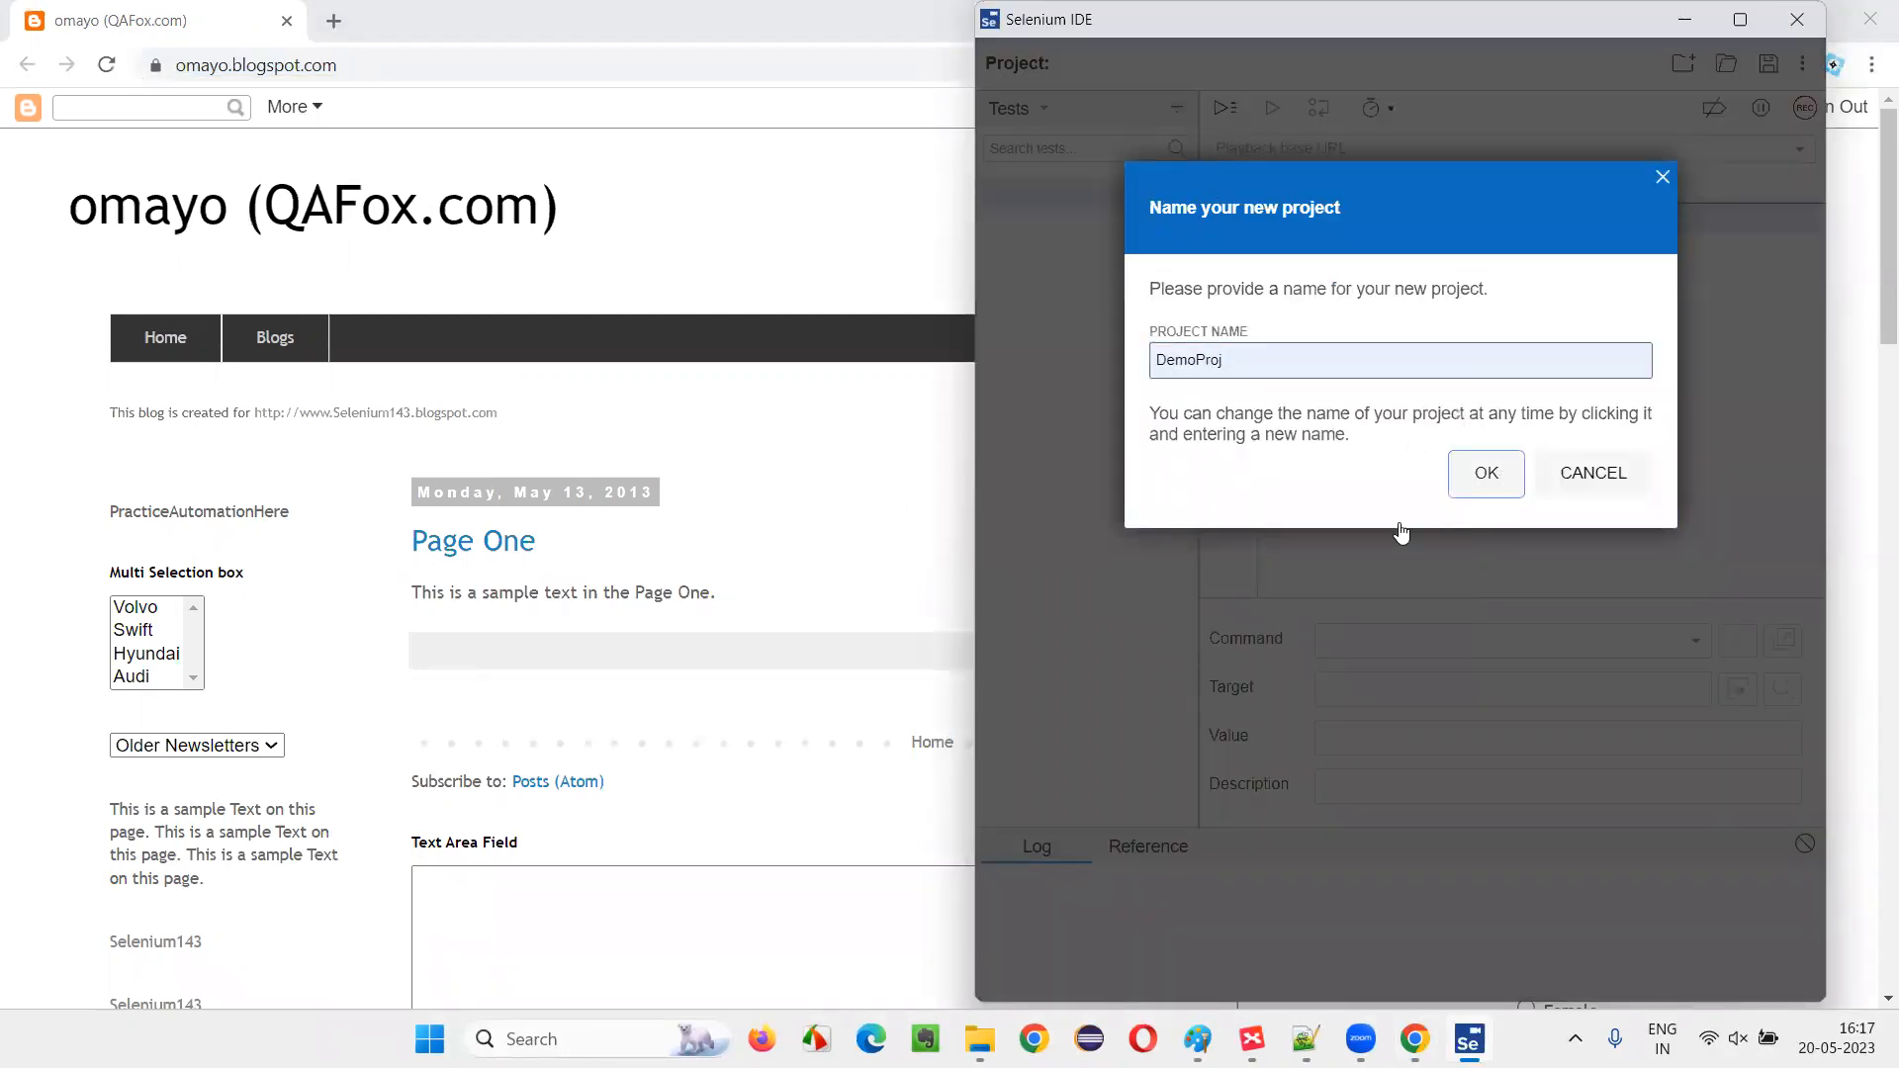
left_click(1485, 473)
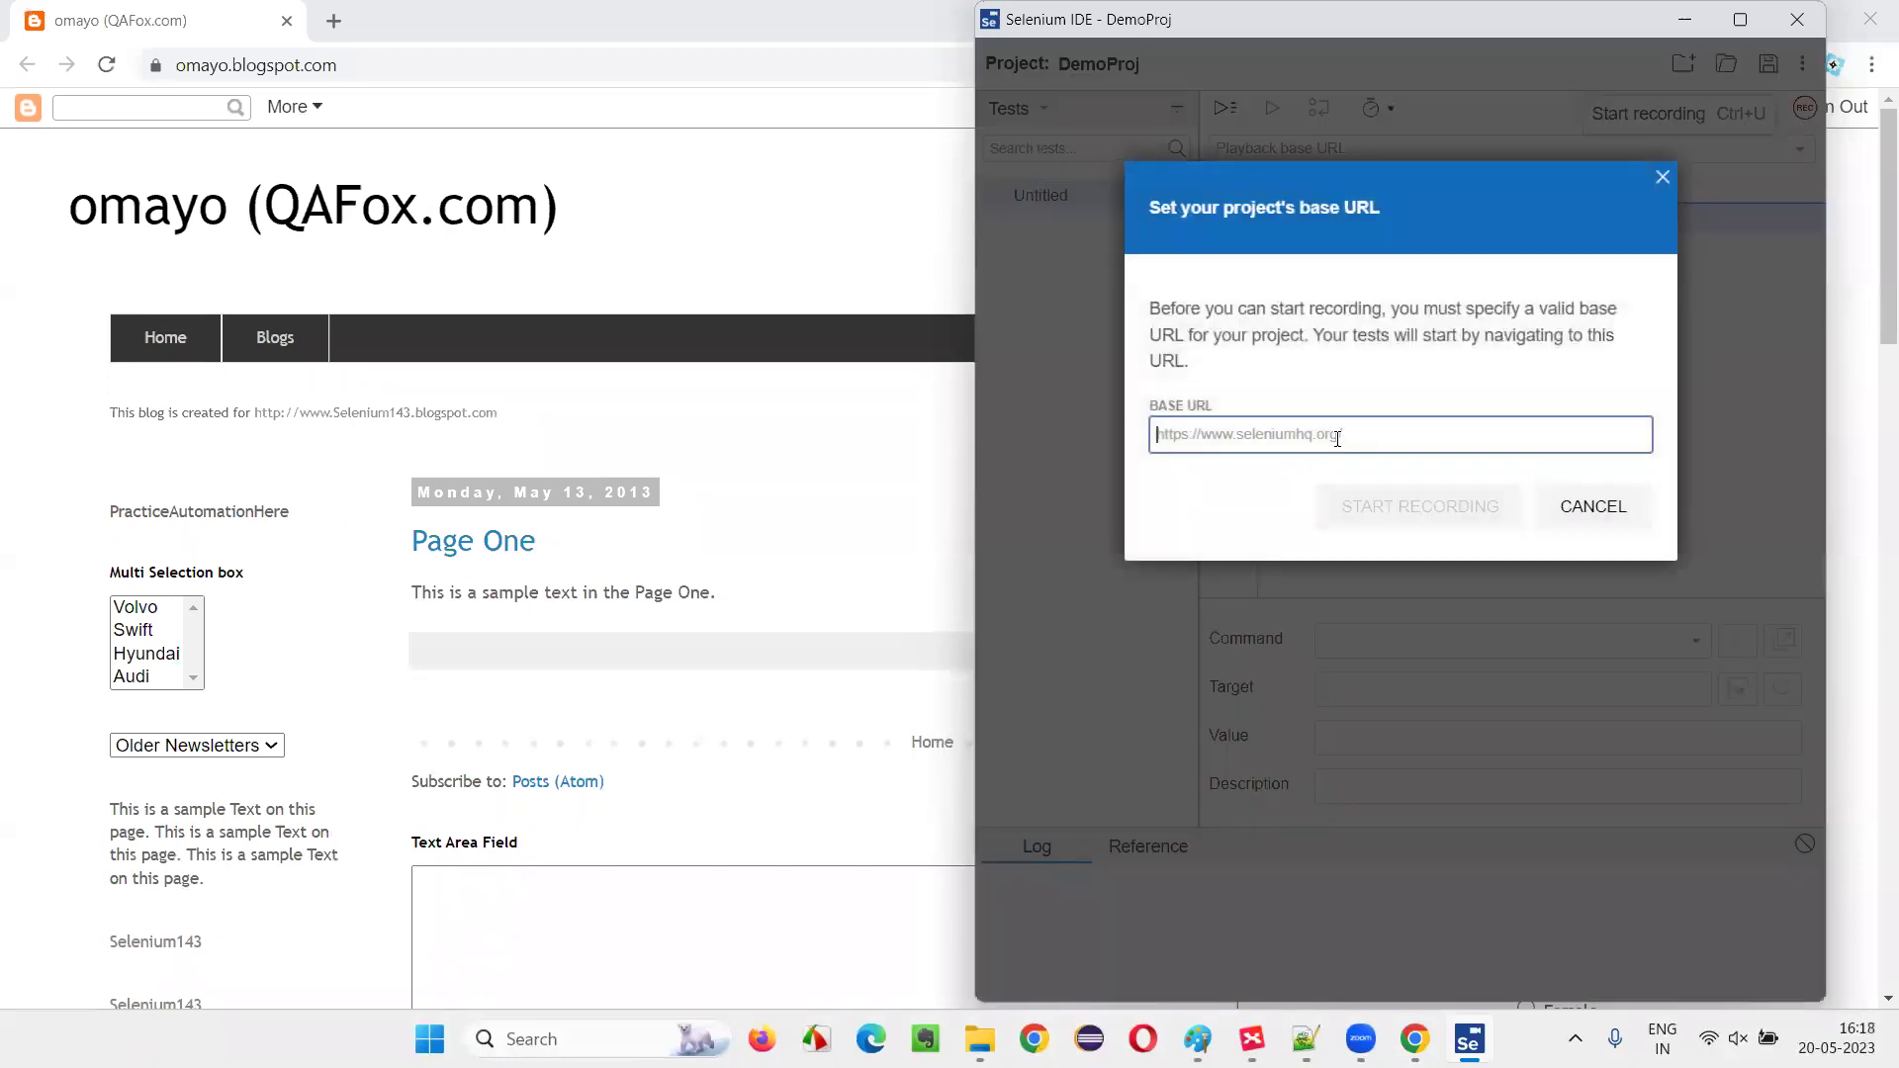
type("https://omayo.blogspot.com/")
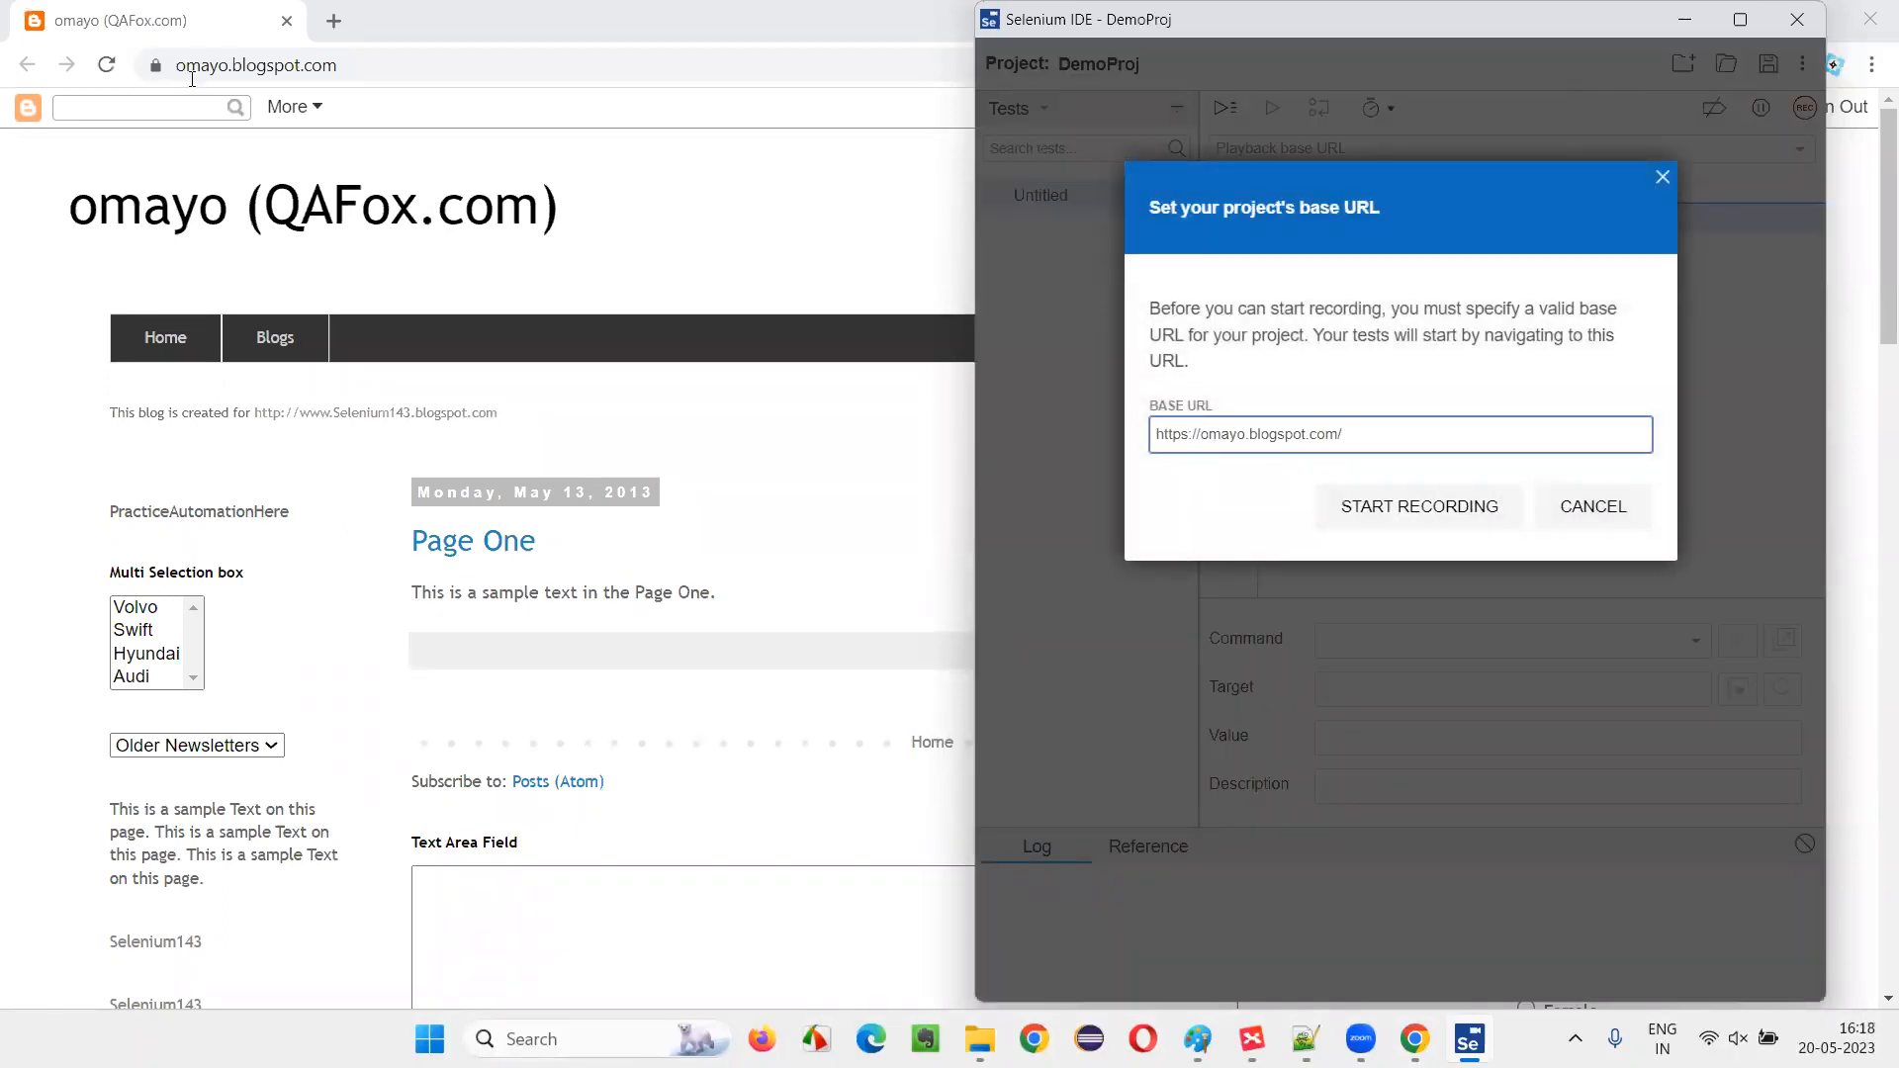
left_click(1421, 507)
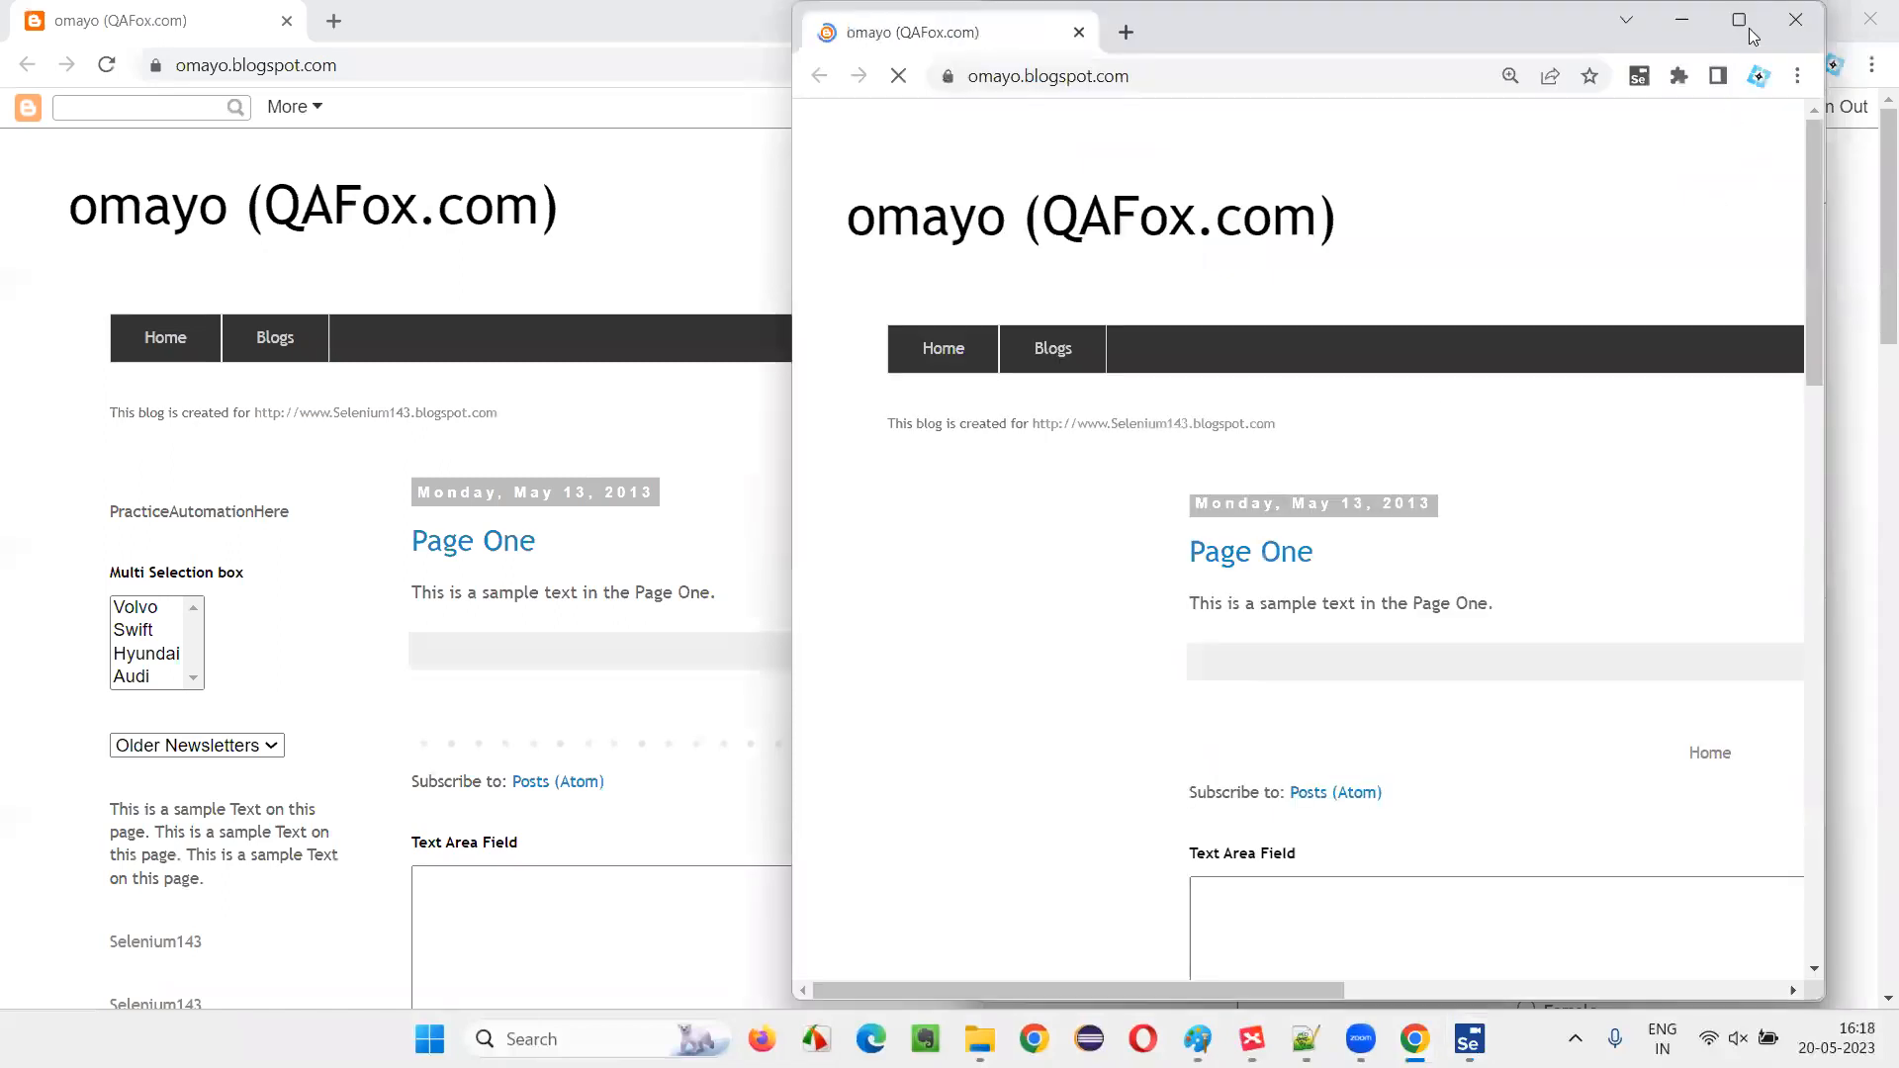
Record typing 'Aru' in the text area, choosing doc 3, and scrolling toward the login section
left_click(1791, 18)
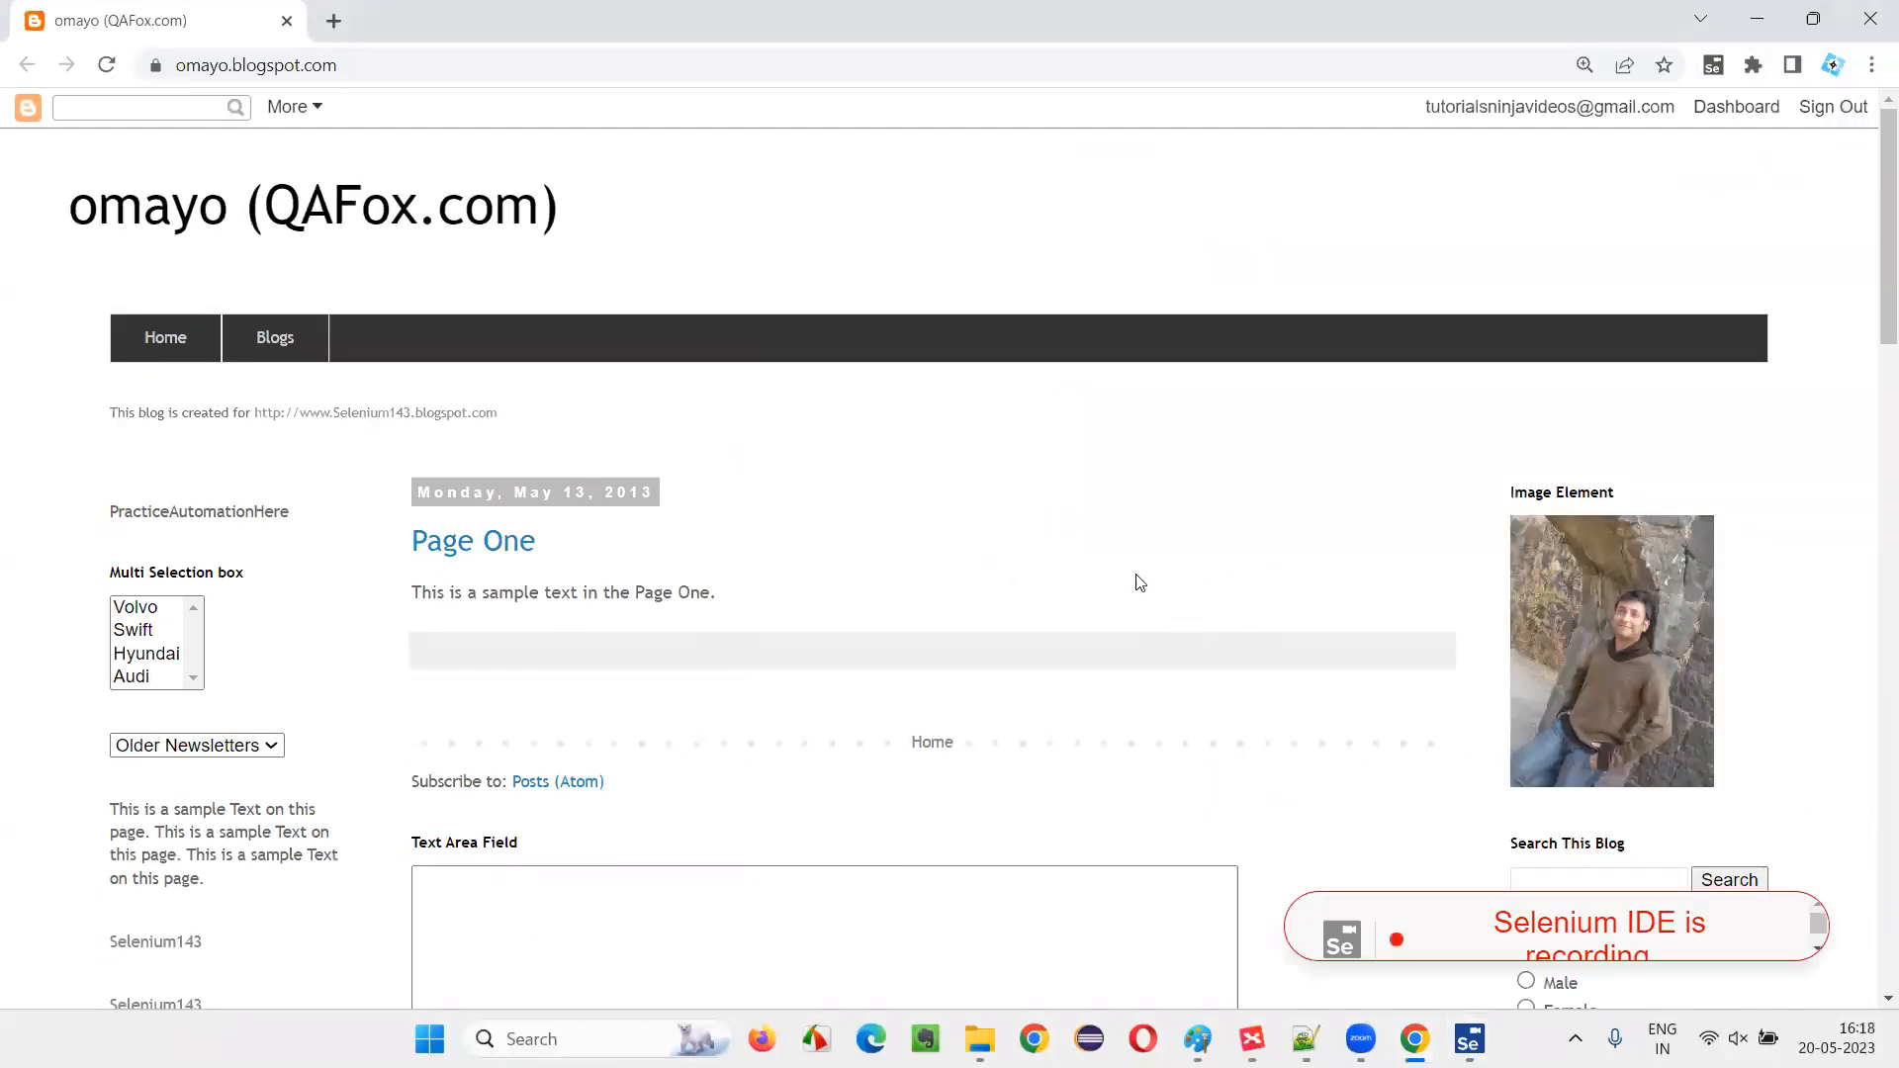
mouse_move(1210, 550)
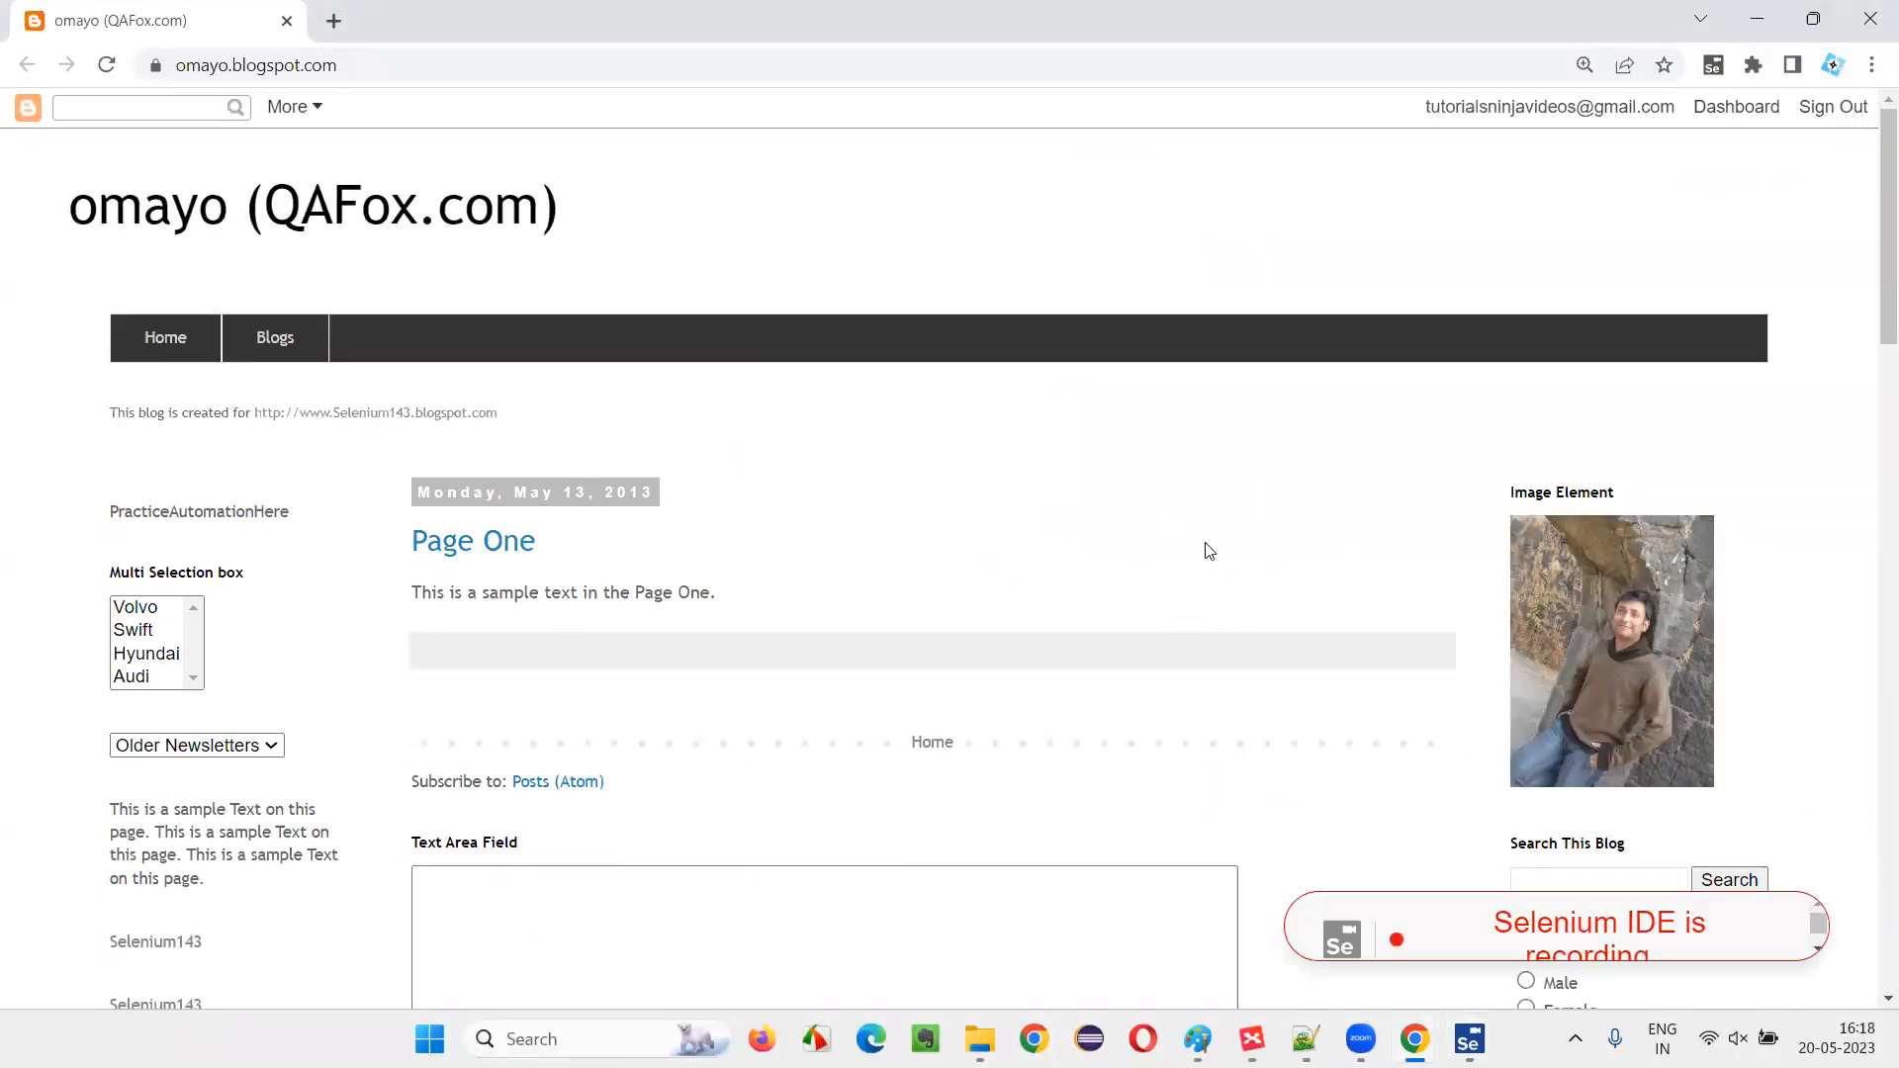
type("Arun Motoori")
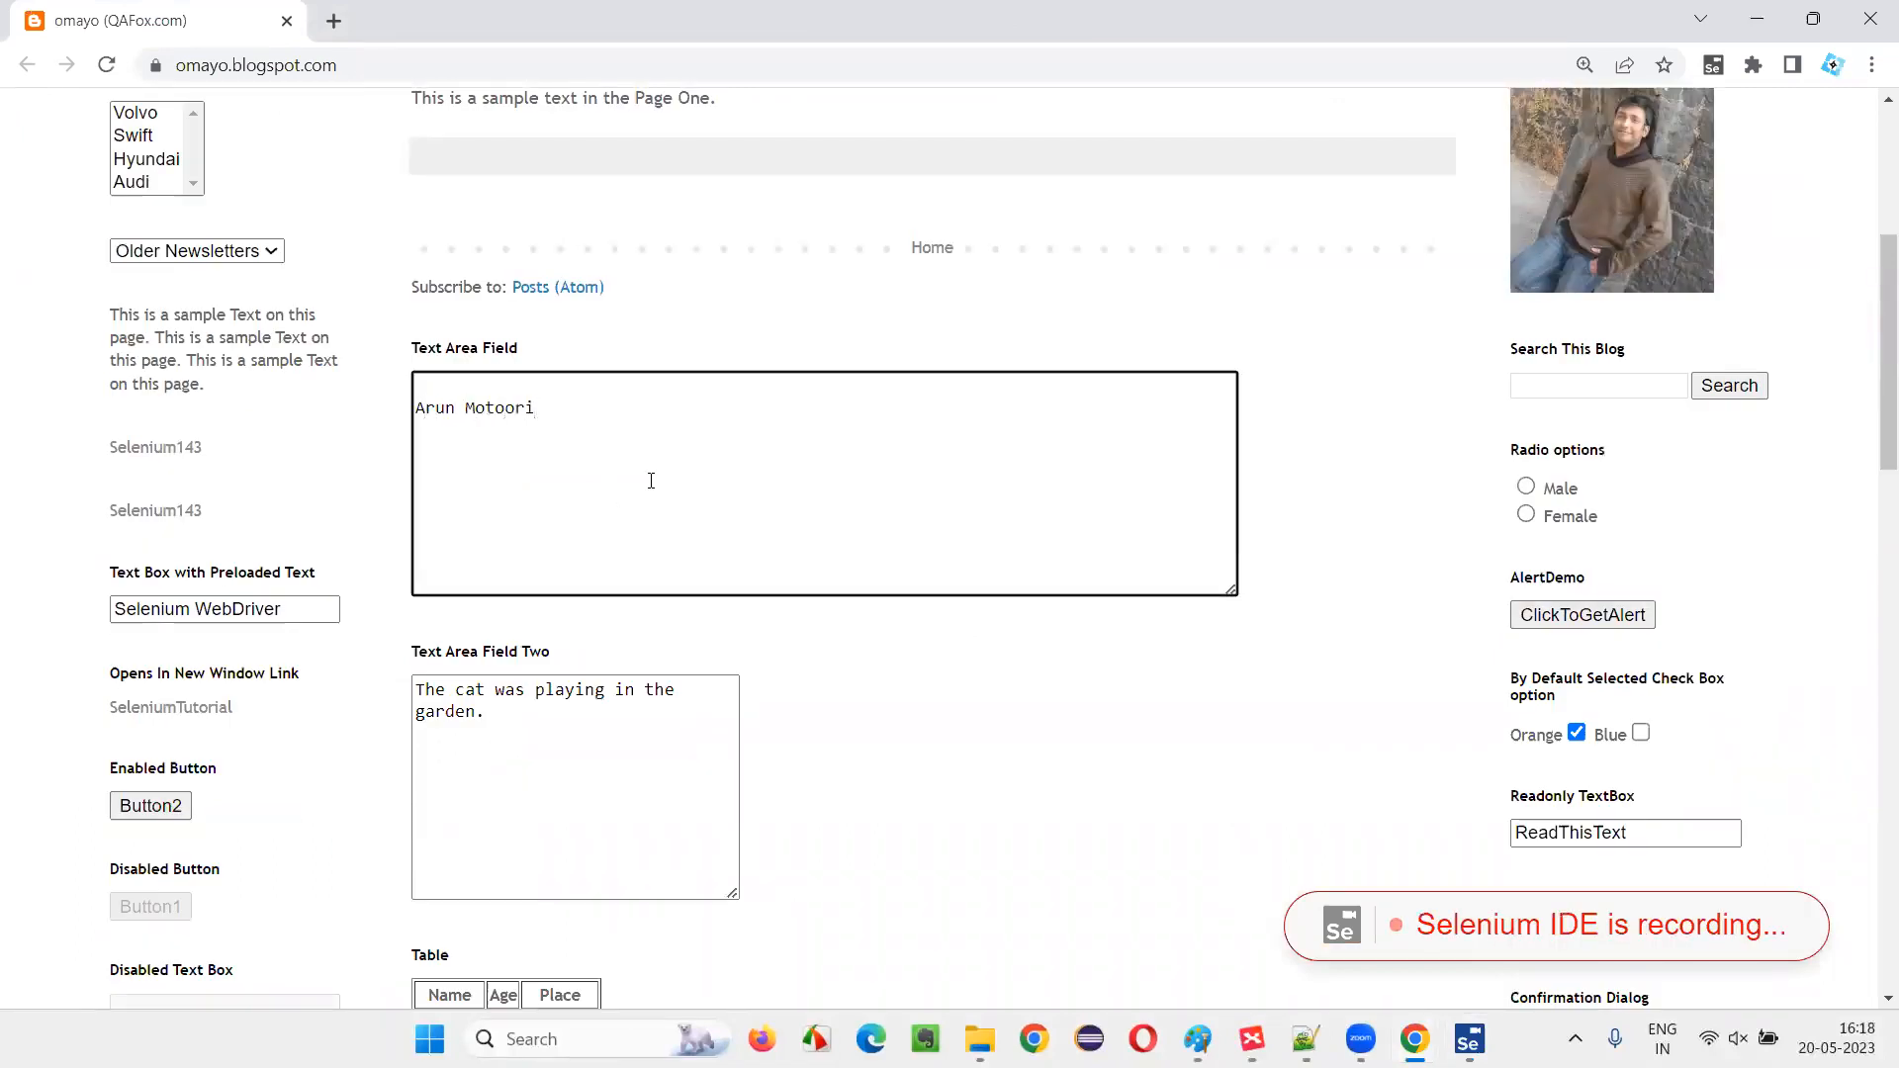
left_click(196, 251)
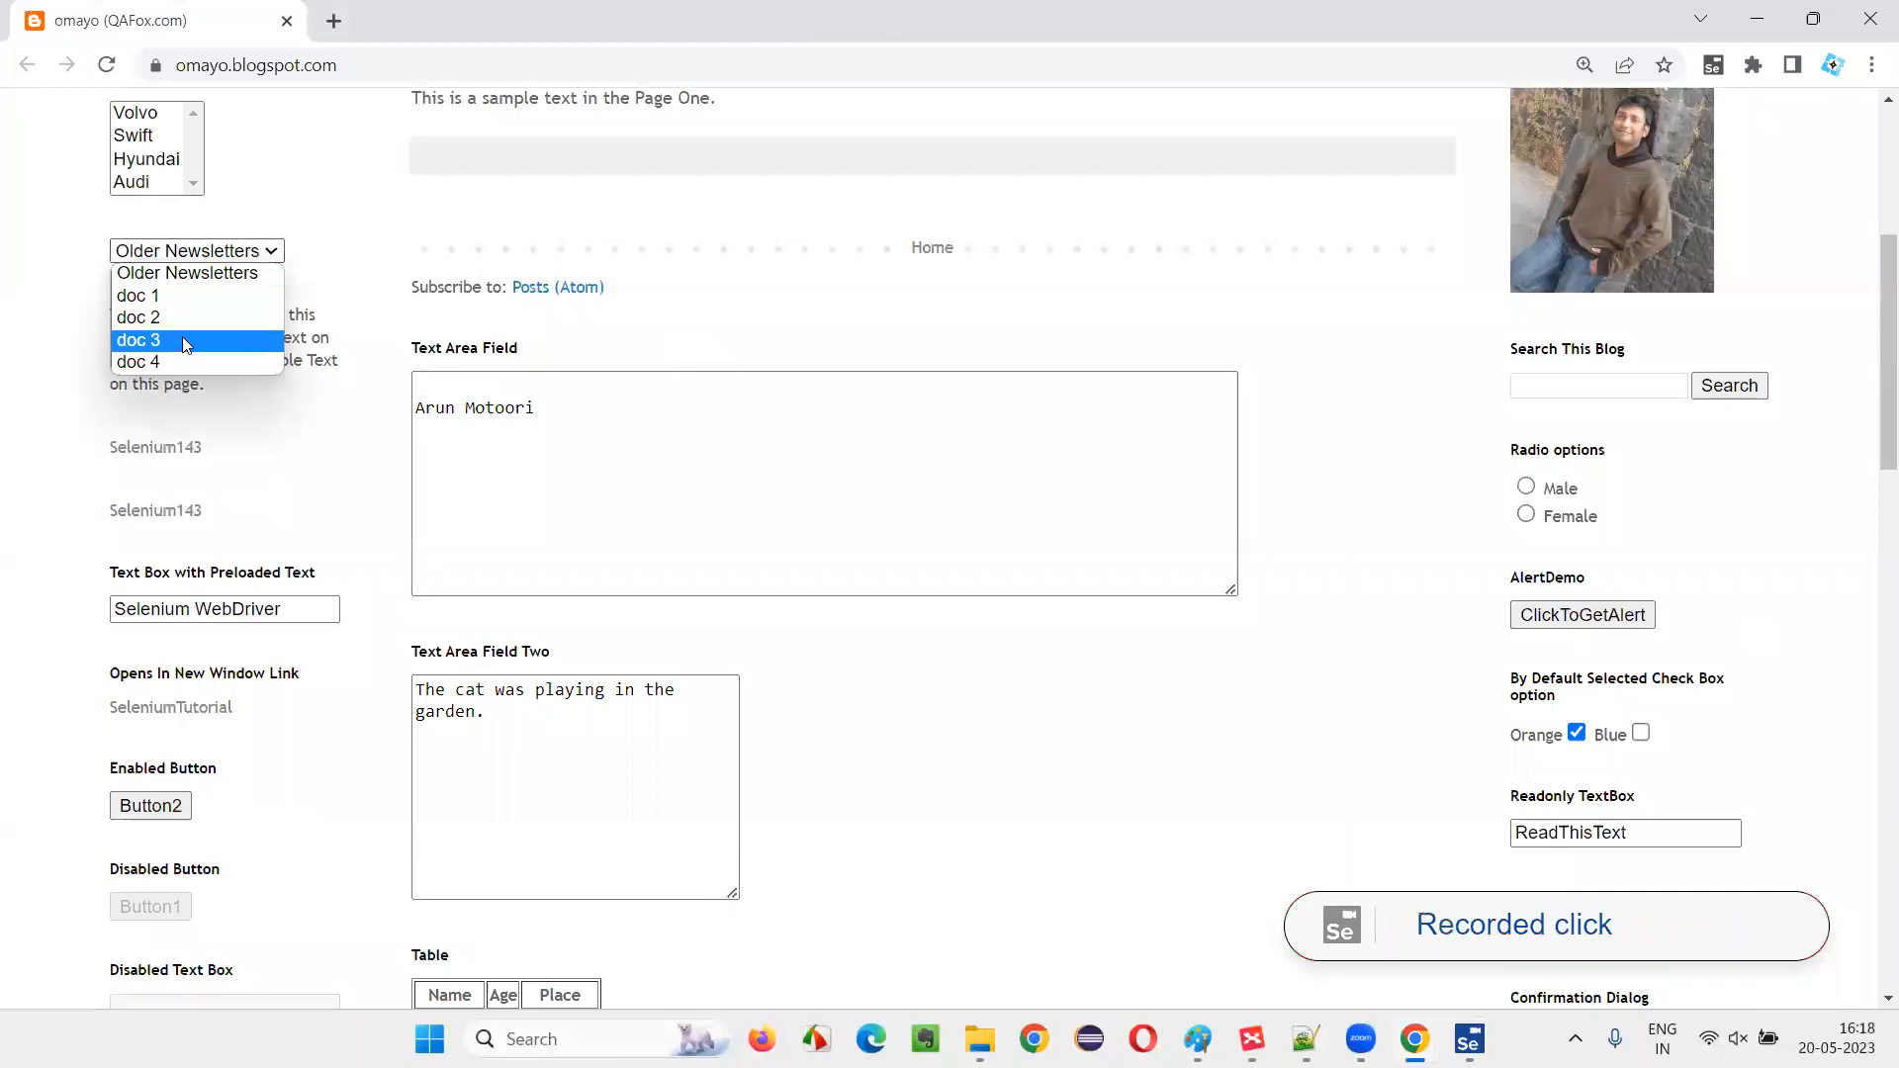
scroll("down", 3)
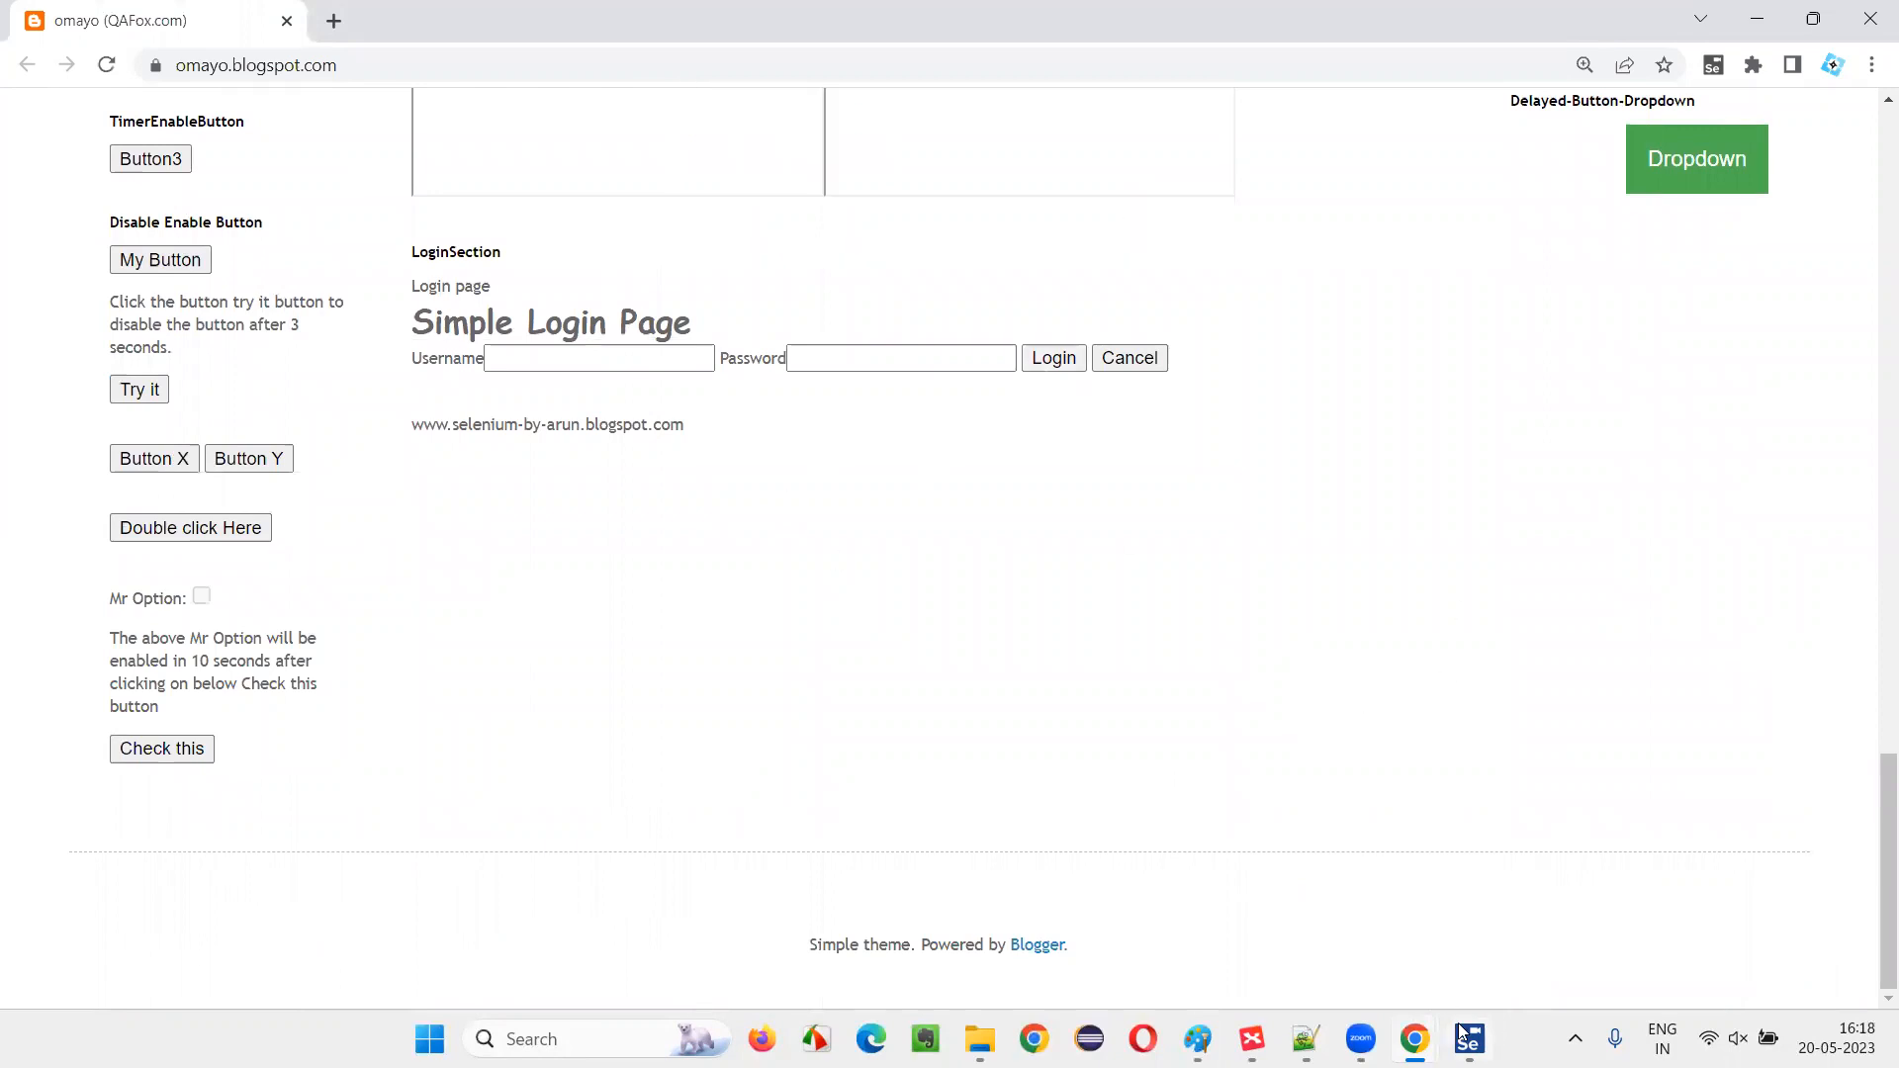
Lower TestOne's execution speed slider to Slow in Selenium IDE
left_click(1468, 1037)
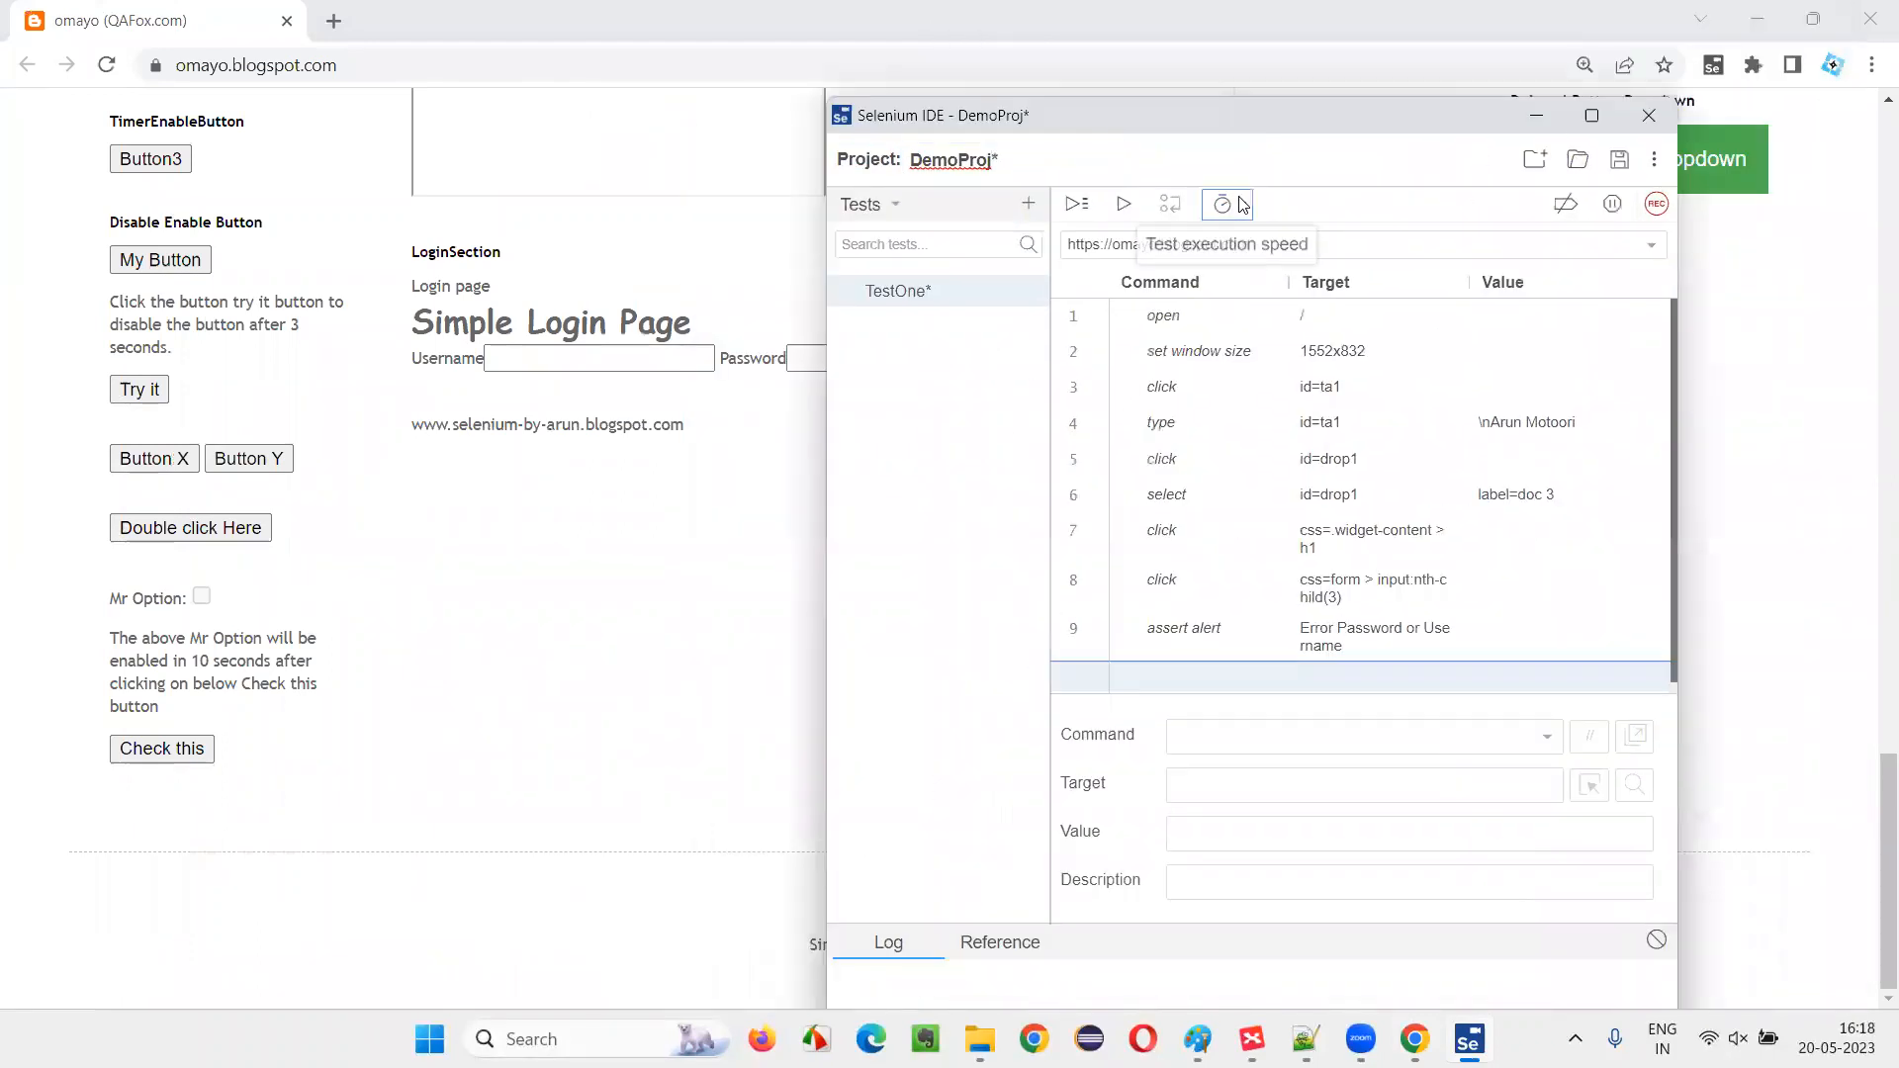
left_click(1223, 204)
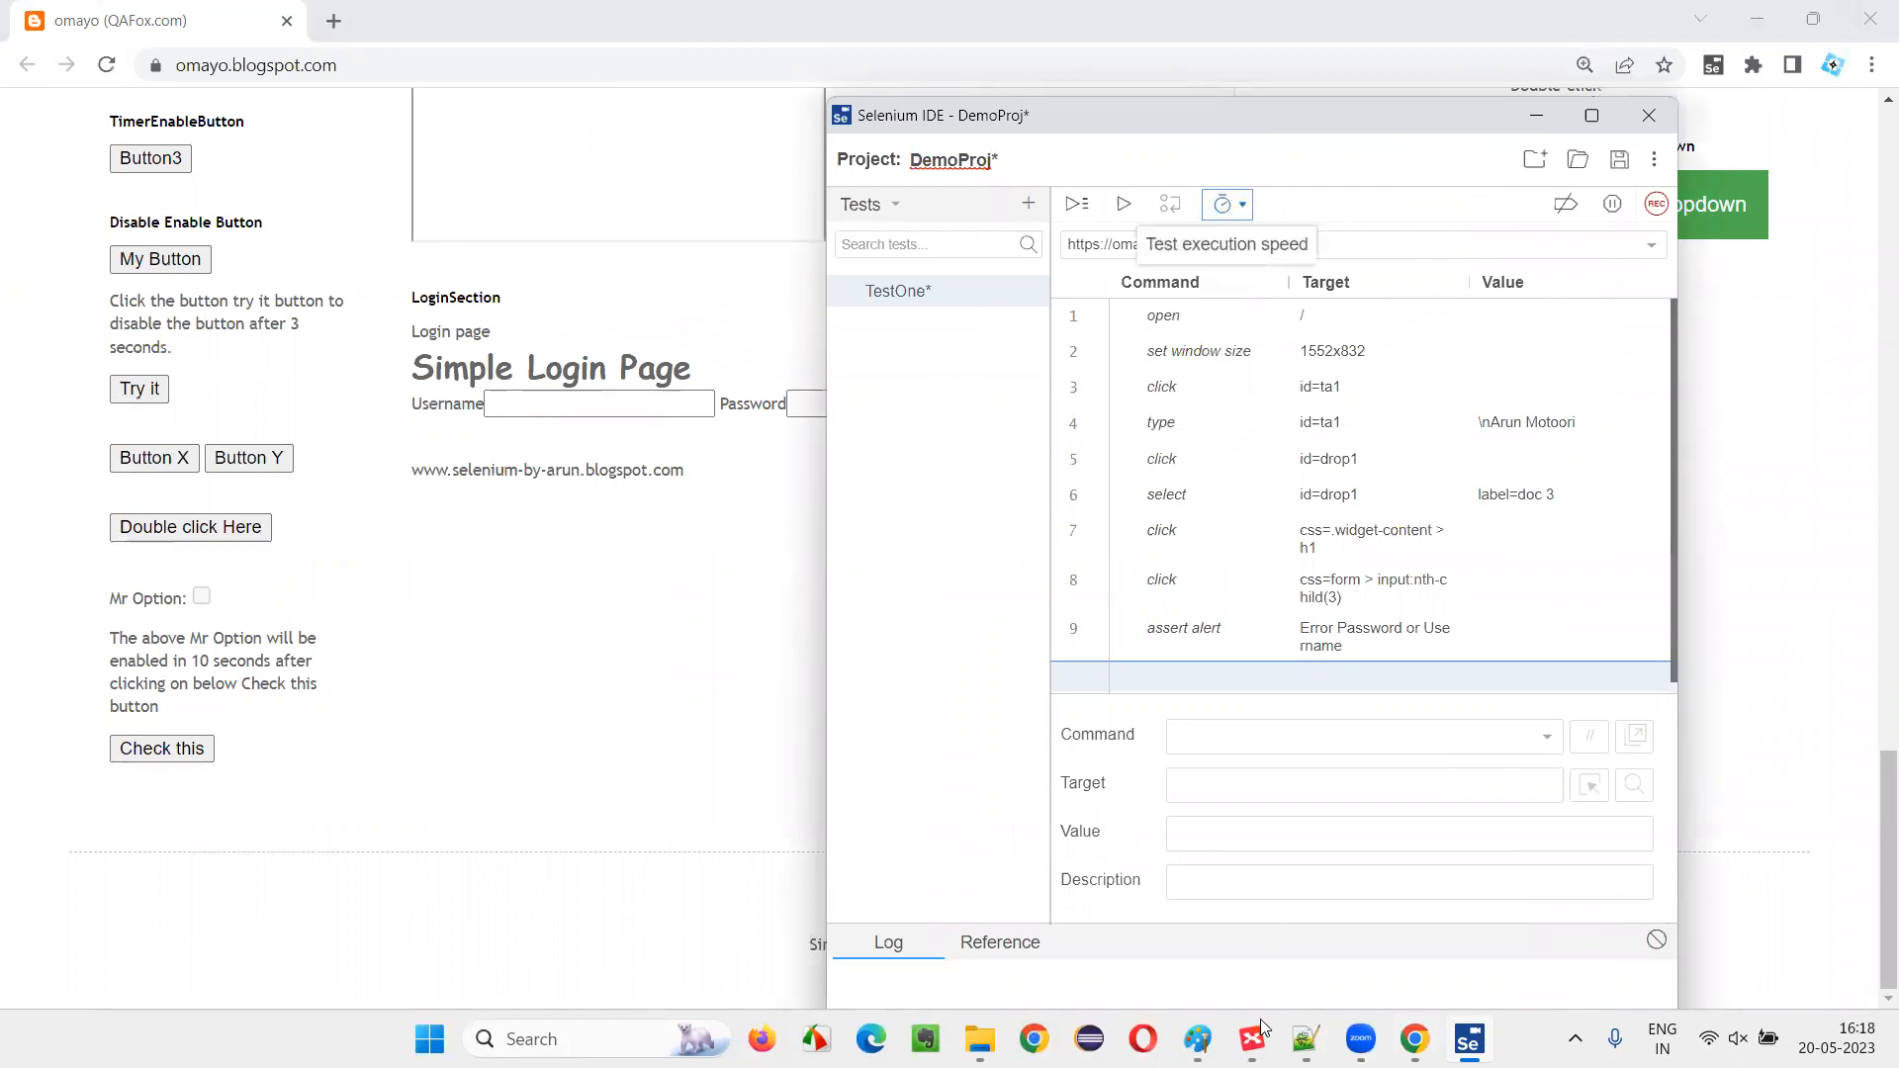
left_click(1218, 204)
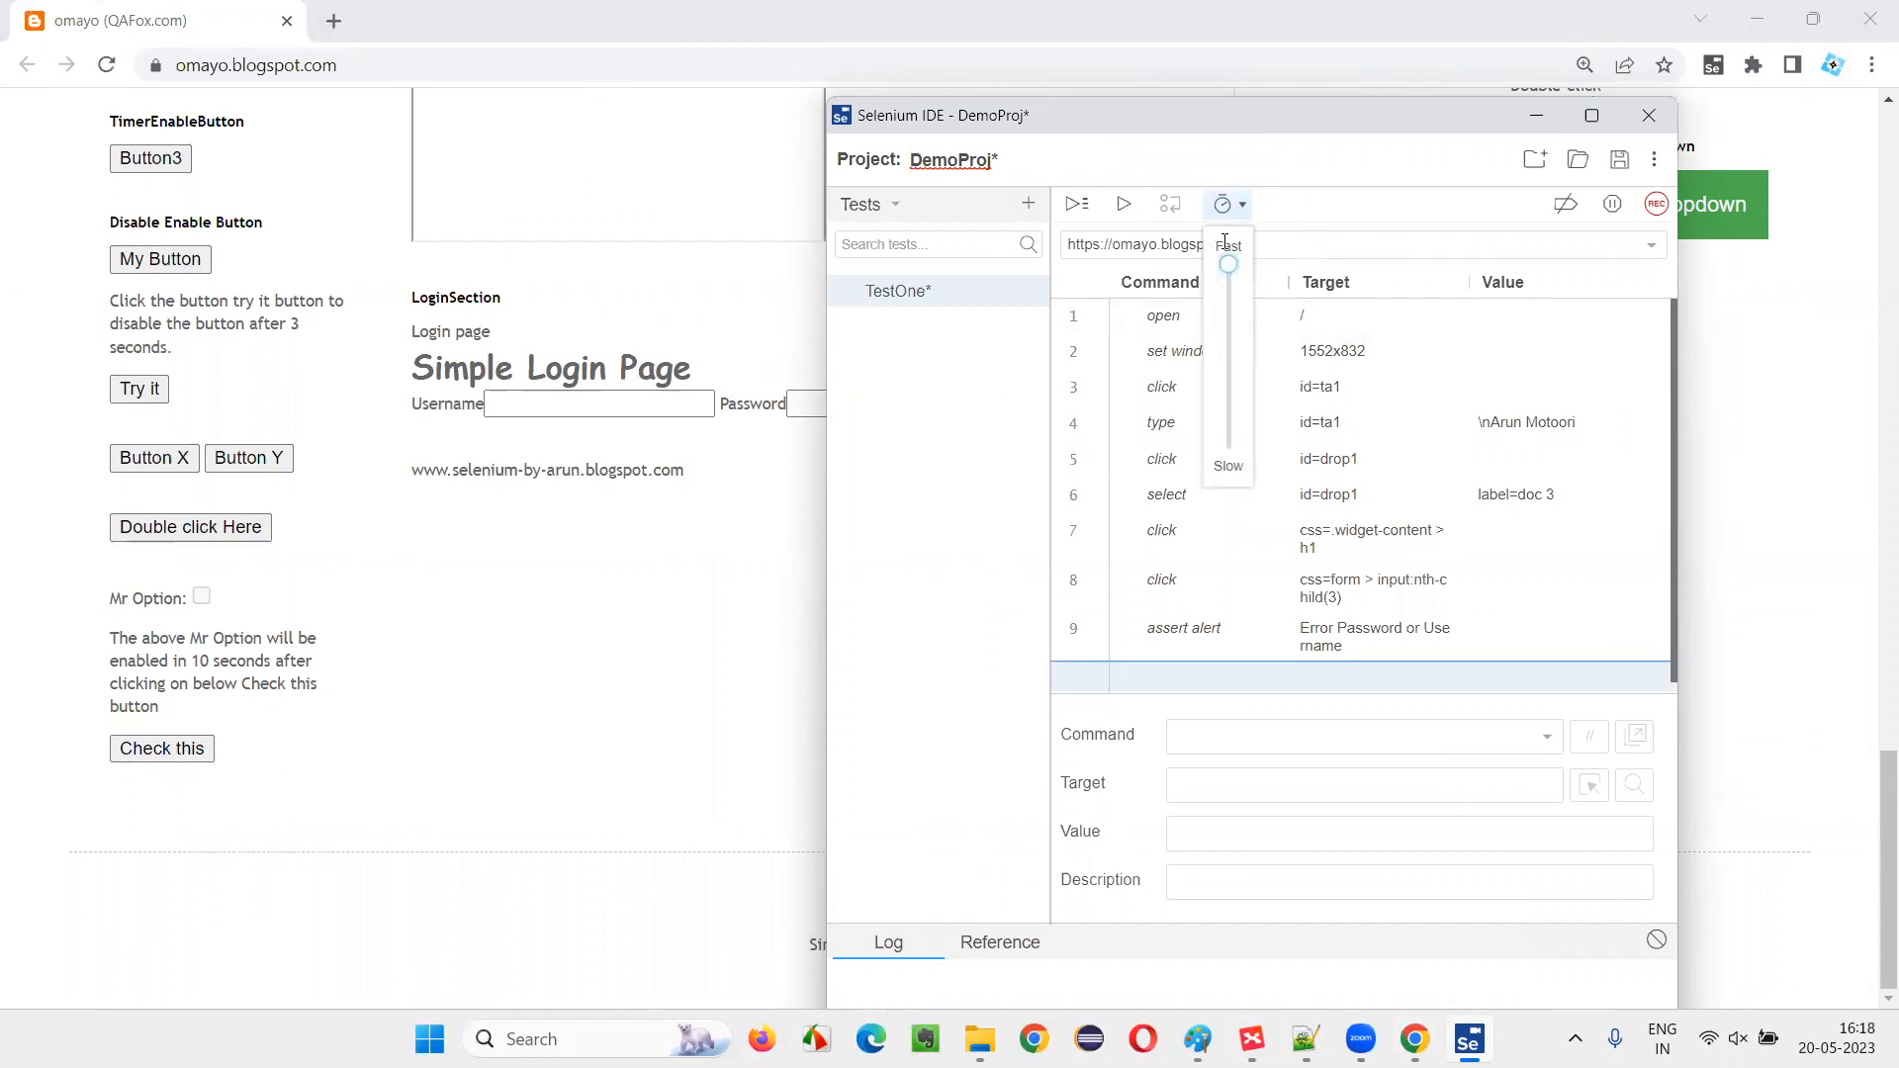
left_click_drag(1227, 263, 1227, 449)
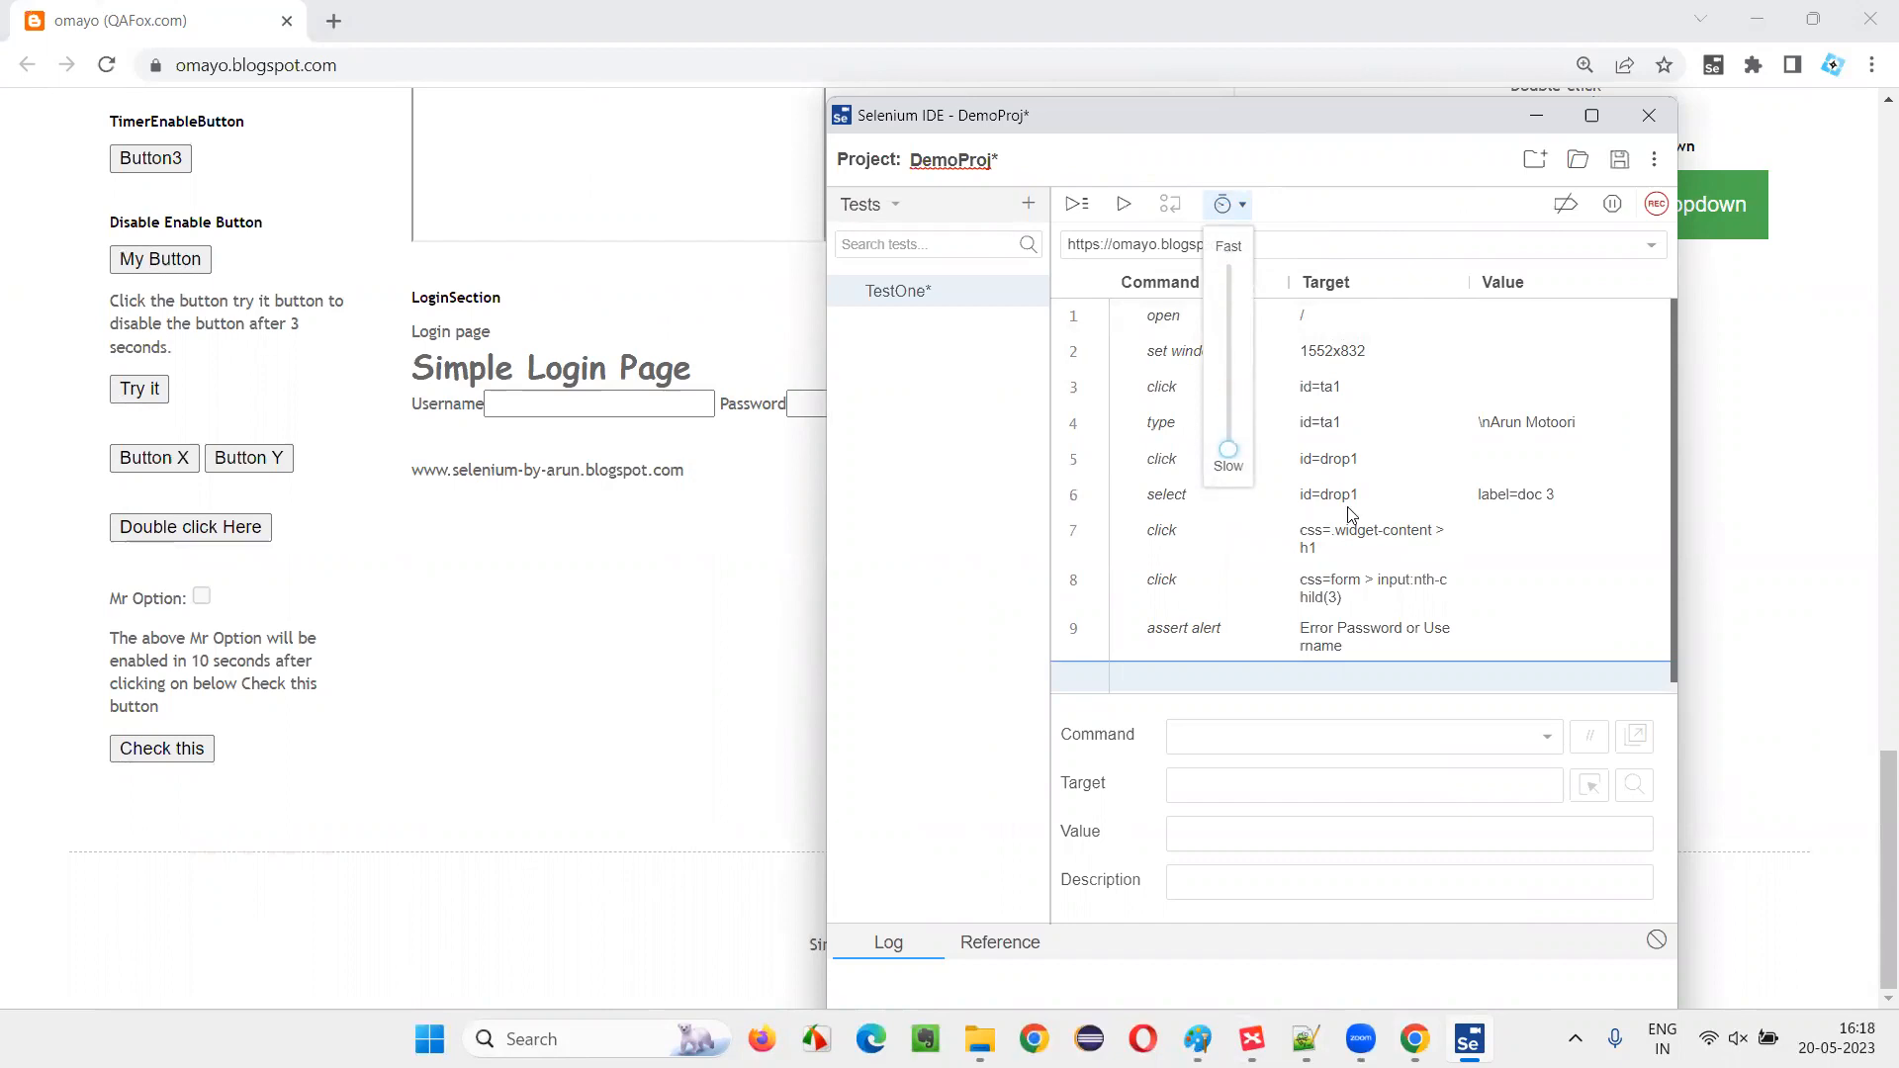
mouse_move(1234, 210)
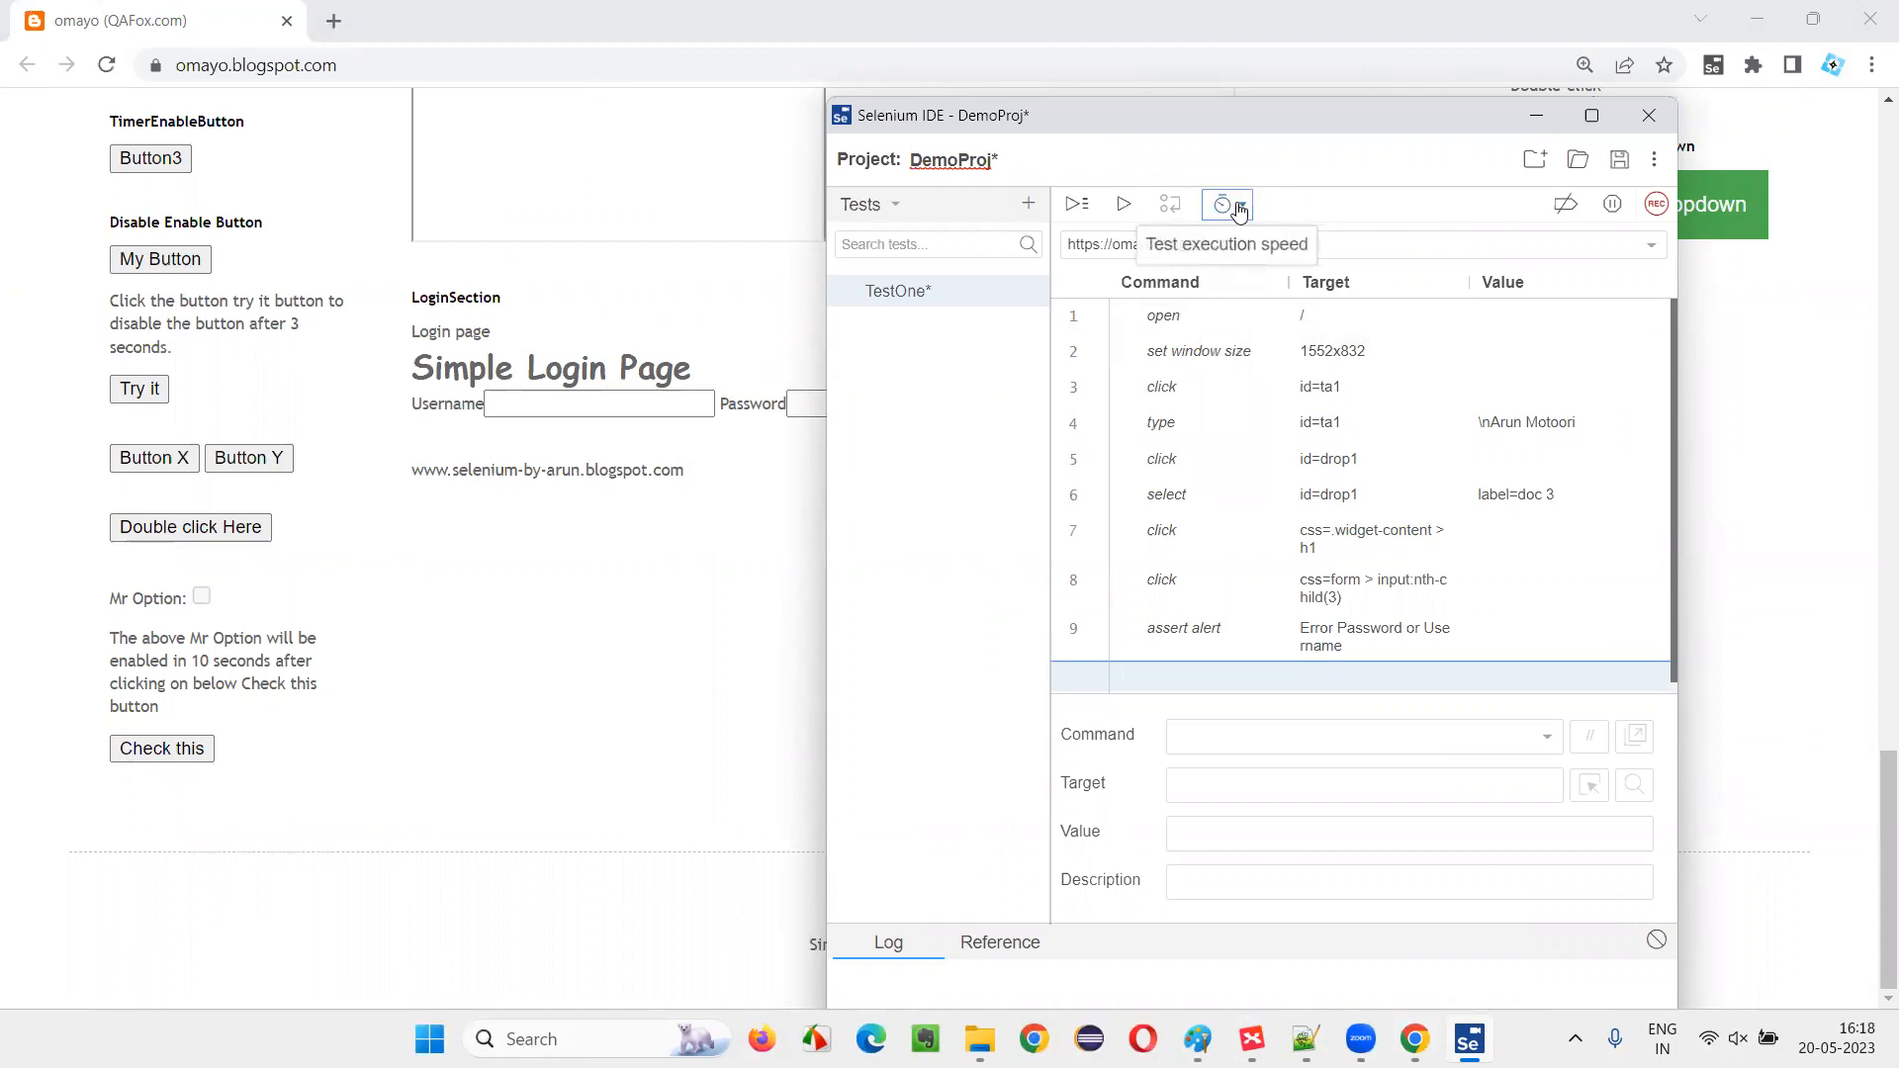
mouse_move(1535, 158)
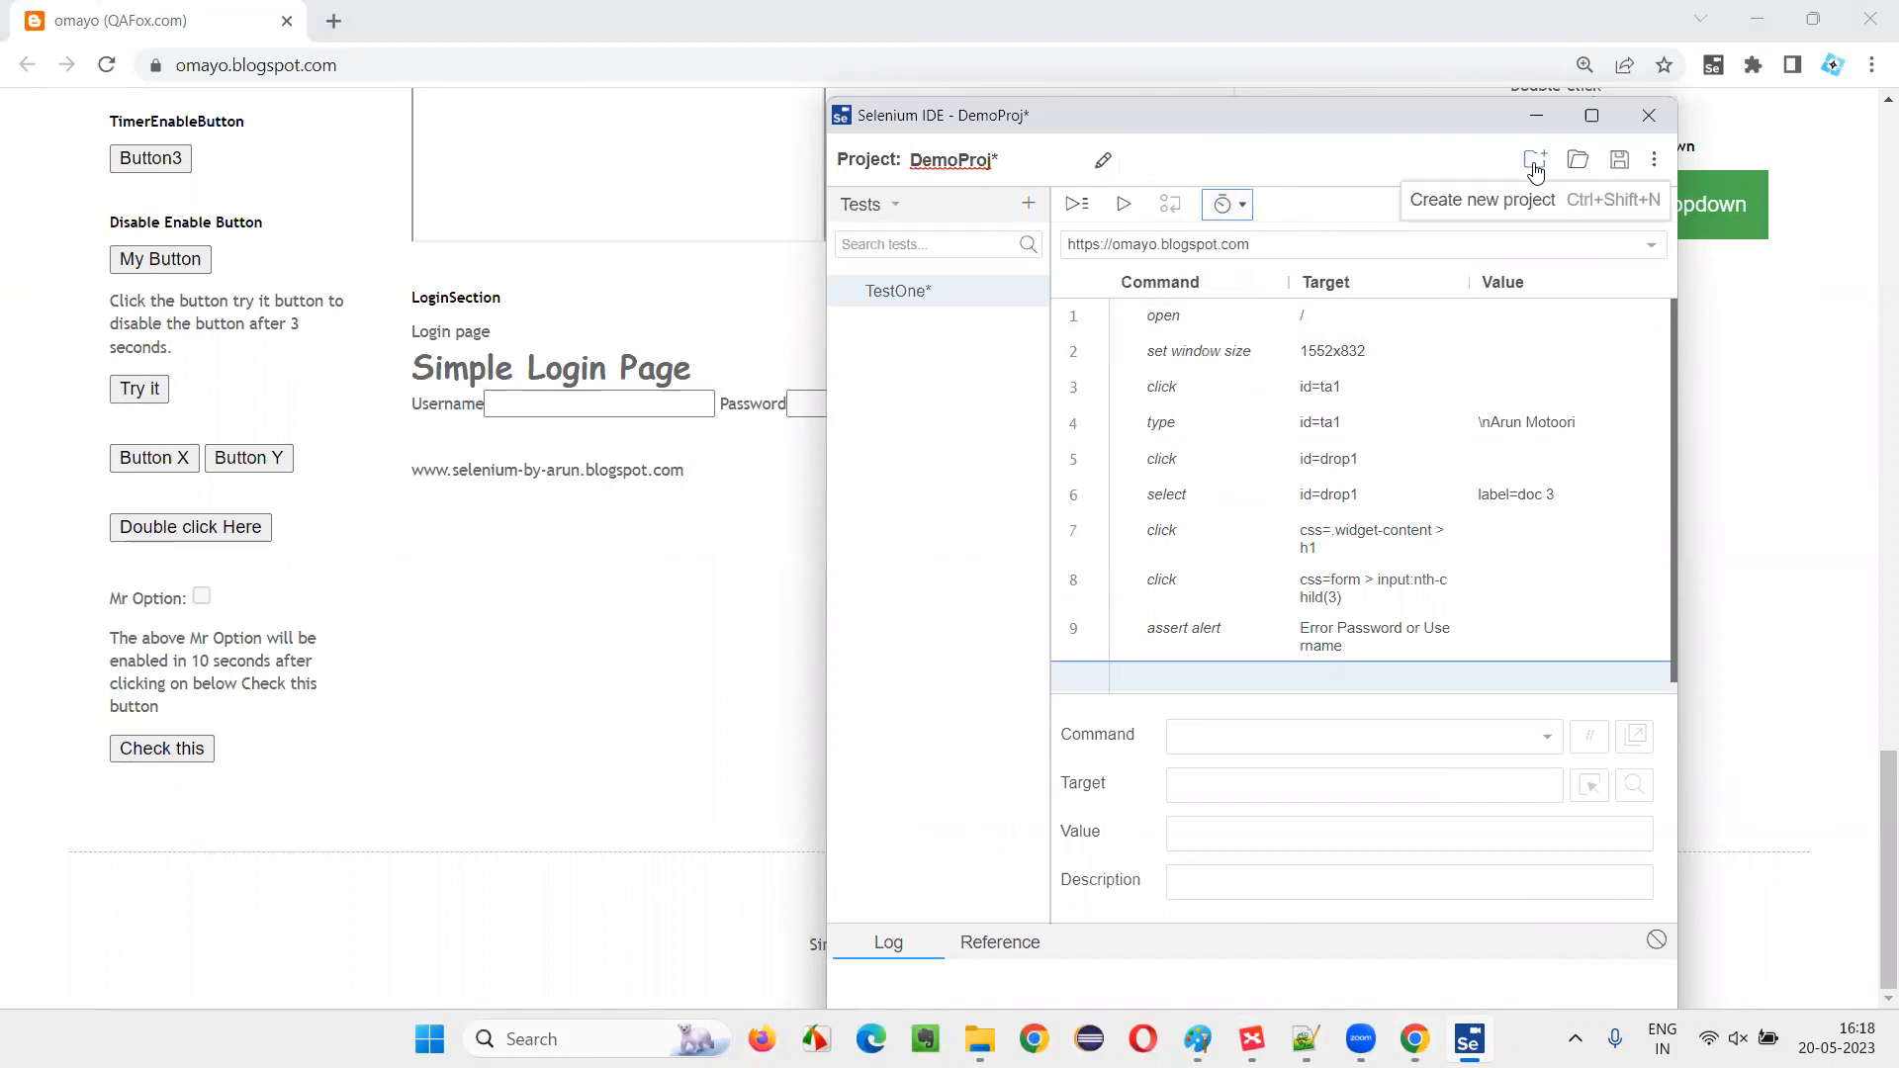
Replay TestOne slowly, typing 'Arun Motoori' and selecting doc 3 on omayo
left_click(1121, 204)
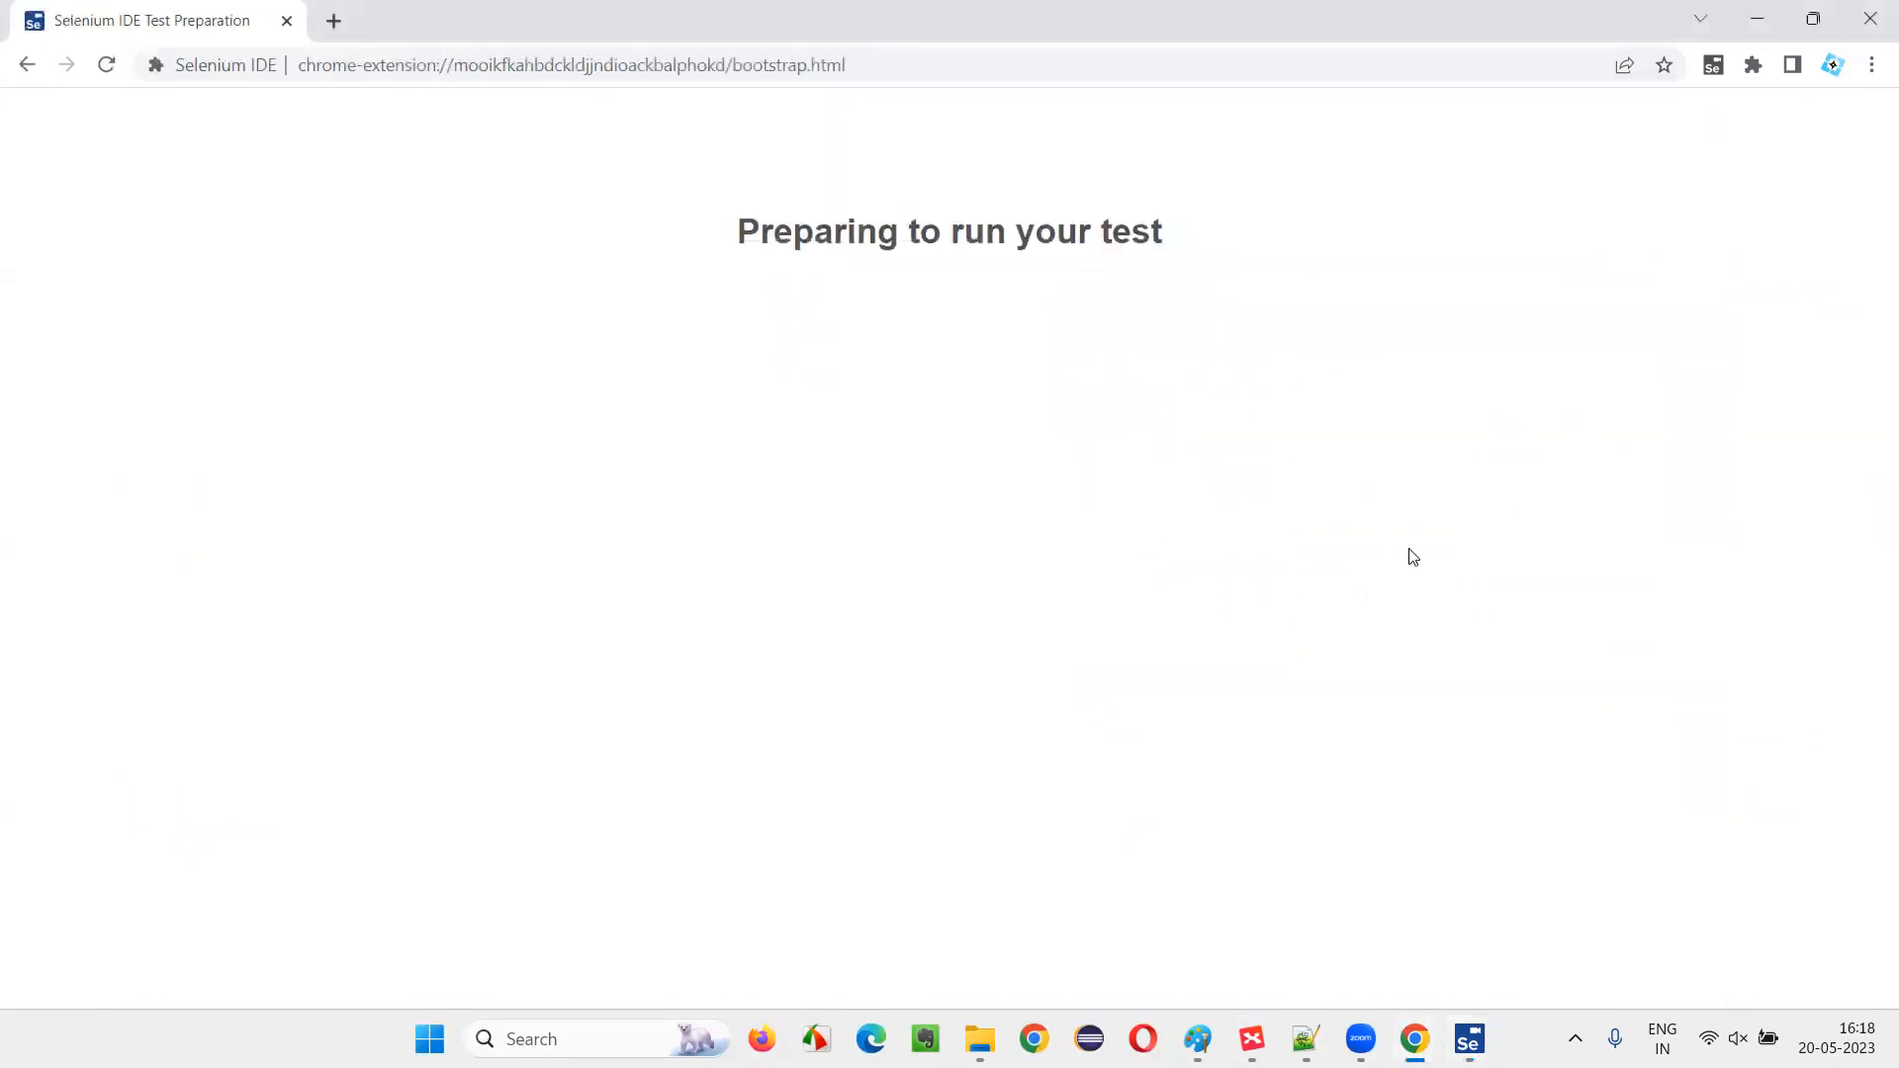
mouse_move(981, 520)
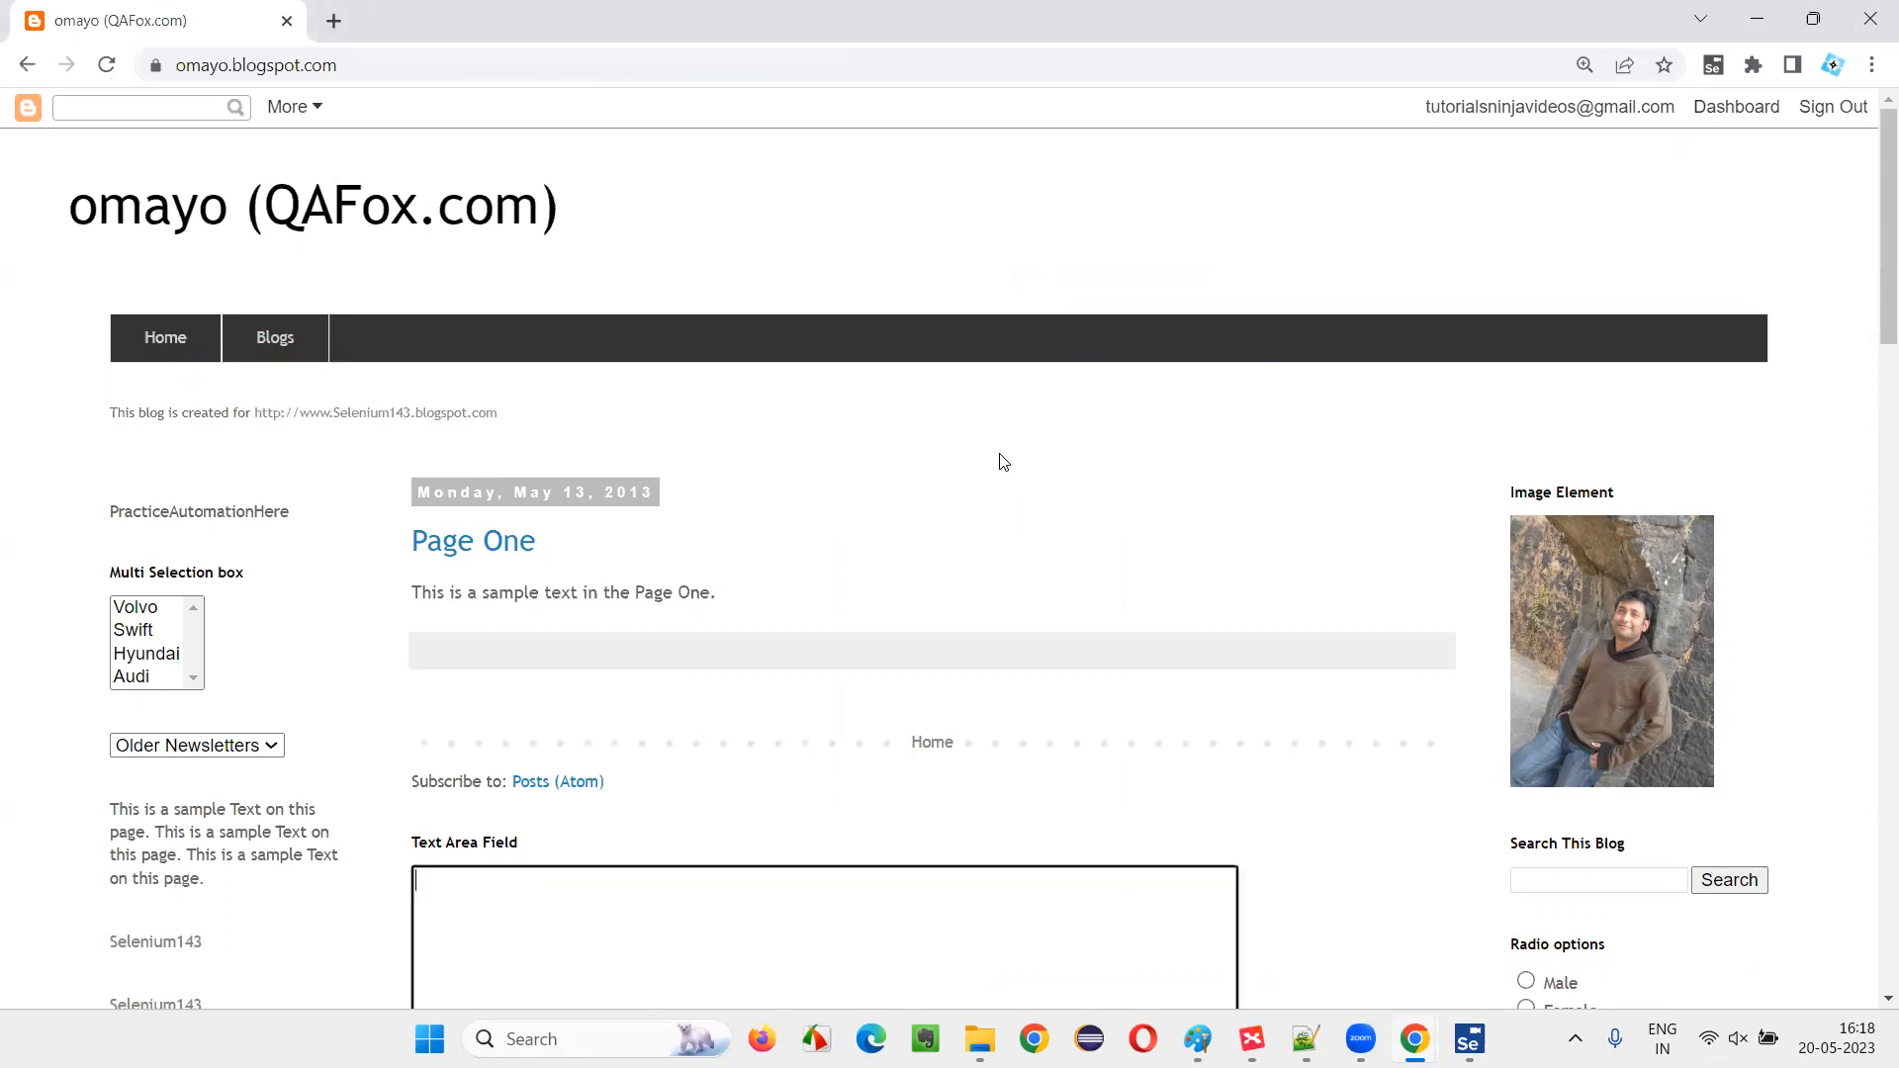
mouse_move(971, 676)
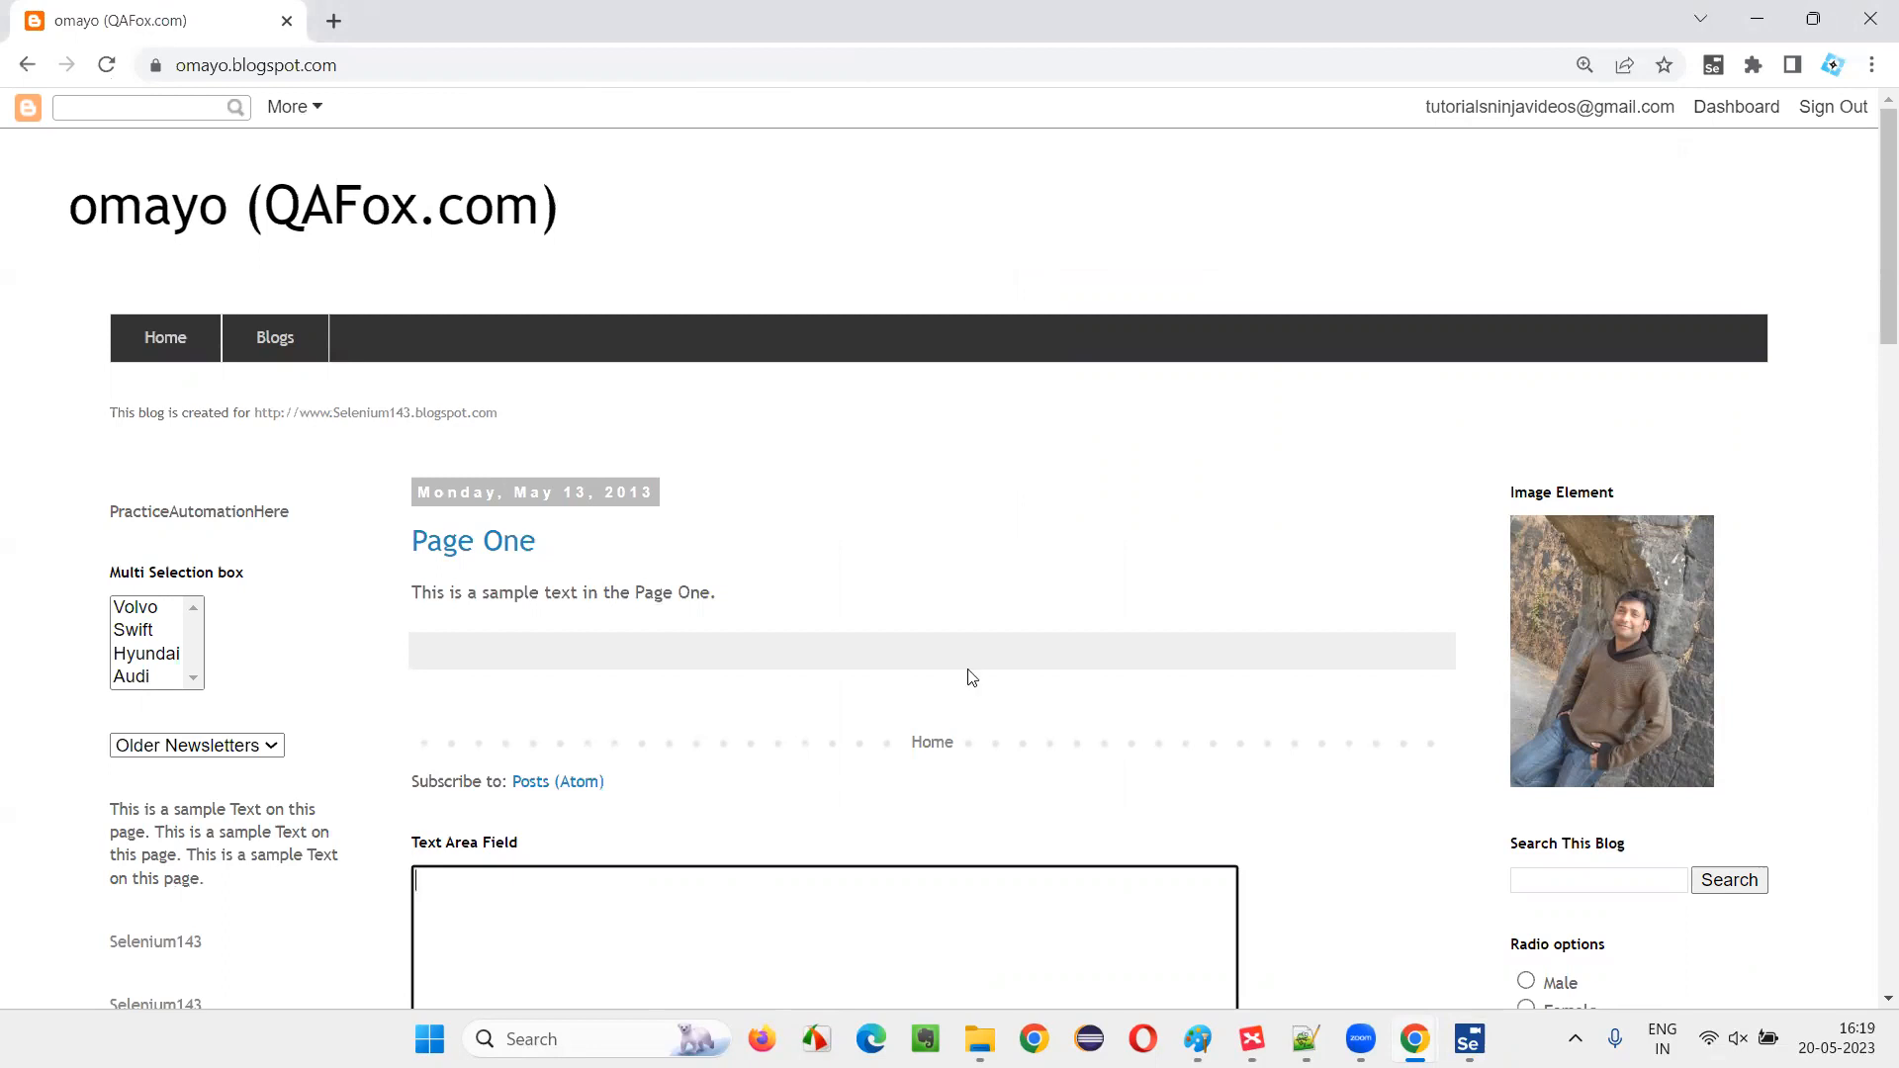
type("Arun Motoori")
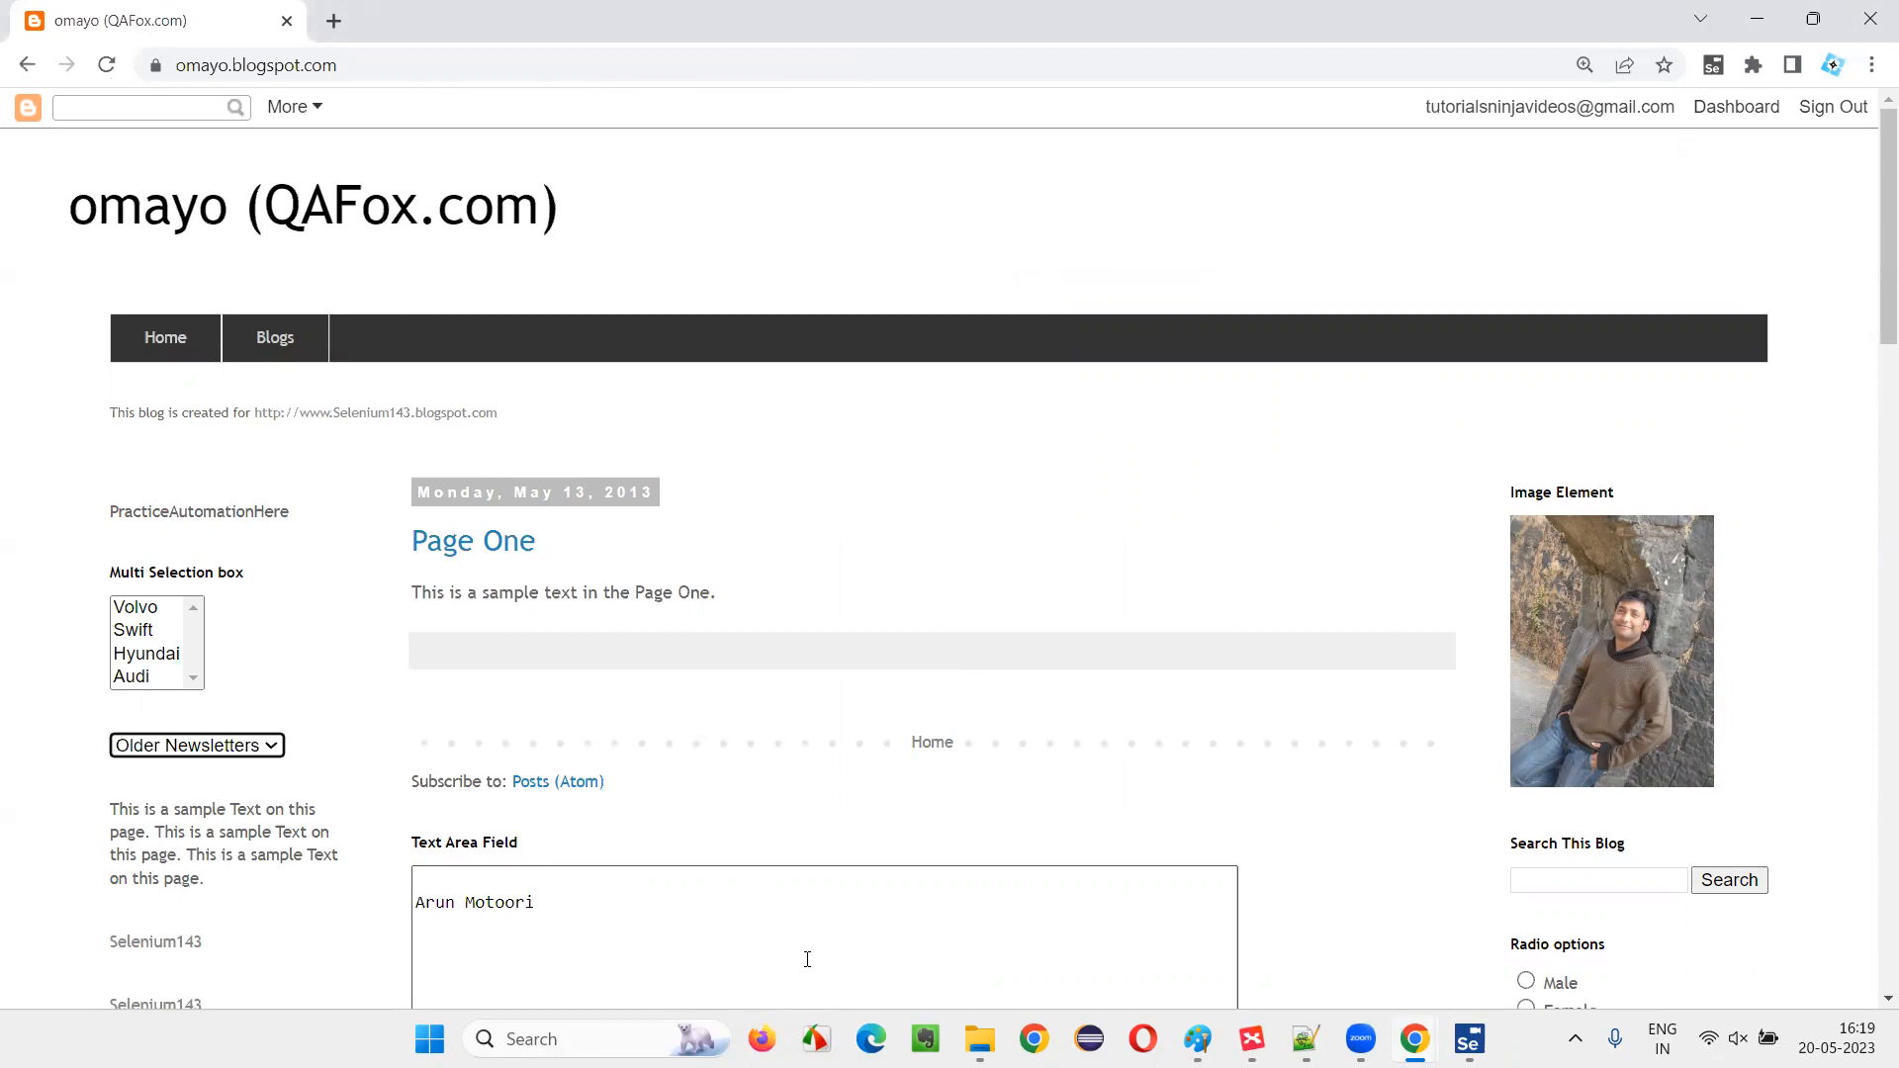
left_click(197, 744)
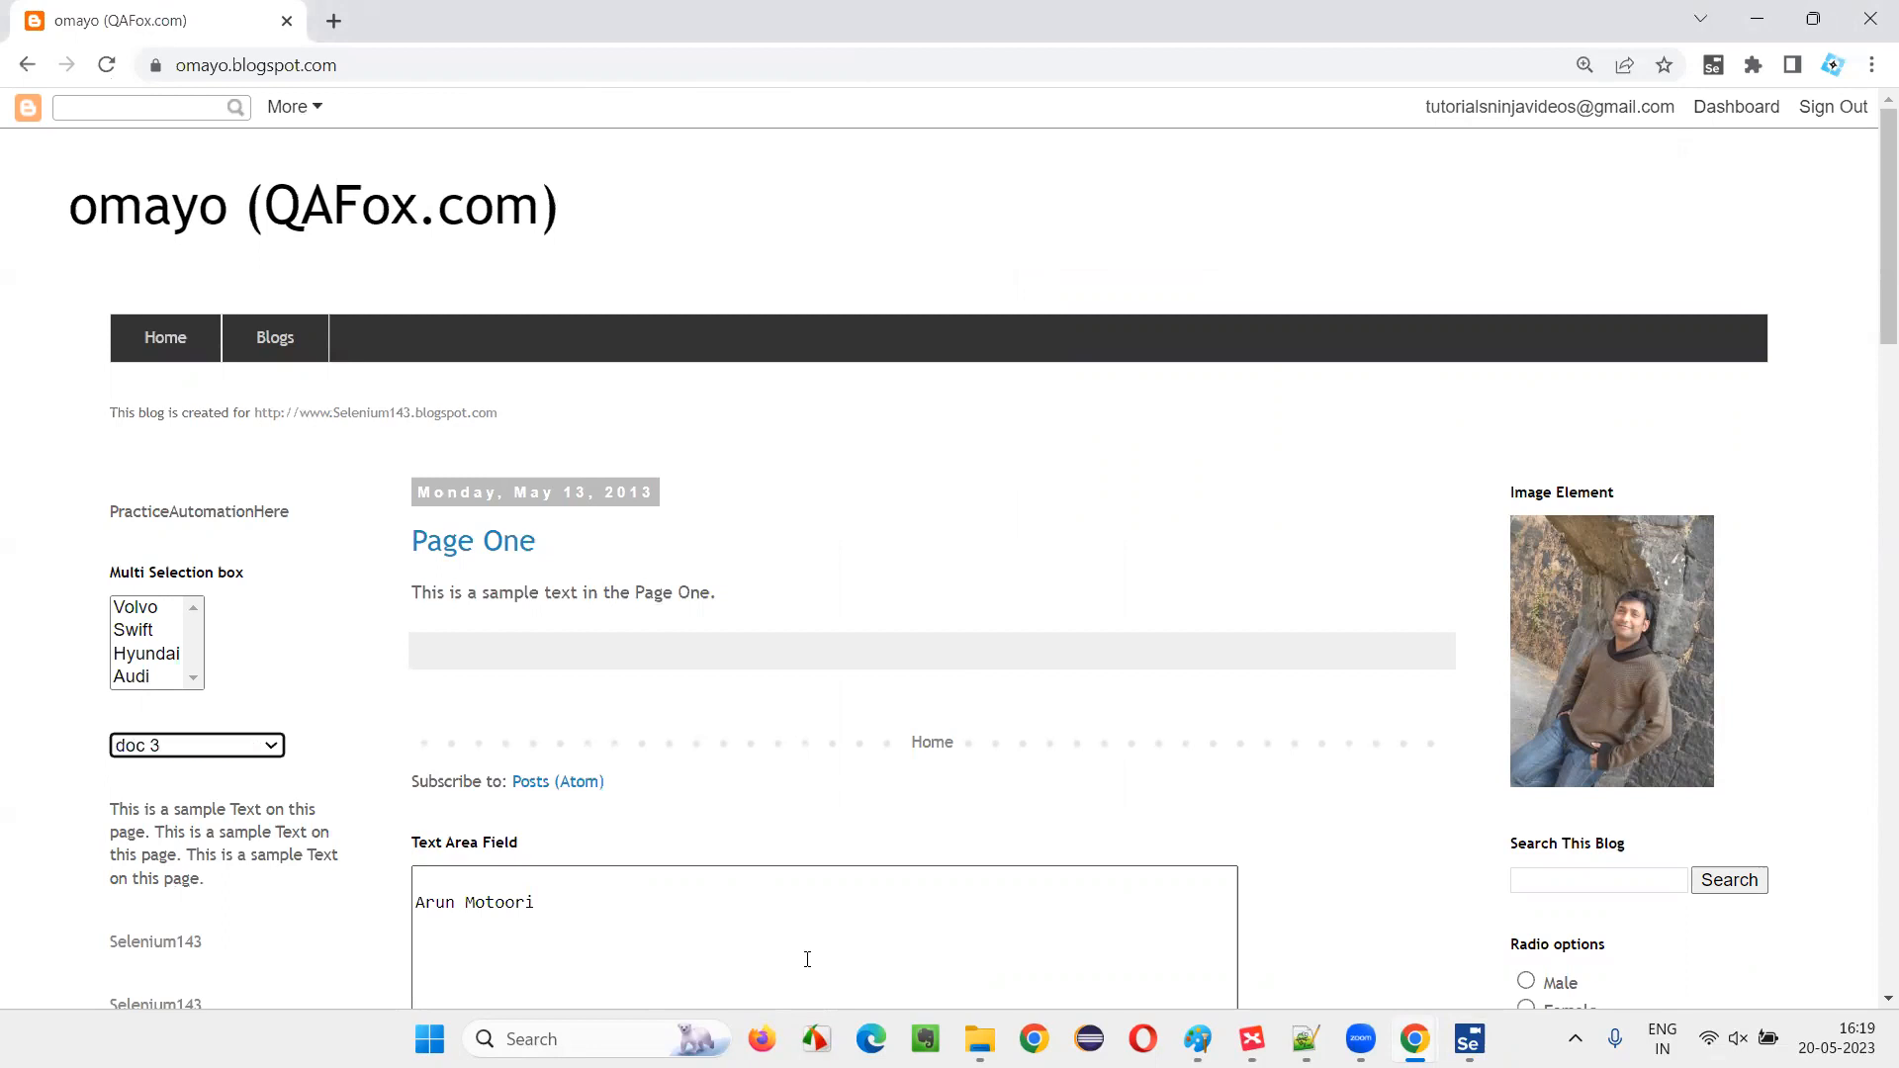
mouse_move(718, 834)
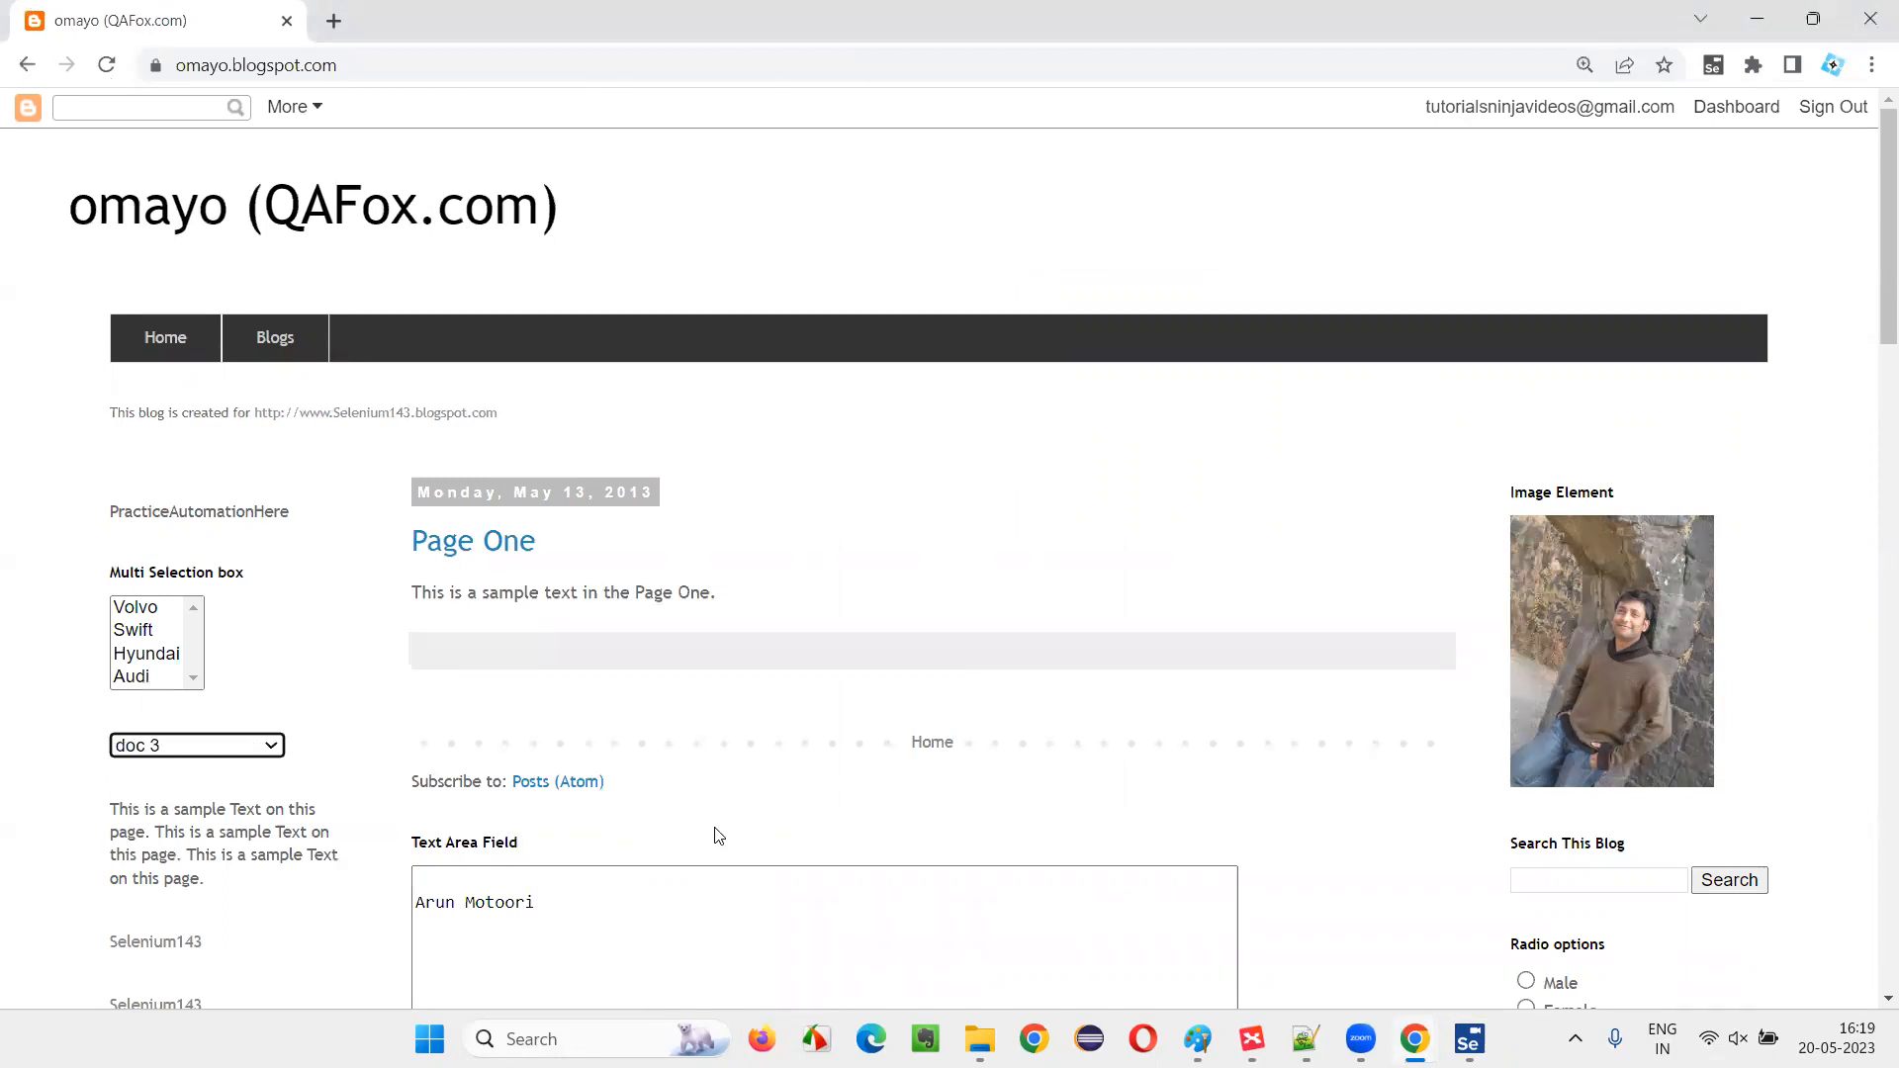
mouse_move(1424, 985)
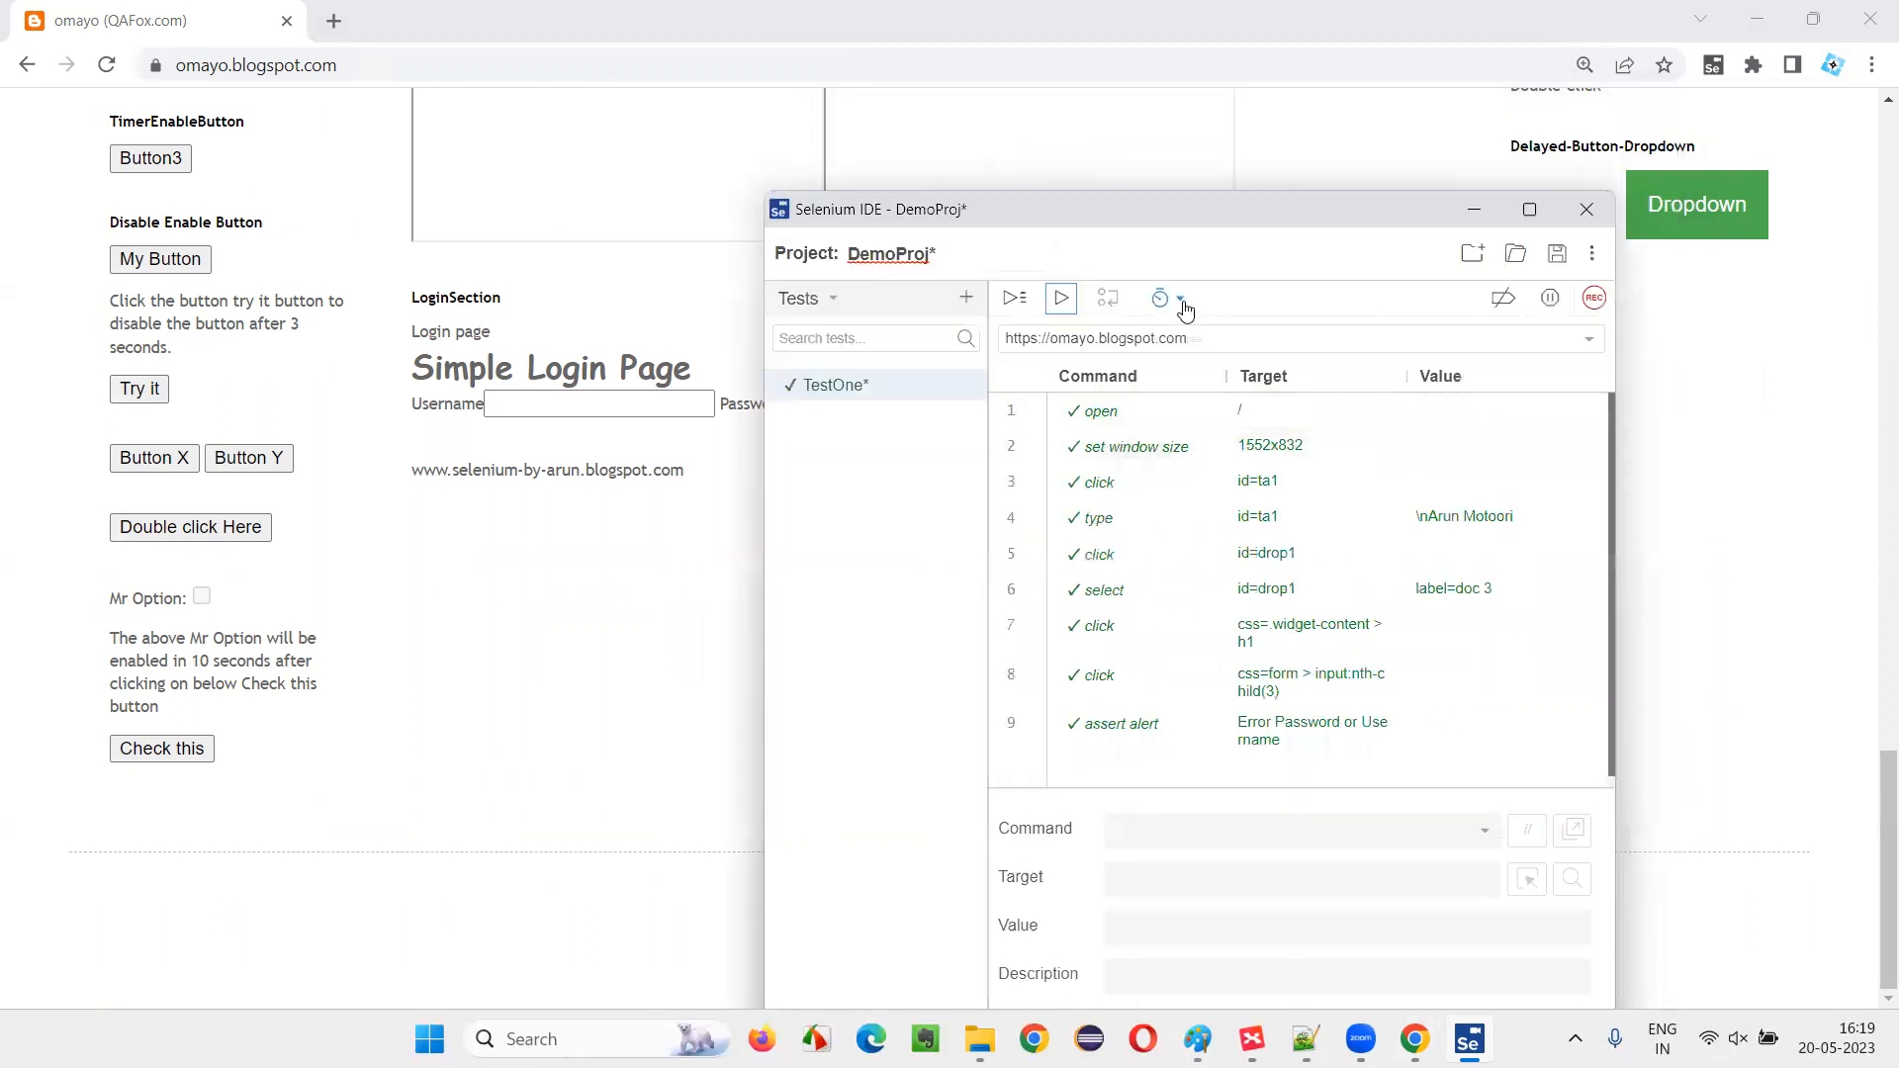
Leave execution speed at medium and run TestOne again
left_click(1179, 297)
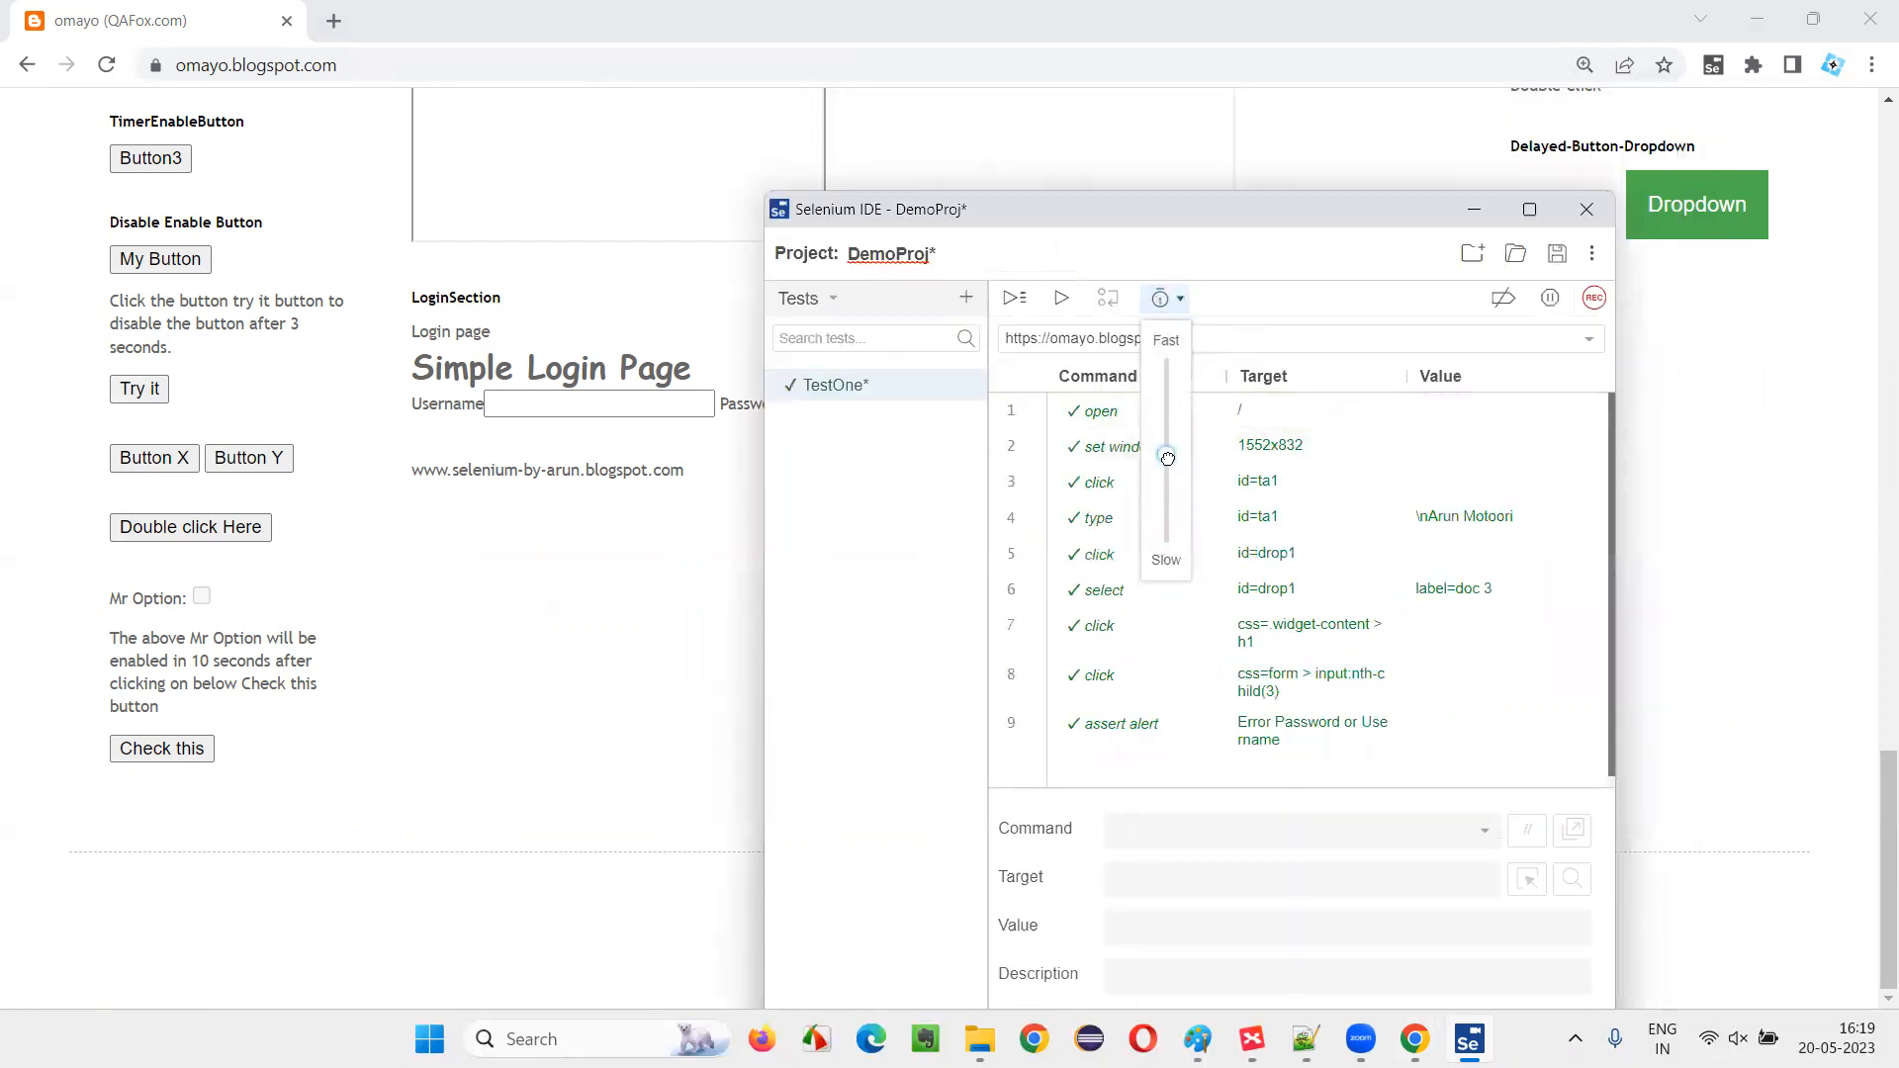
mouse_move(1097, 332)
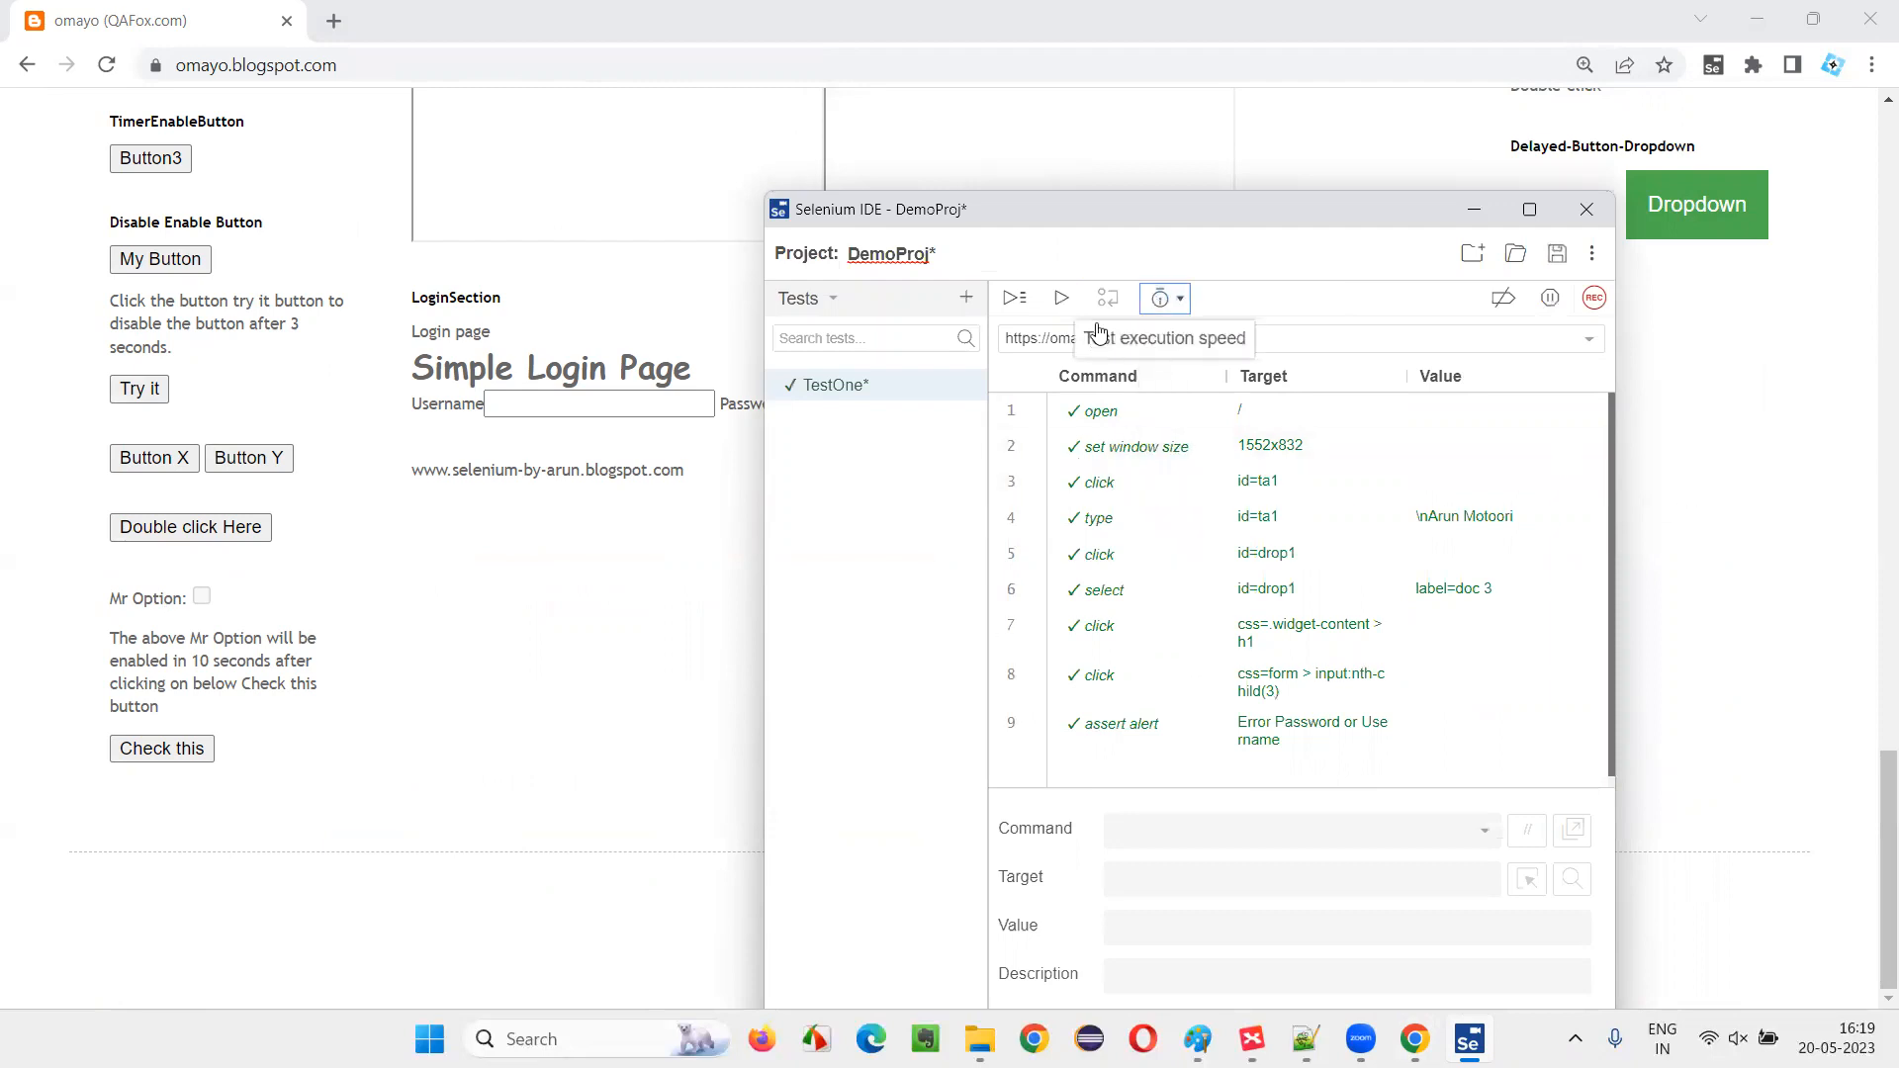
left_click(1060, 296)
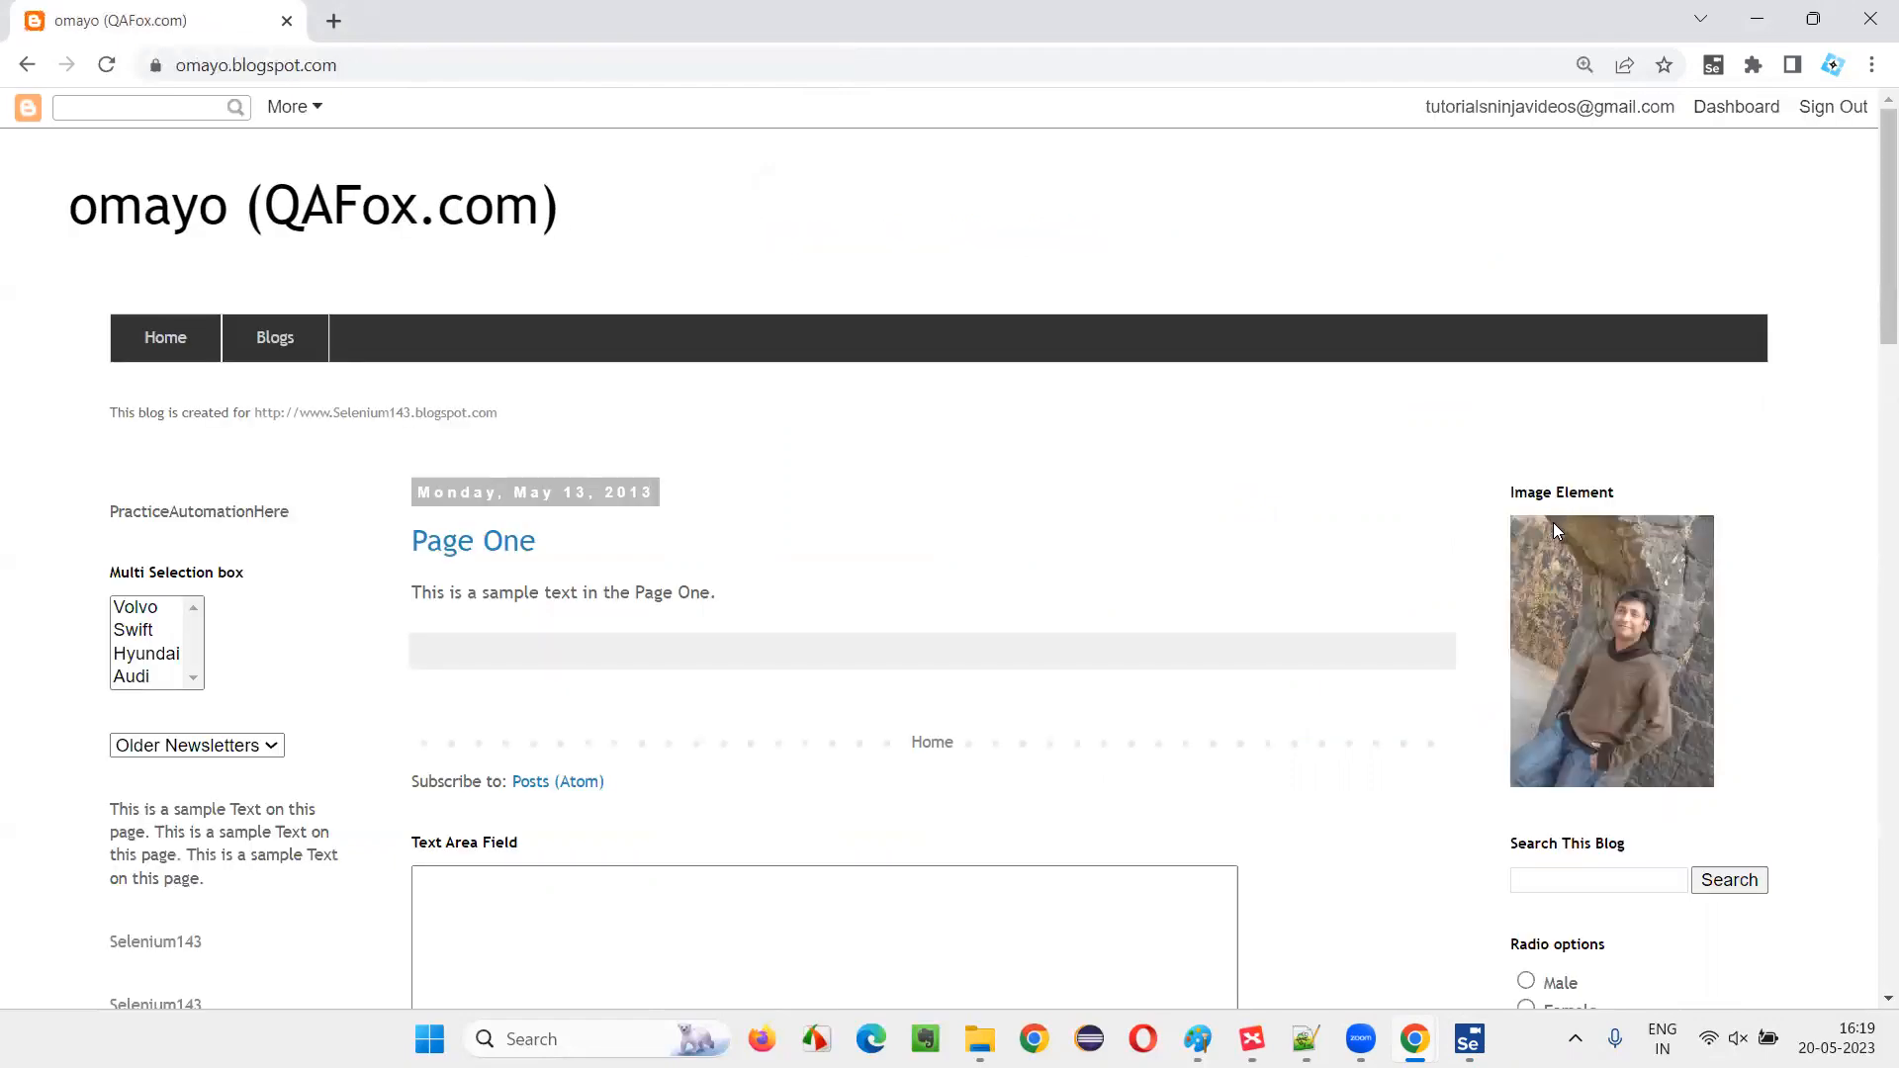
Let the medium-speed replay type 'Arun Motoori', pick doc 3 and reach Login
left_click(813, 932)
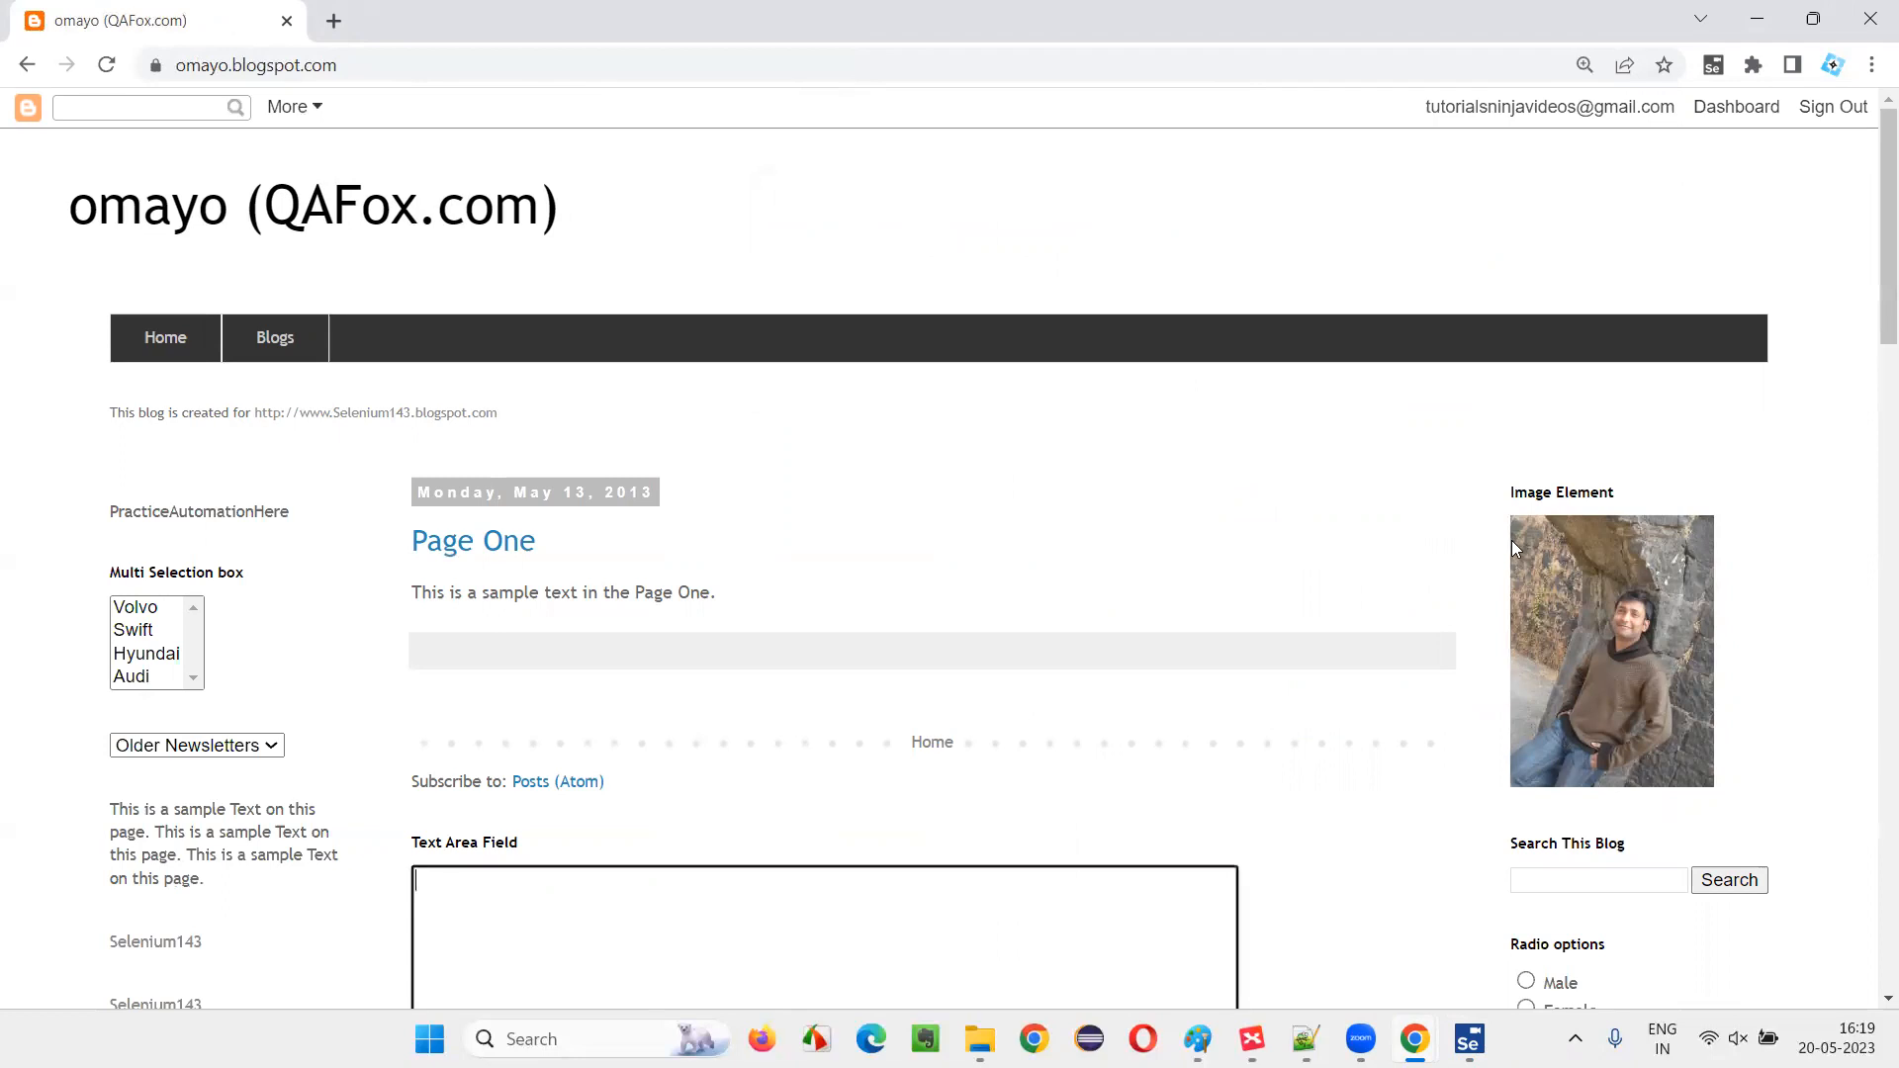
type("Arun Motoori")
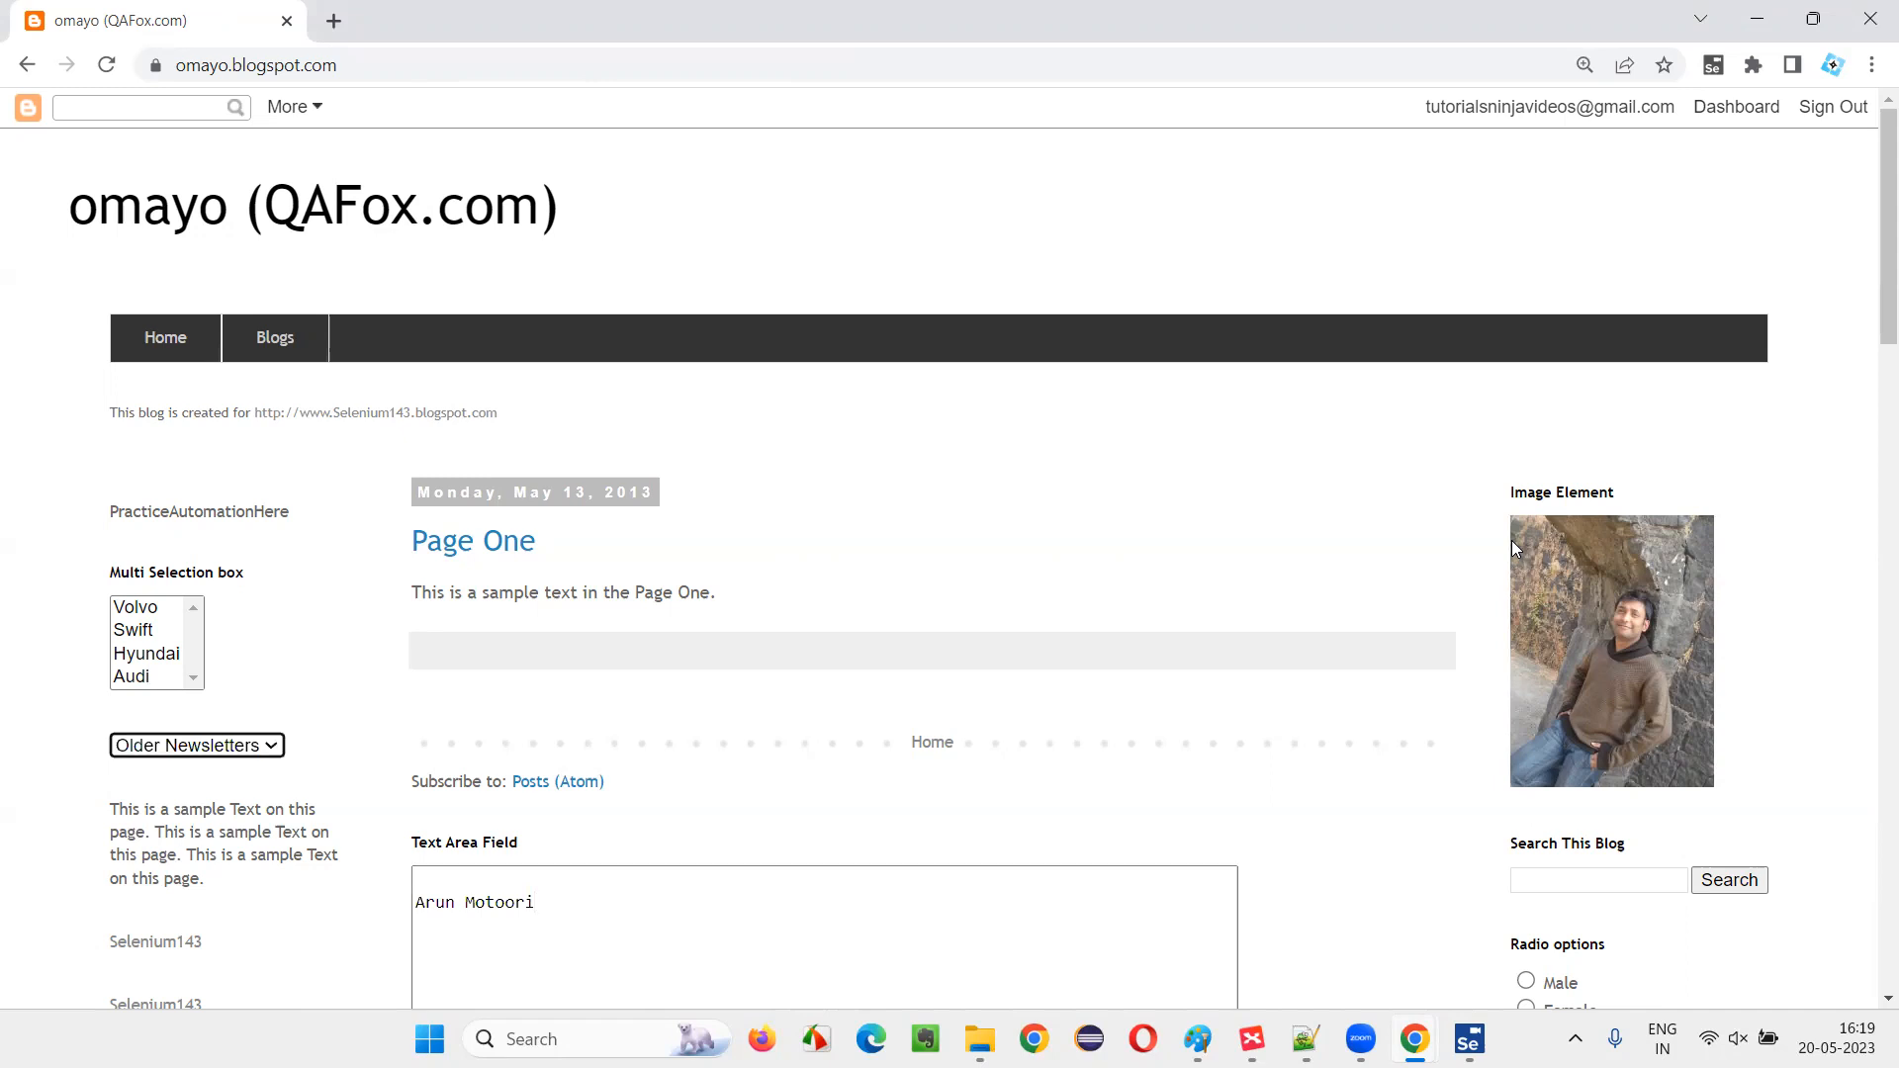
left_click(198, 744)
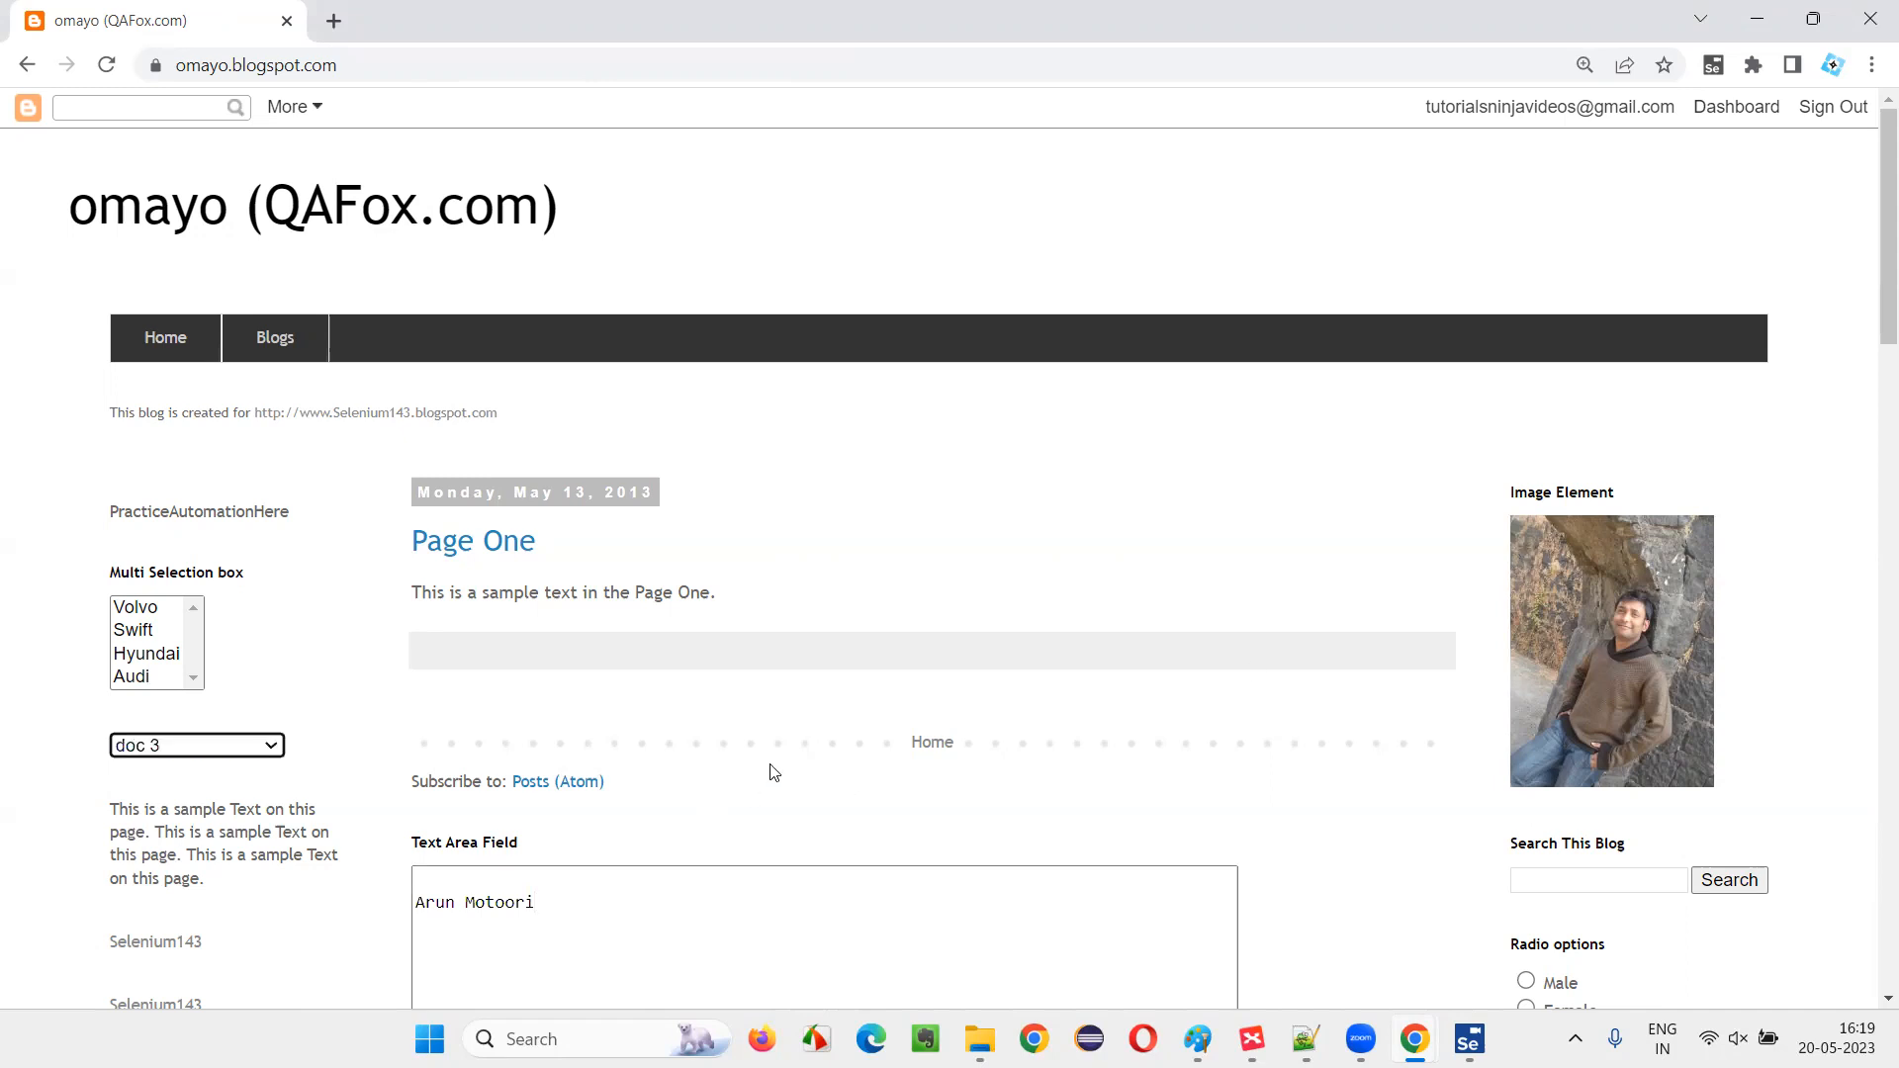
mouse_move(1072, 729)
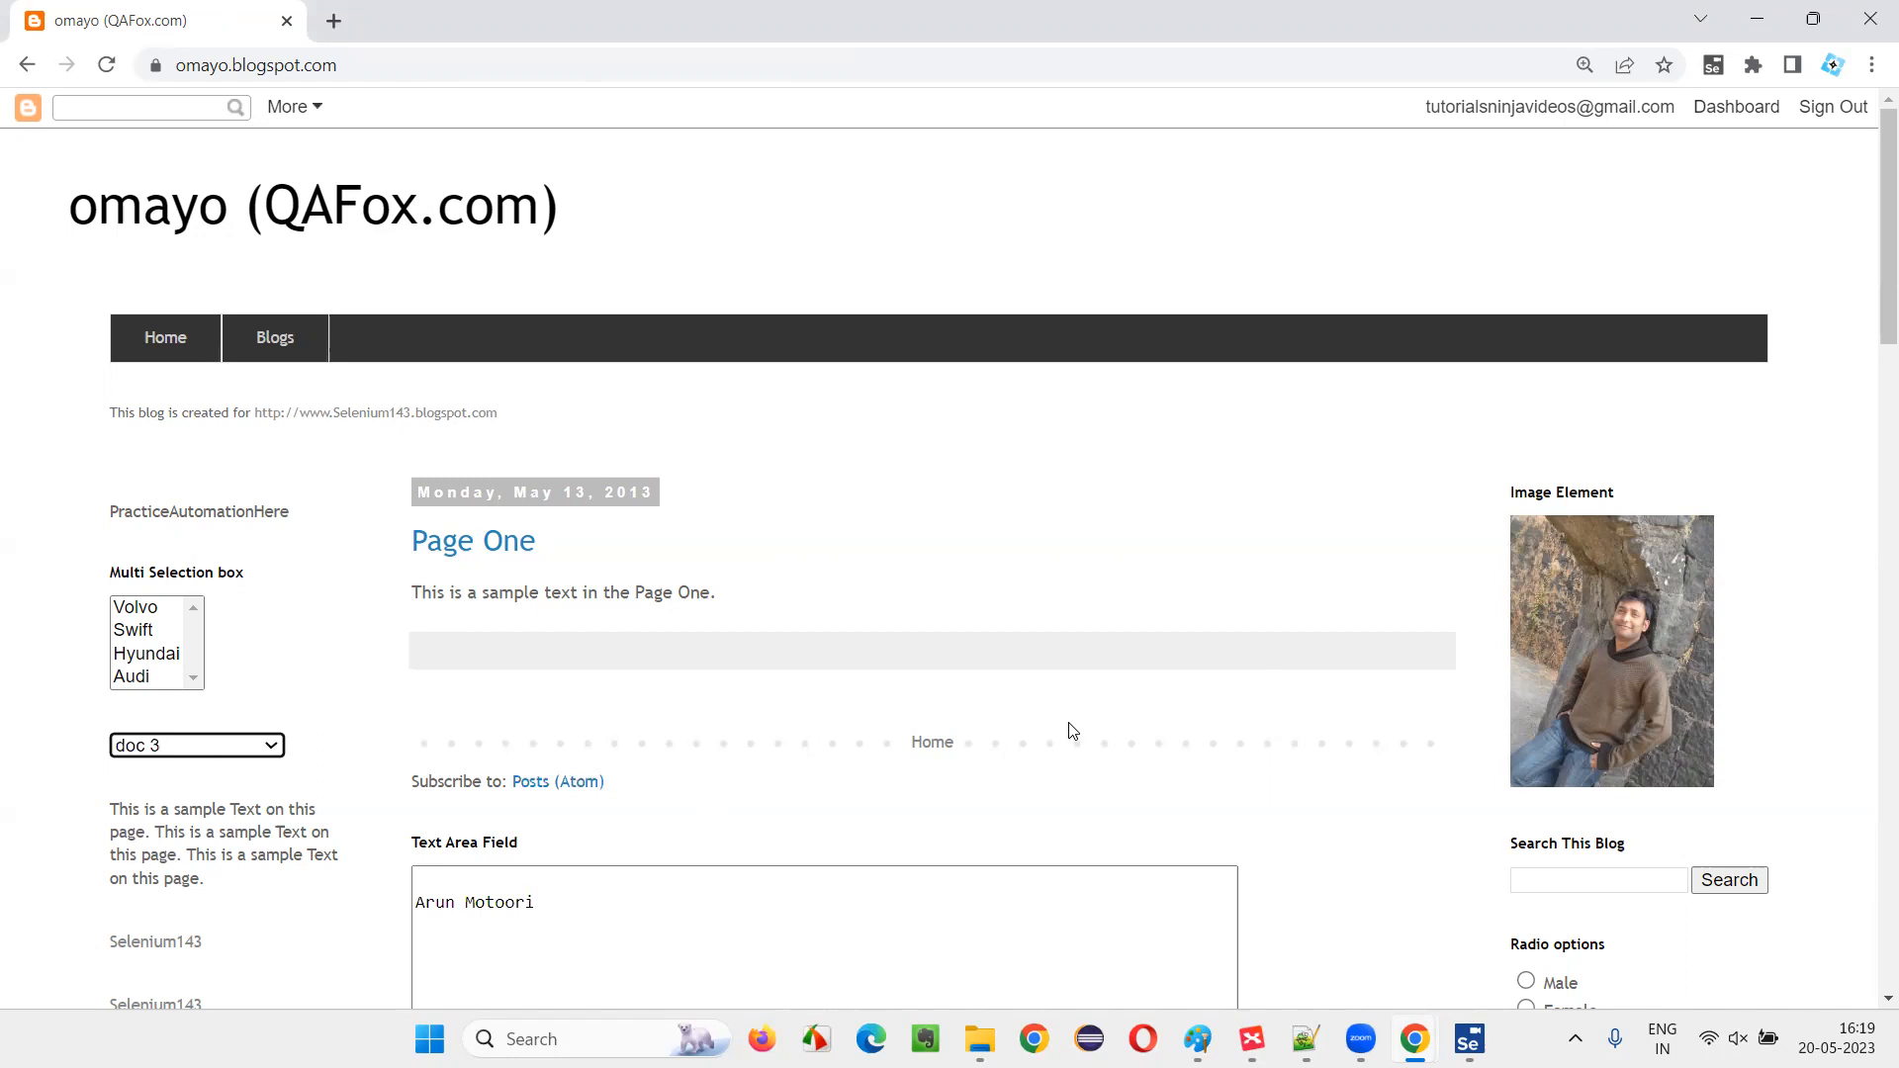
scroll("down", 3)
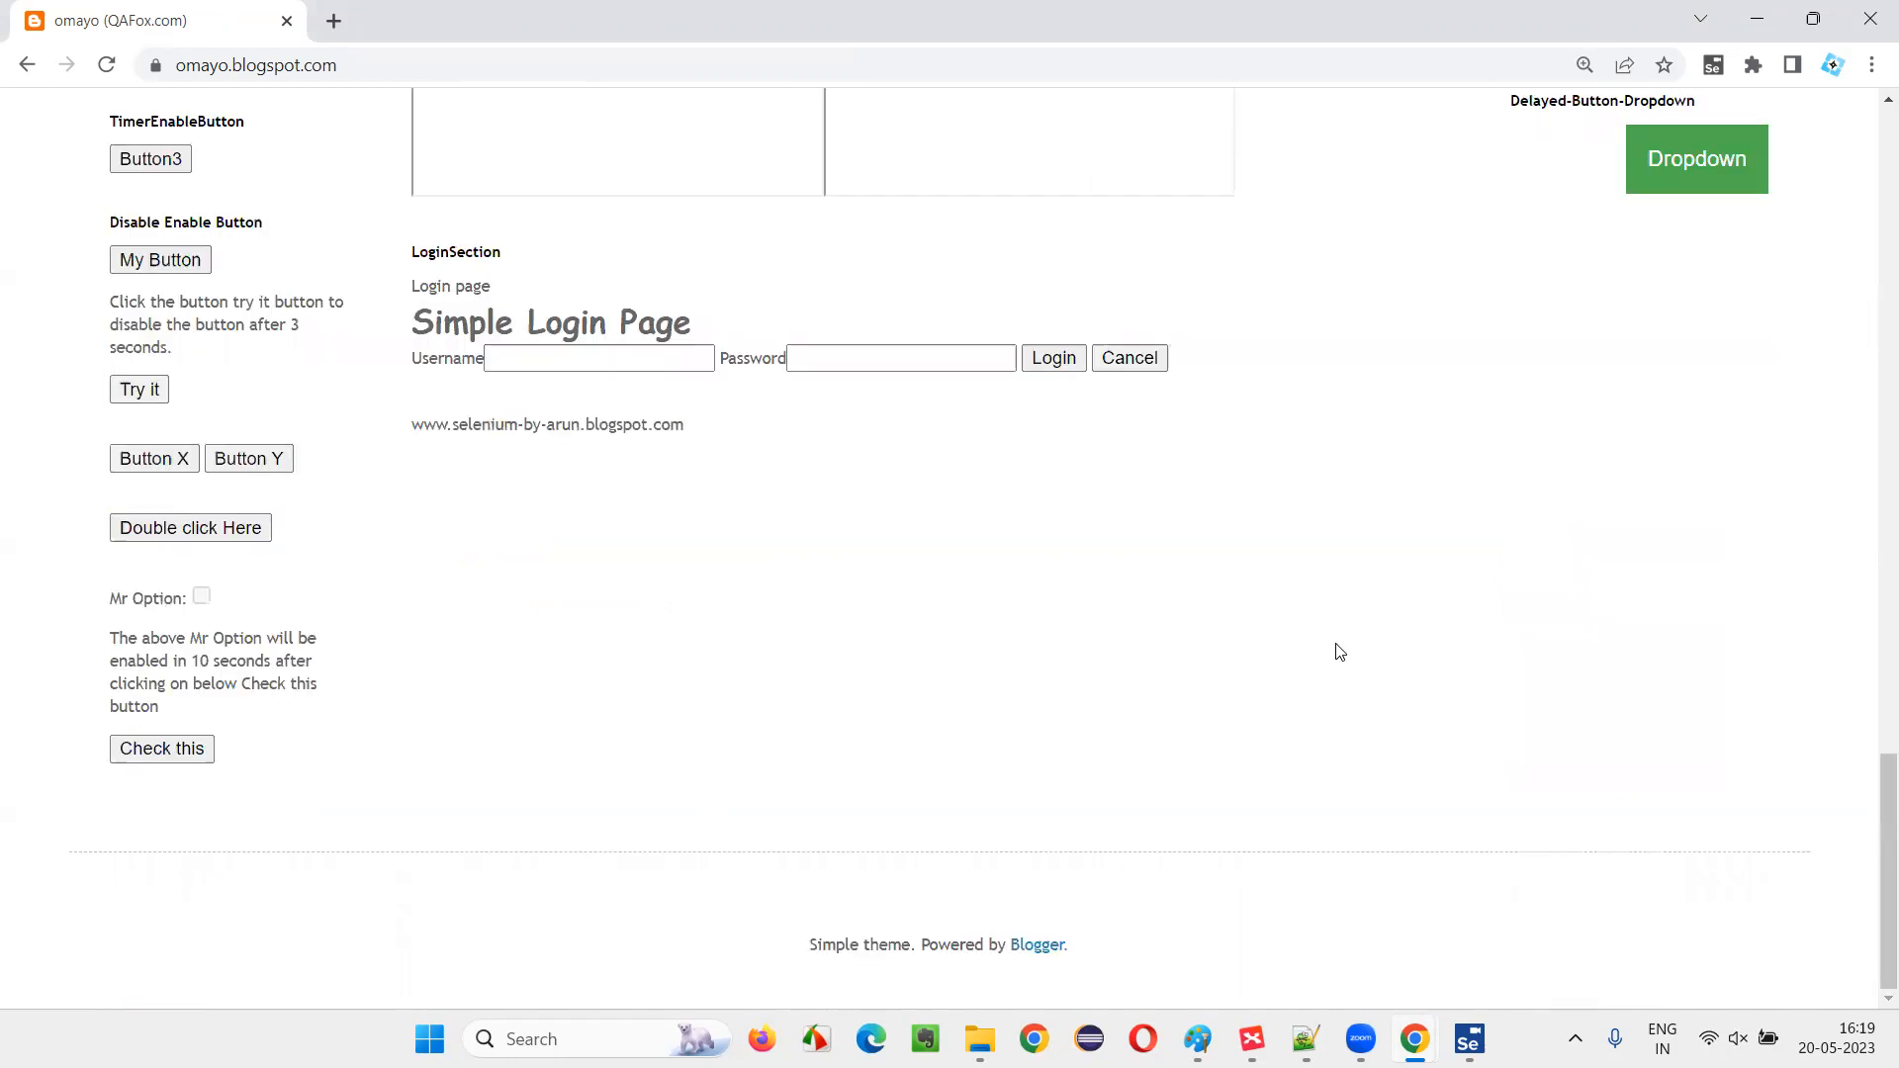
left_click(1052, 358)
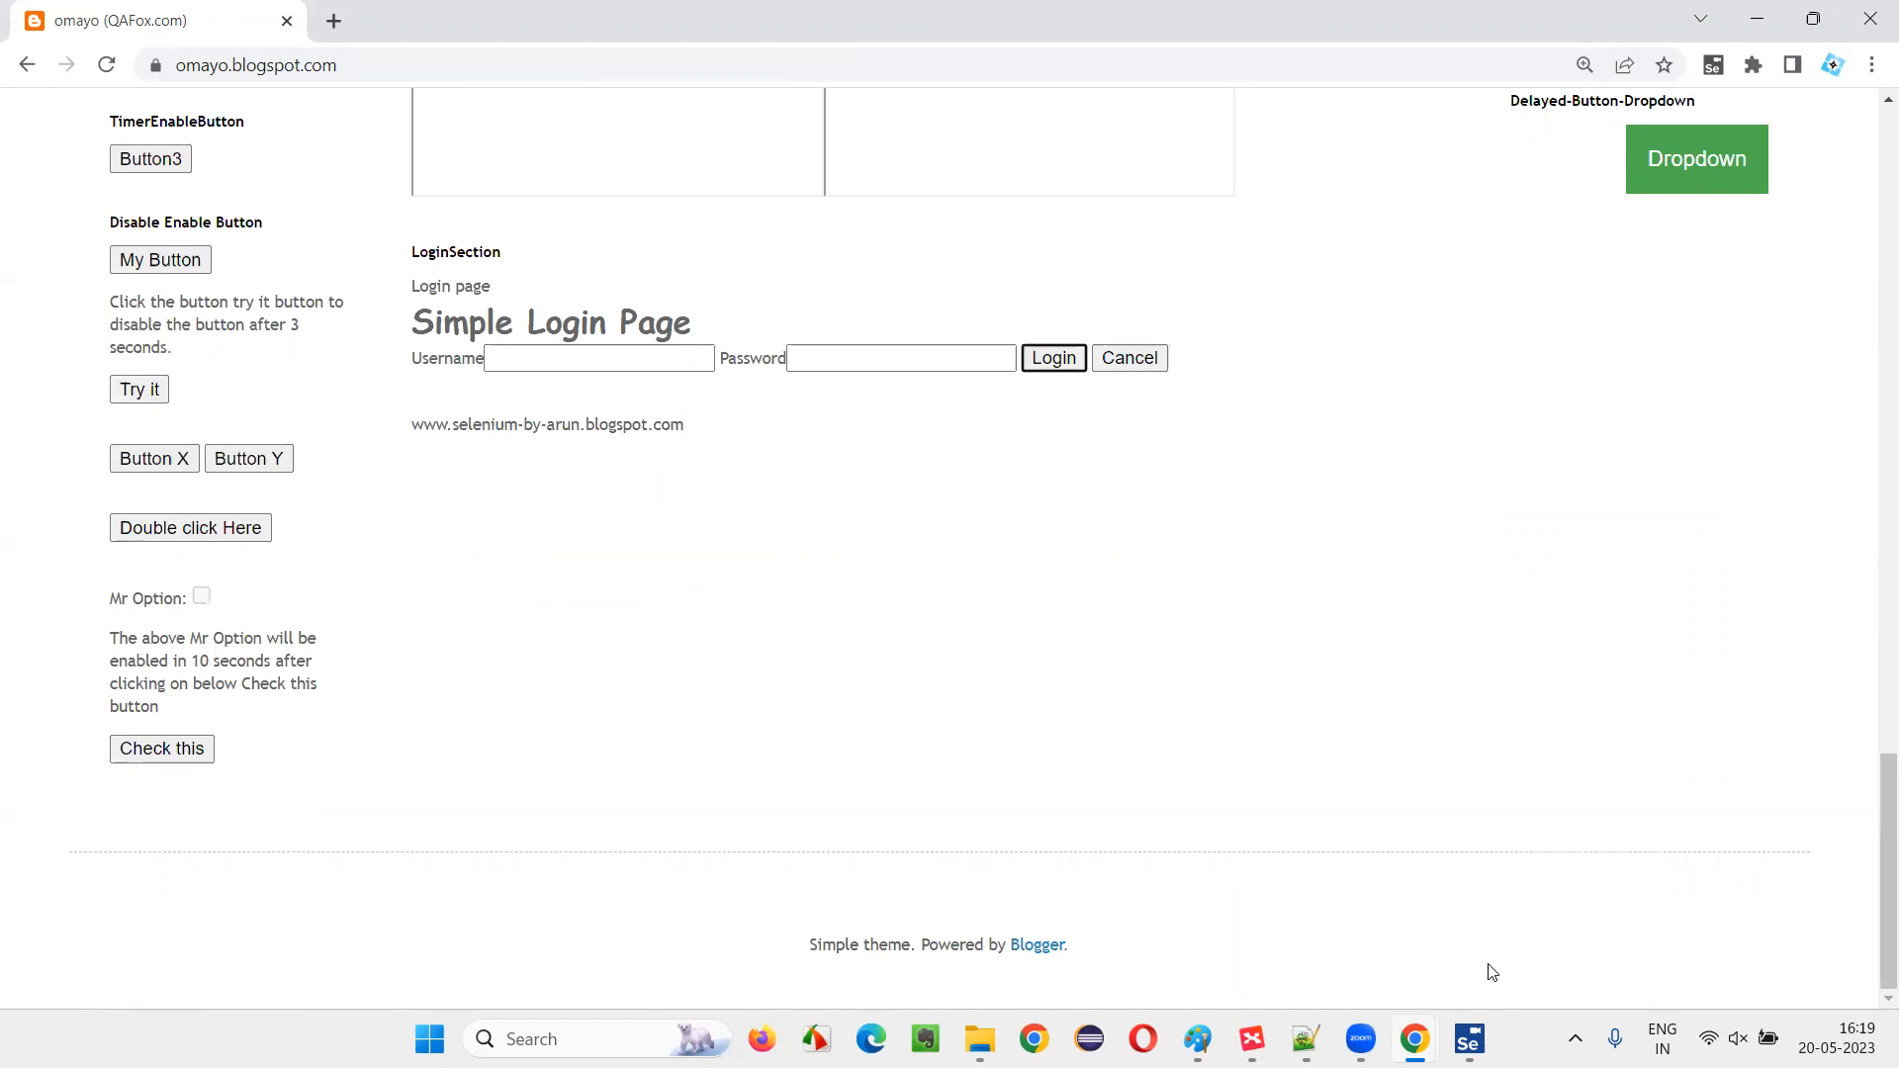
left_click(1467, 1038)
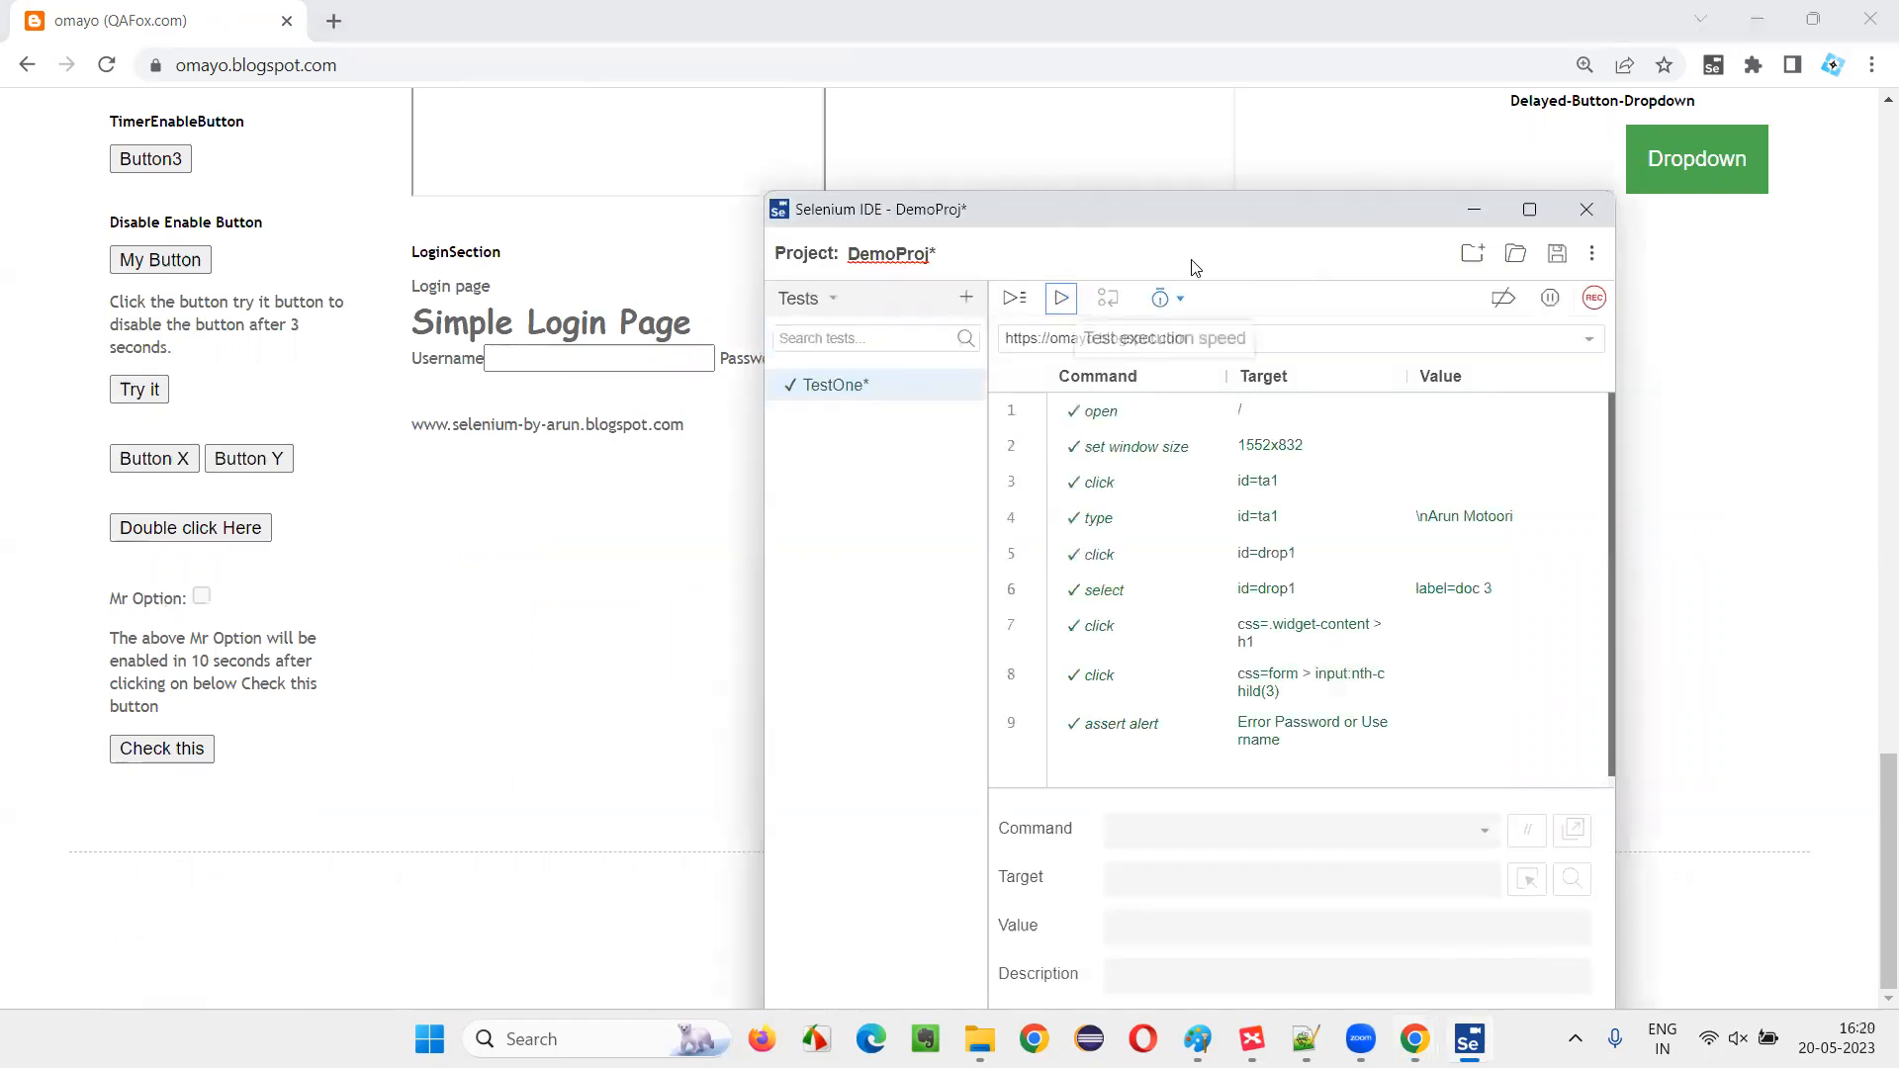
Move the IDE aside, set execution speed to Fast and run TestOne
left_click_drag(1192, 208, 1048, 142)
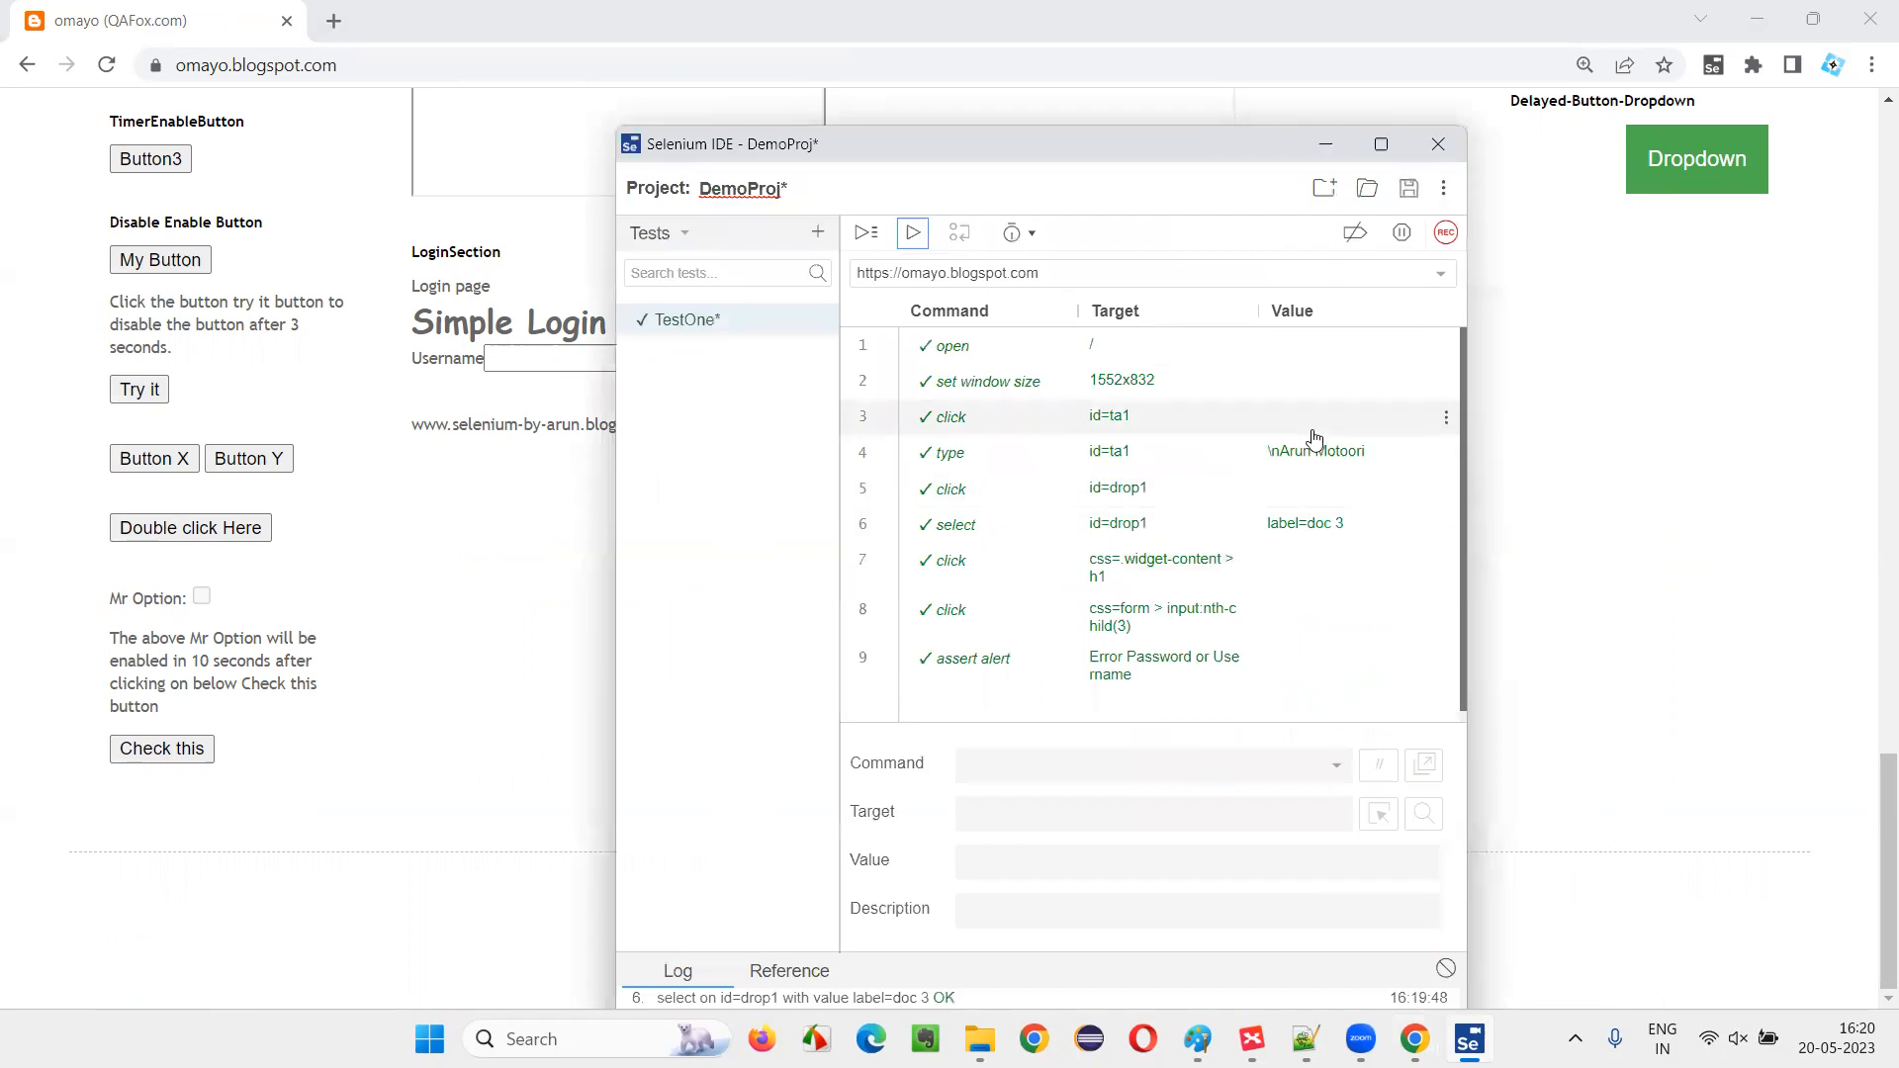
left_click(1009, 233)
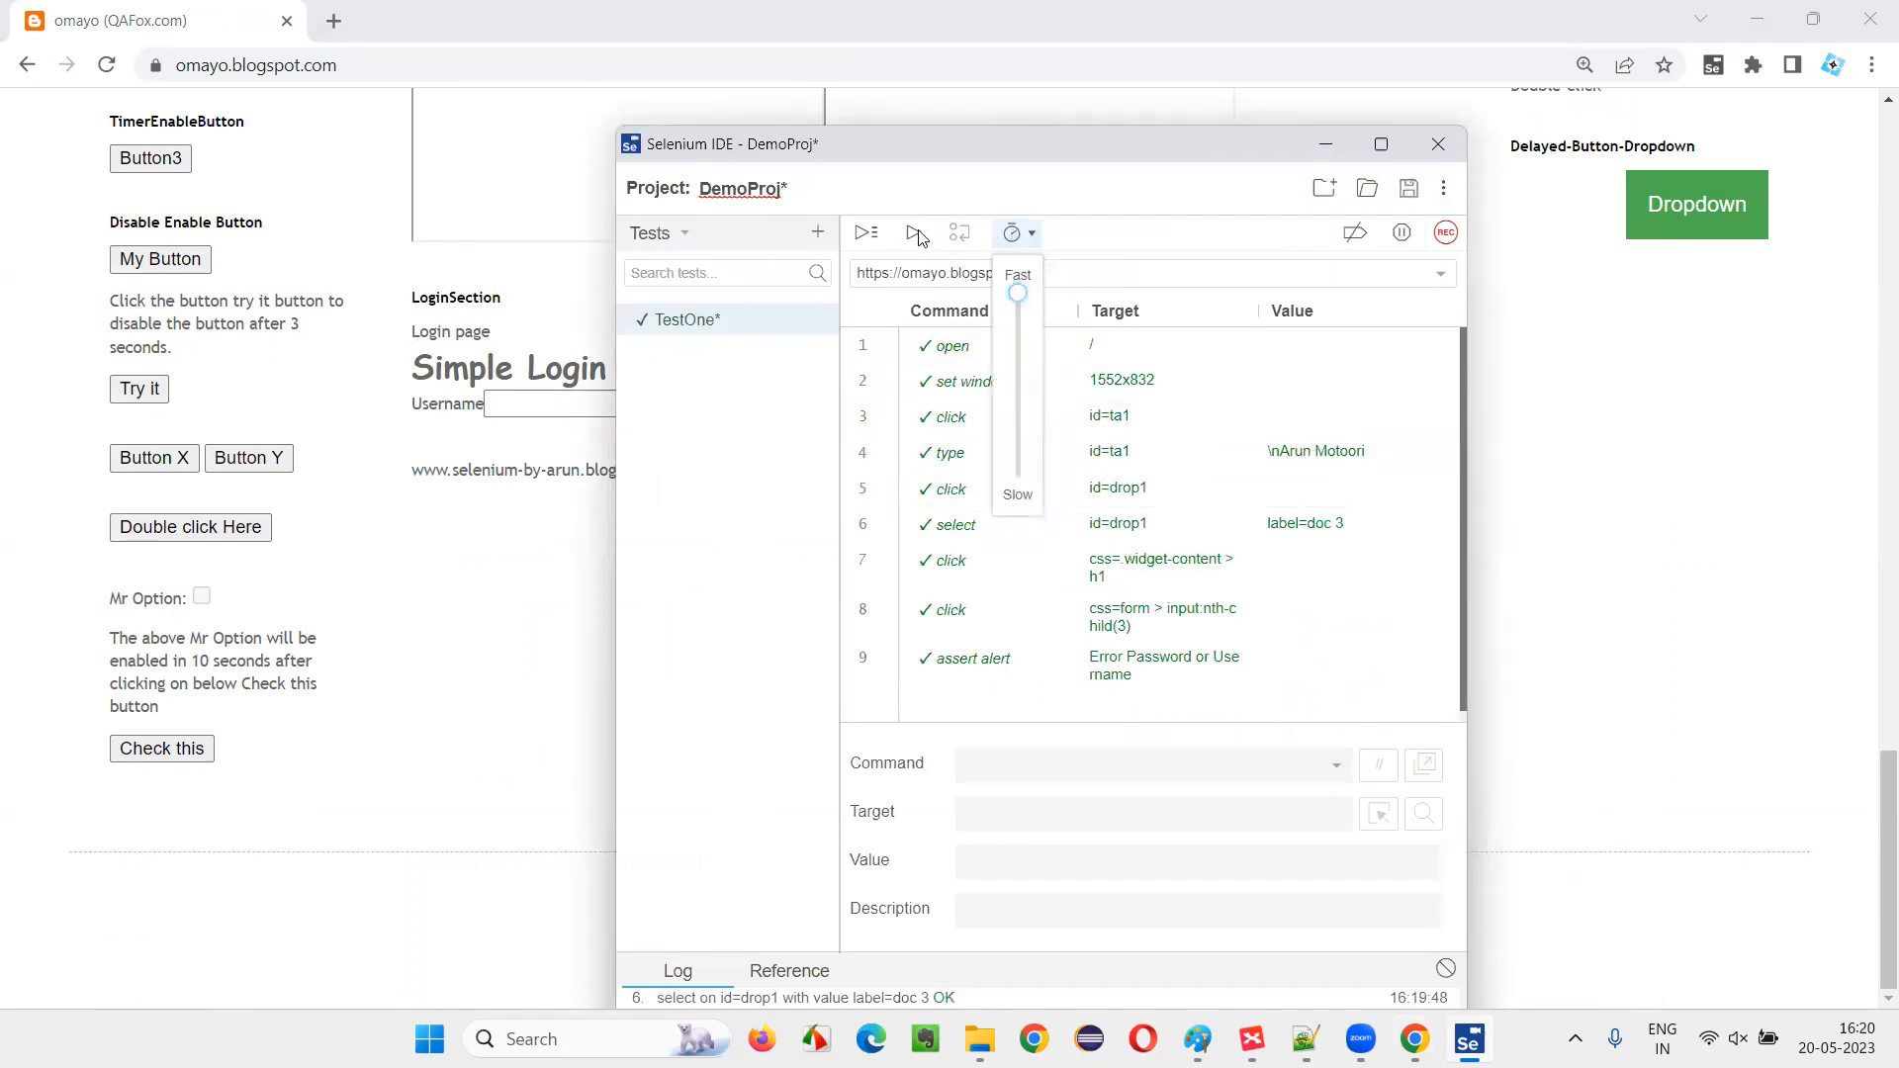
left_click(866, 233)
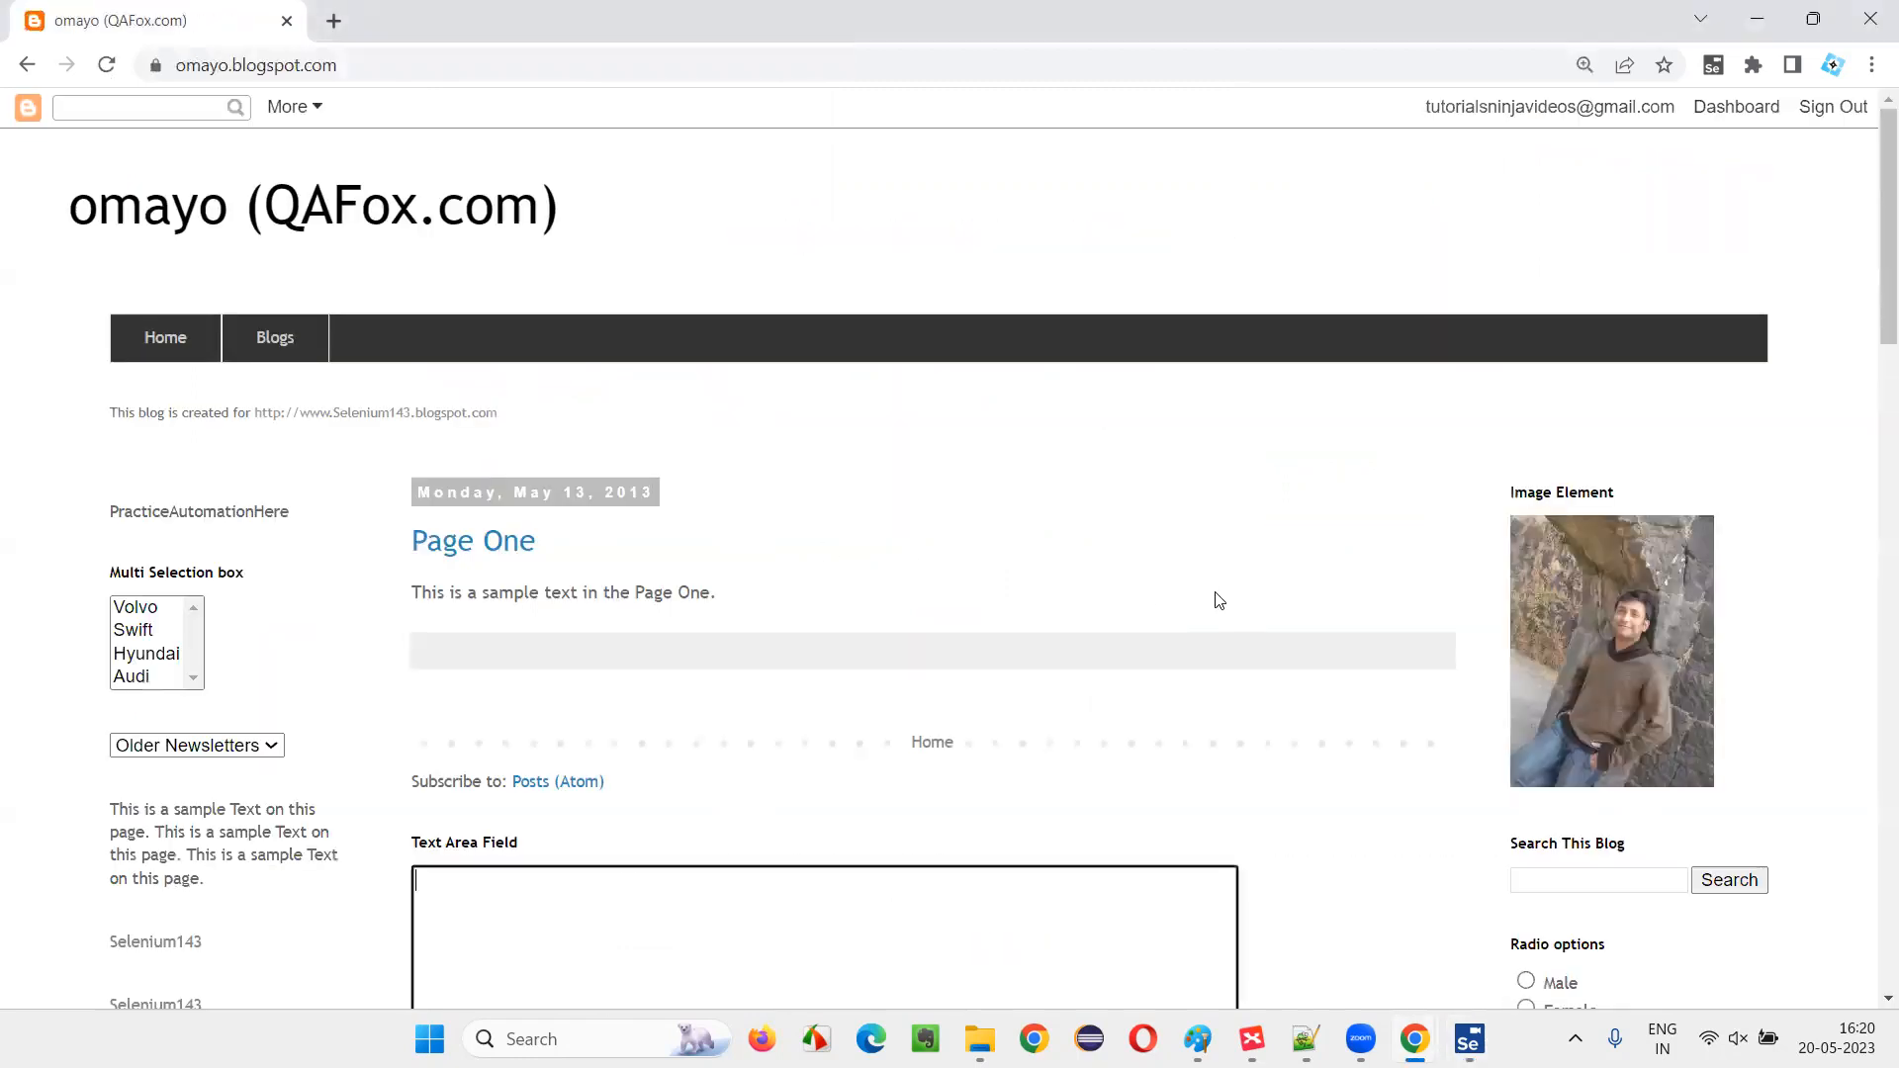
Let the fast replay type 'Arun Motoori' and reach the login section
type("Arun Motoori")
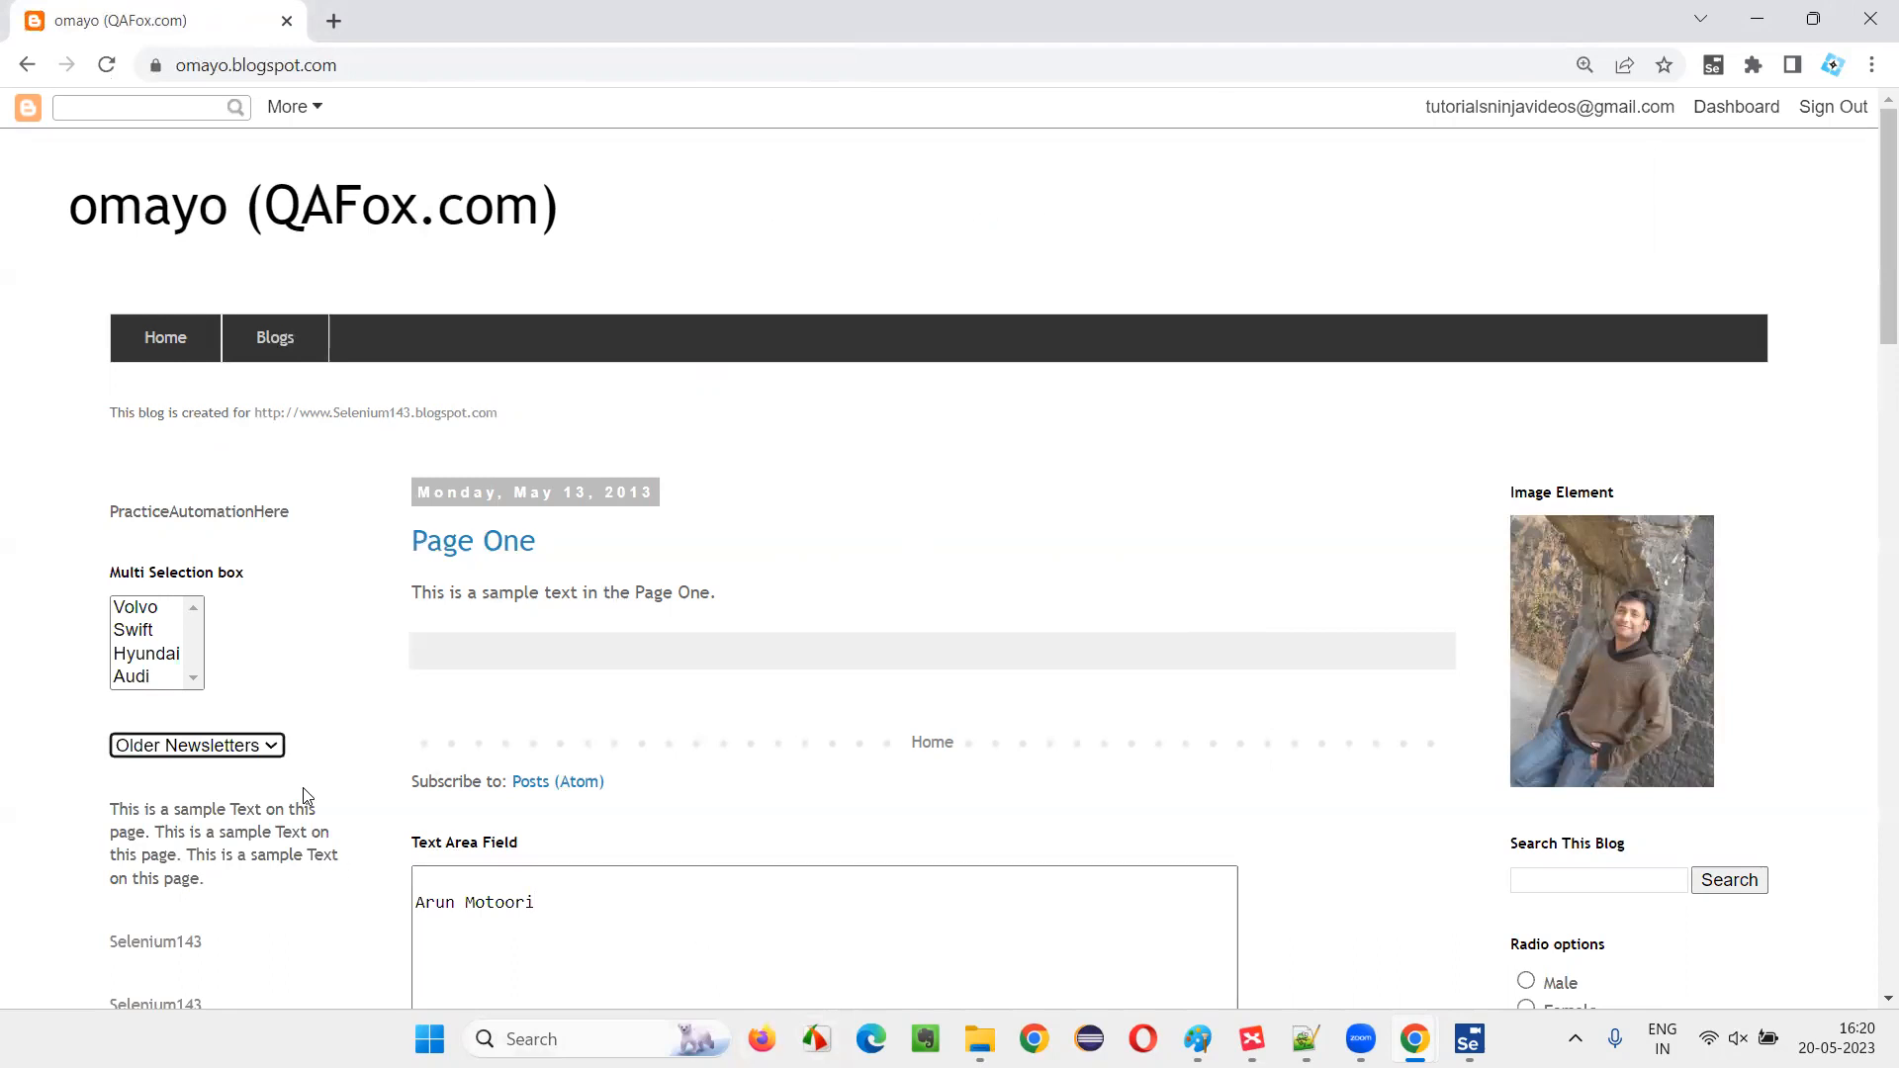
scroll("down", 3)
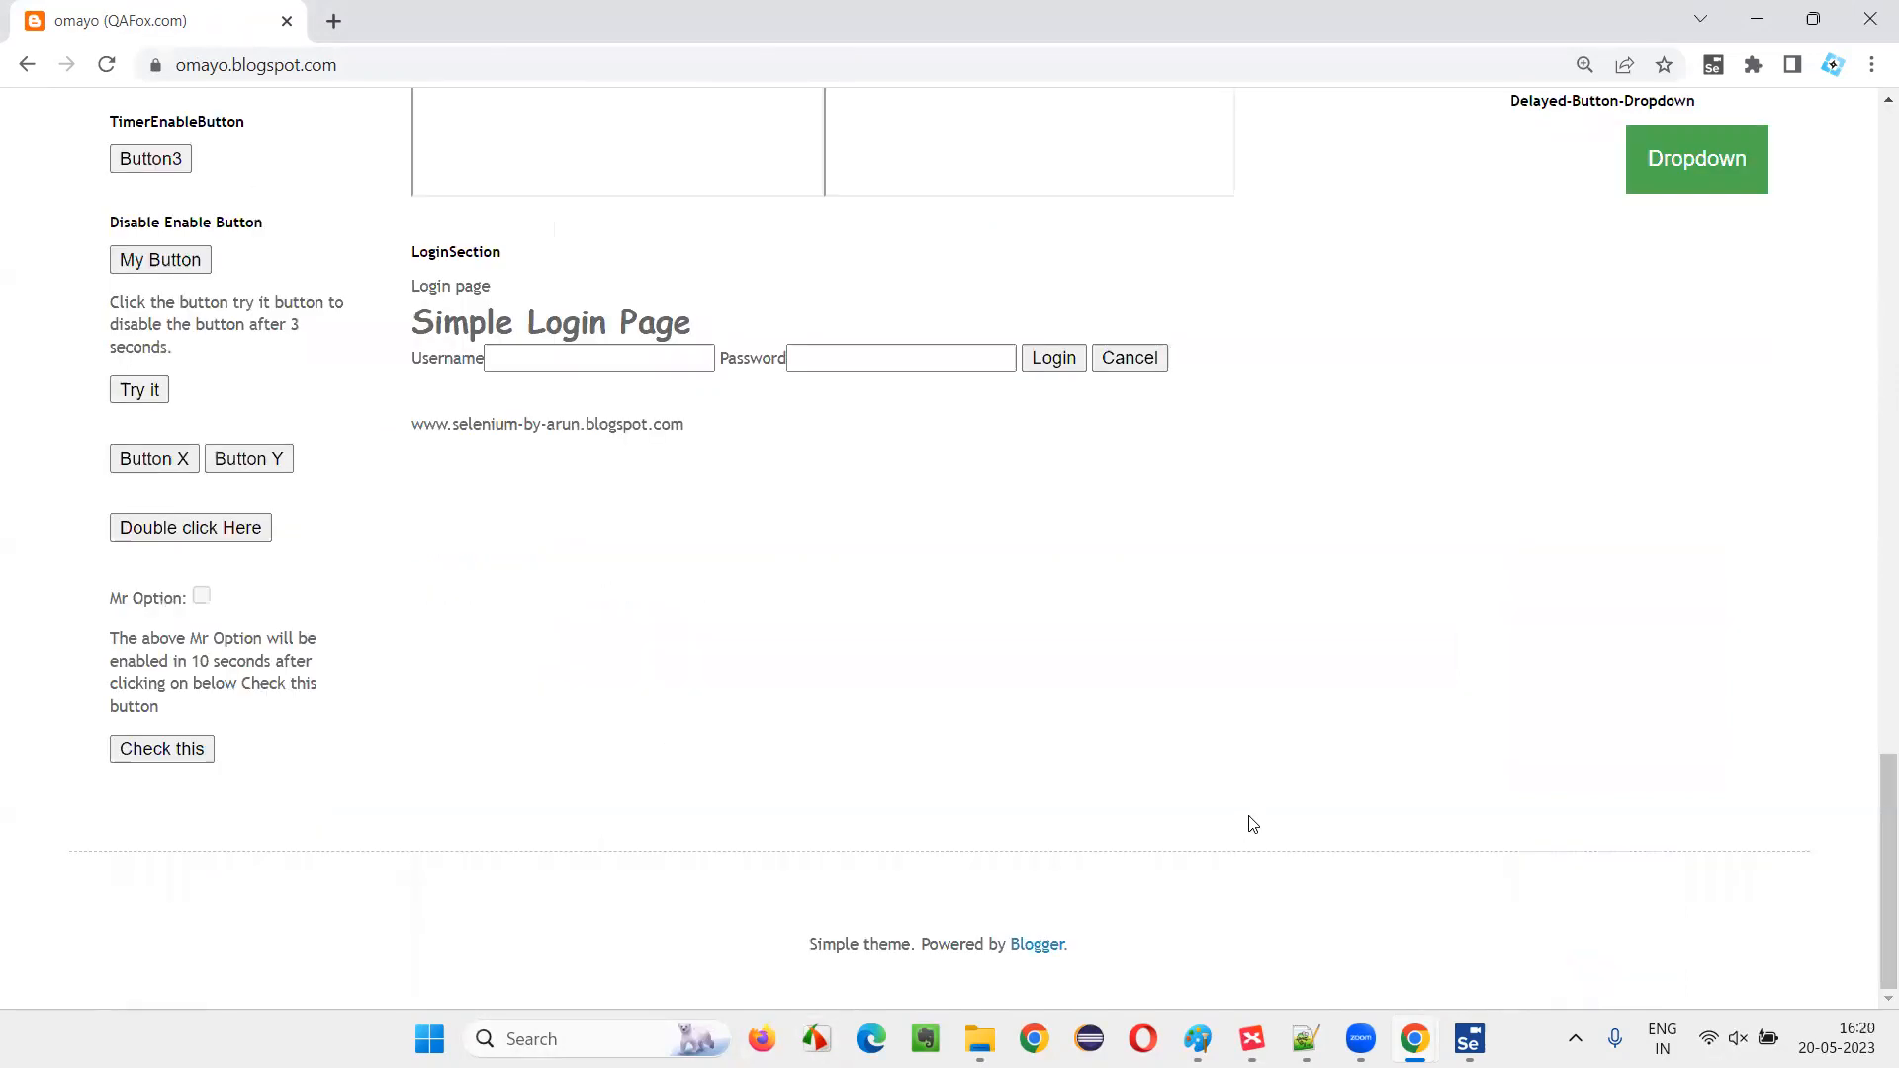
left_click(1052, 358)
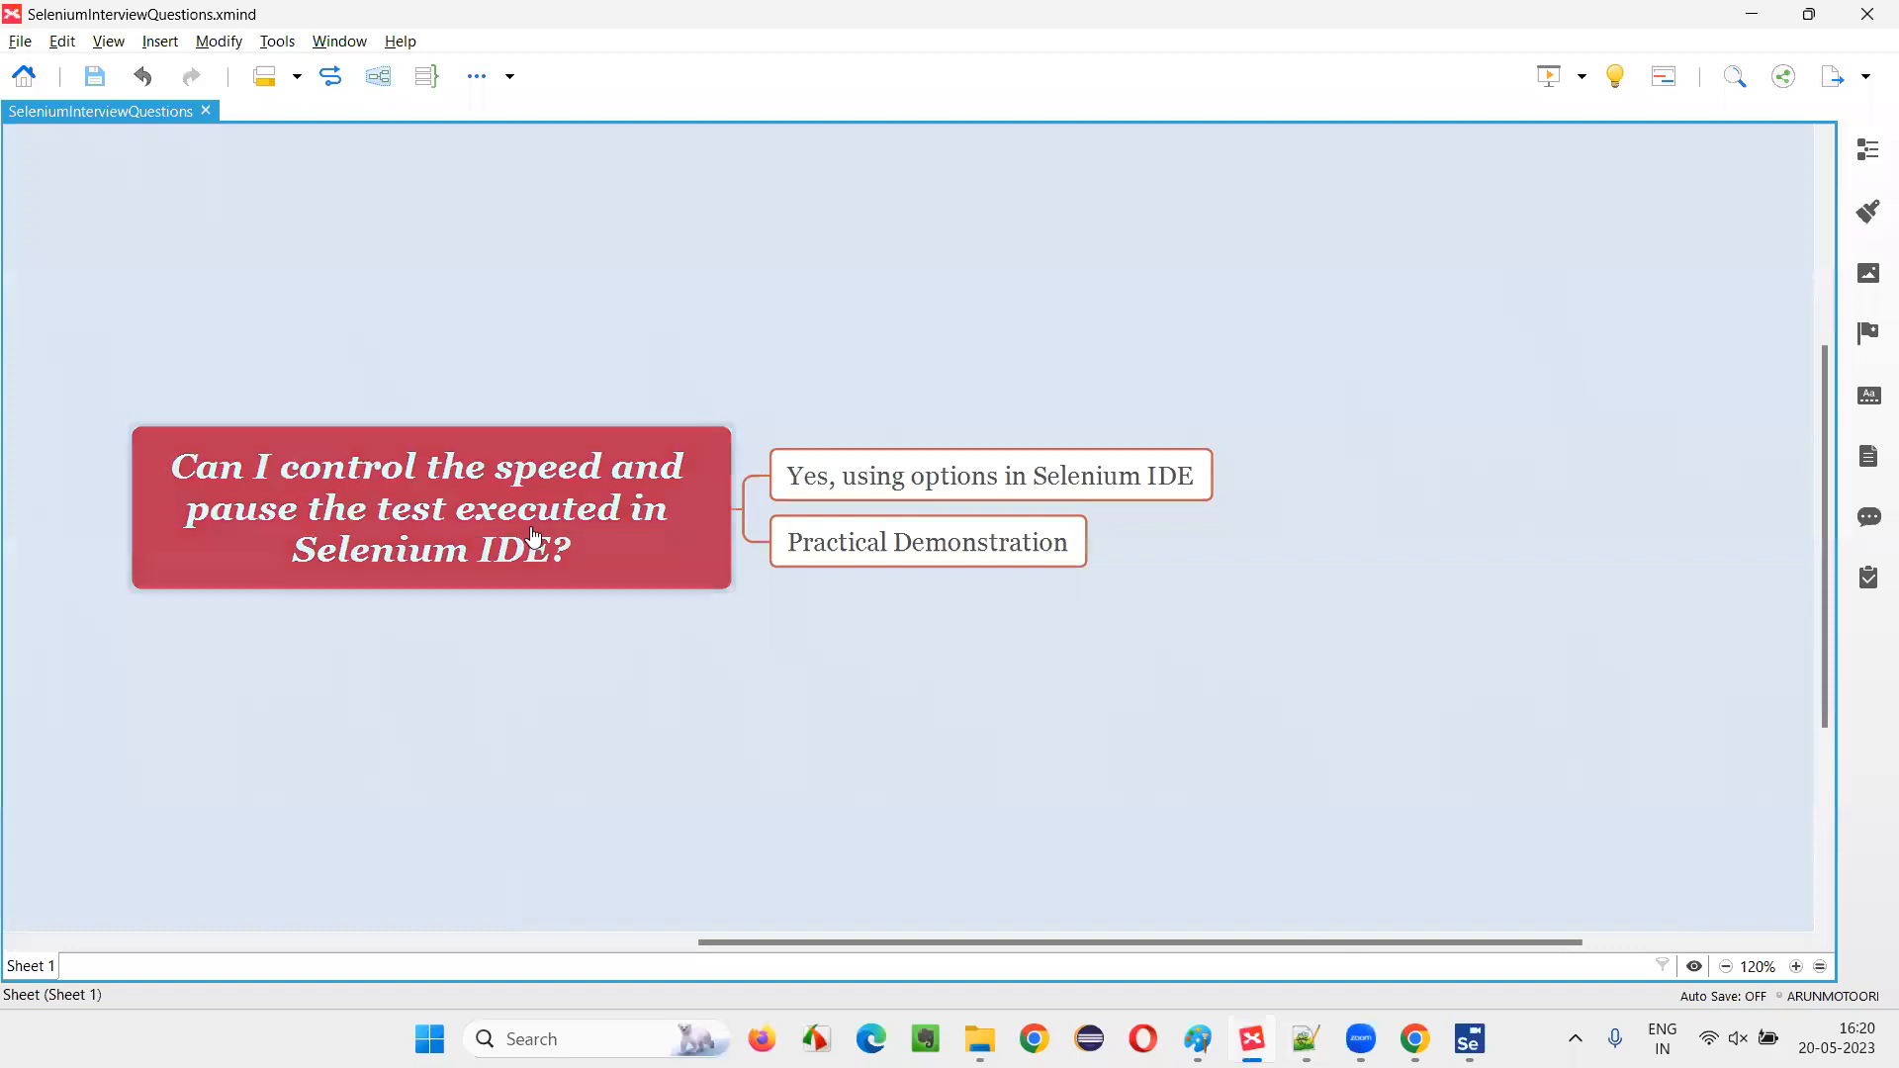
Select the XMind question topic about controlling speed and pausing tests
left_click(429, 518)
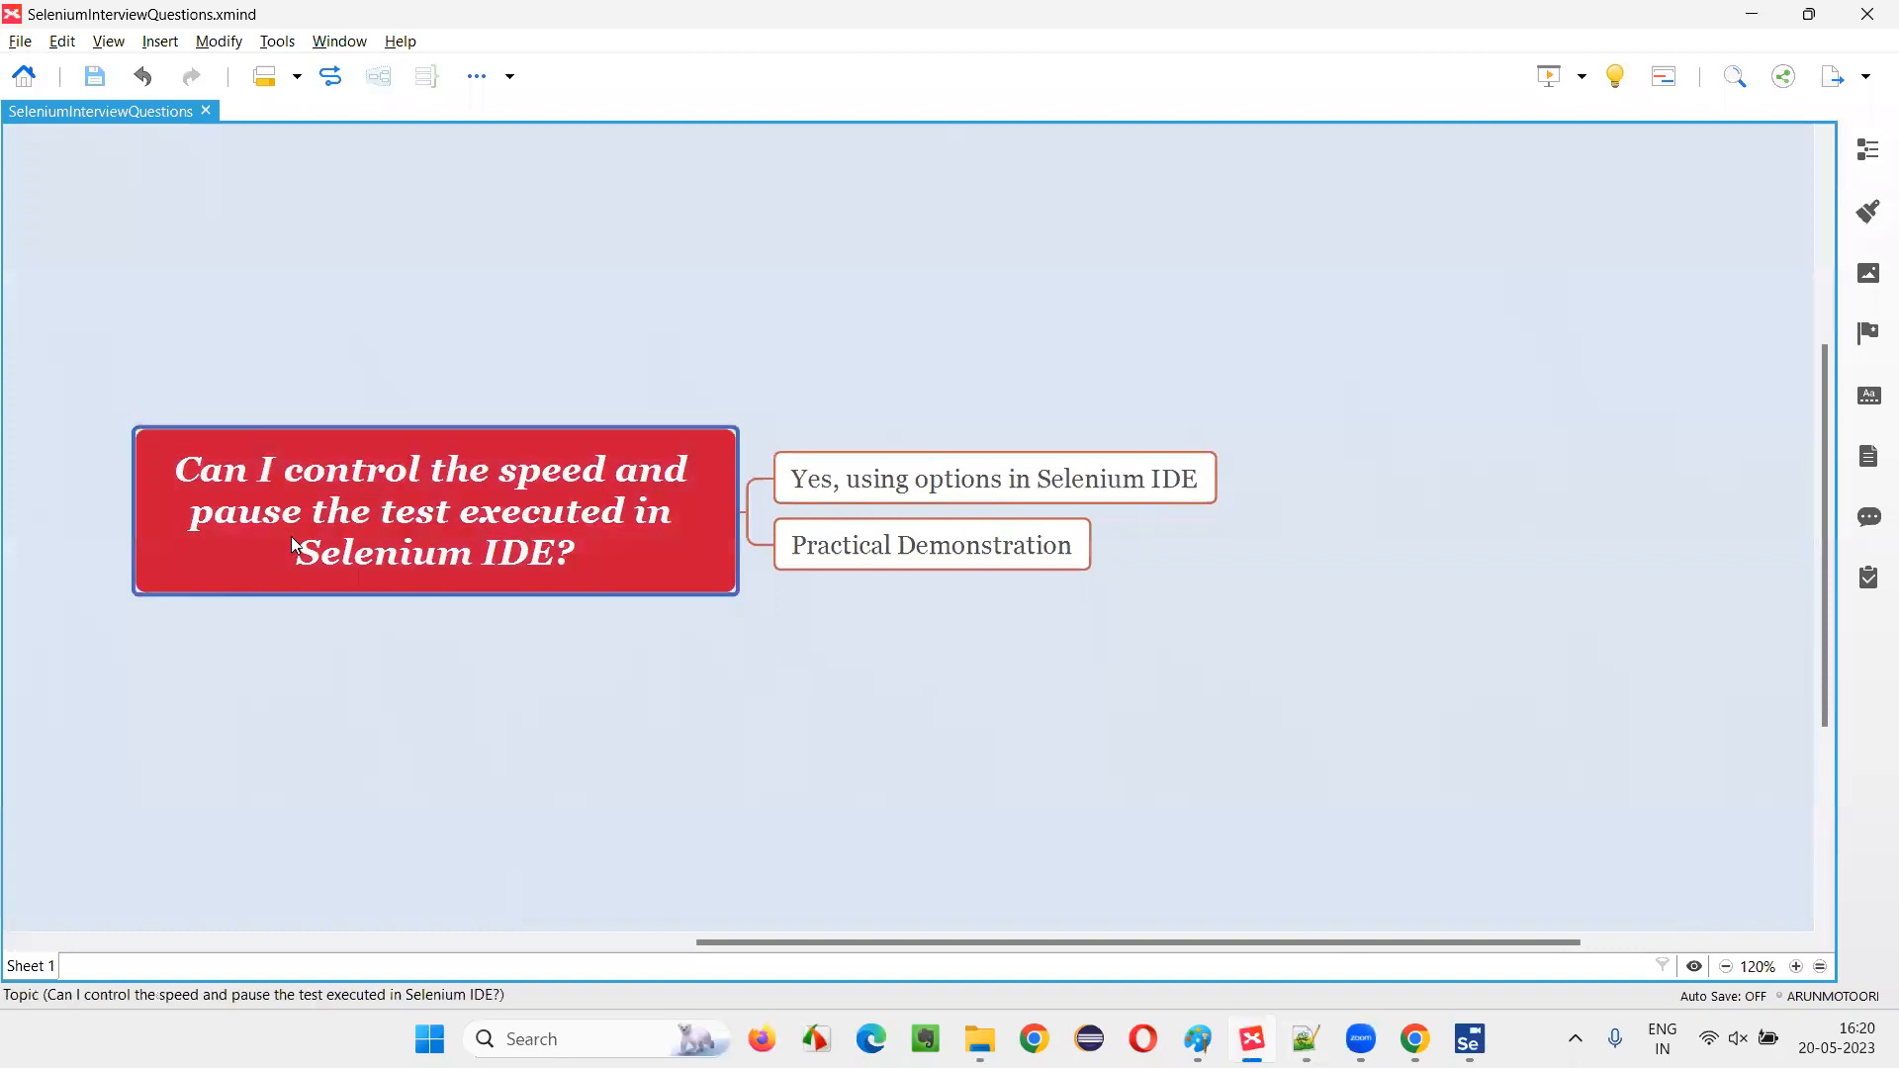
mouse_move(544, 590)
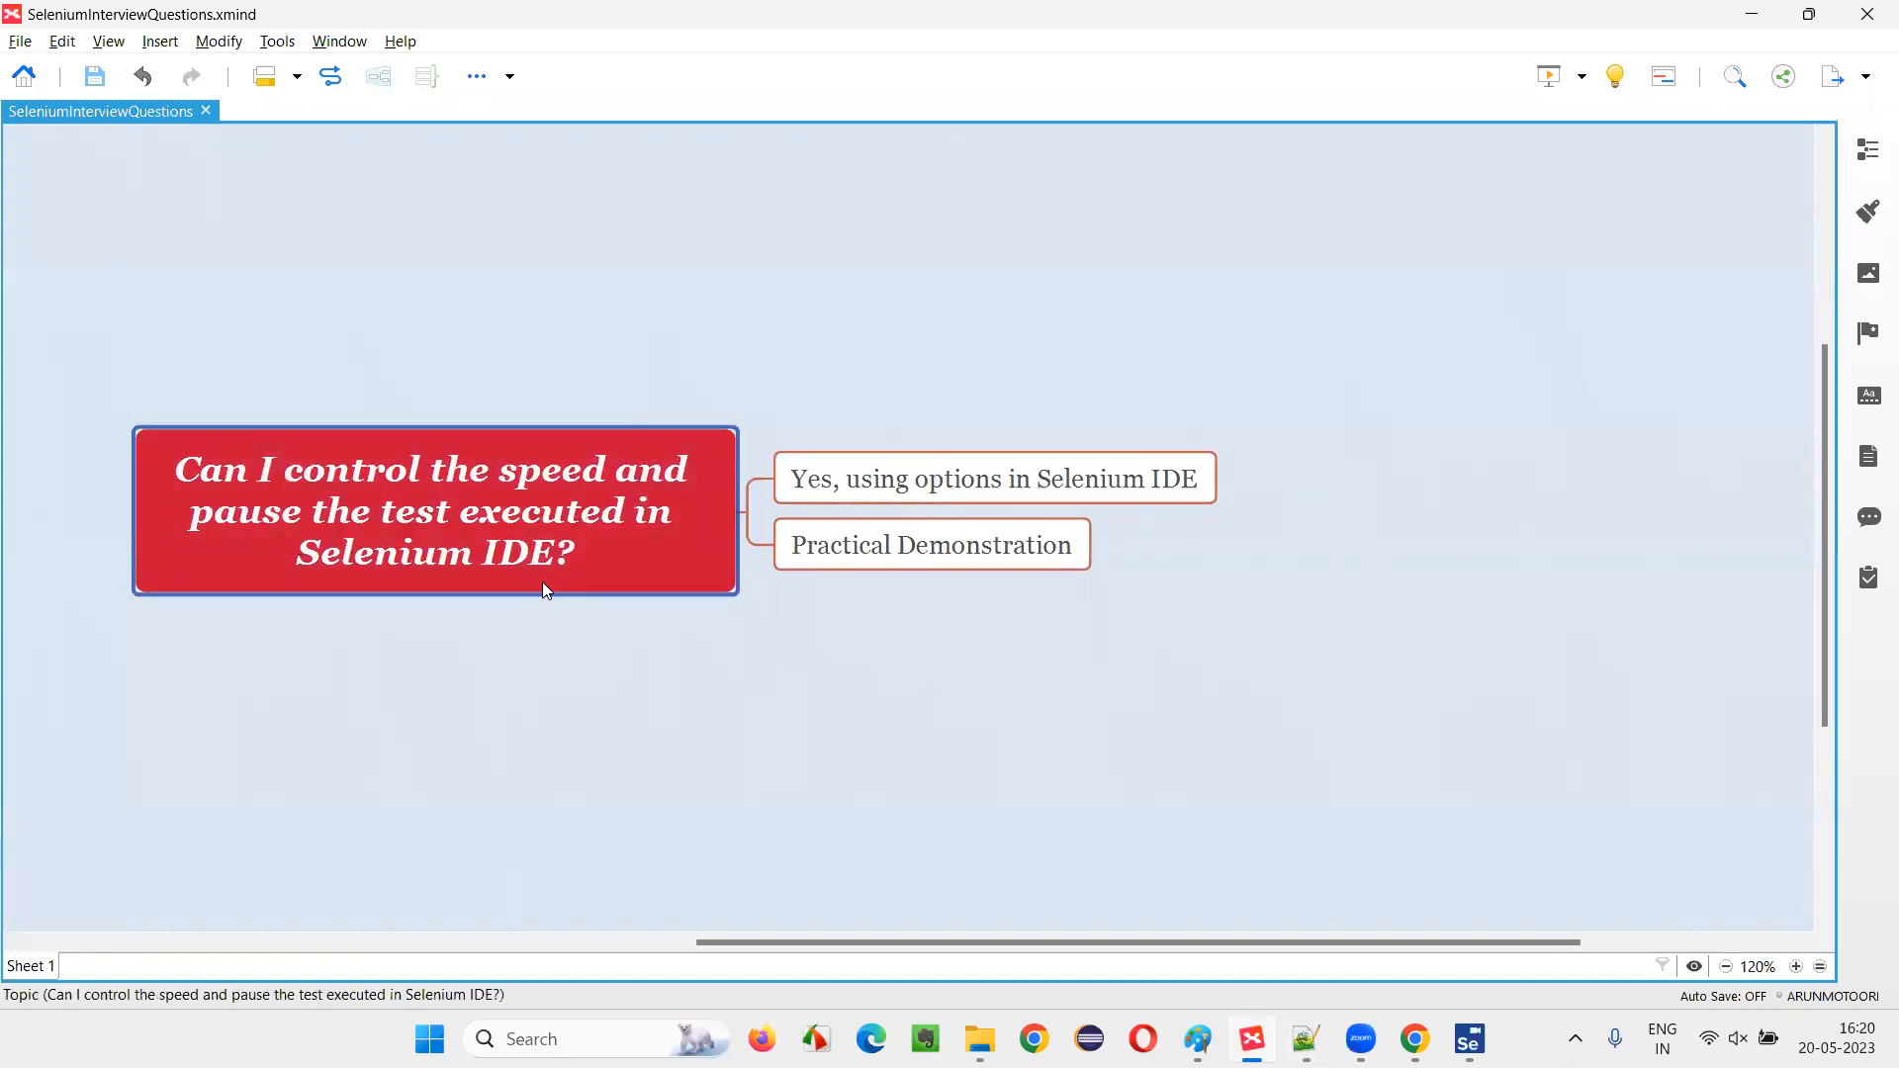
mouse_move(284, 534)
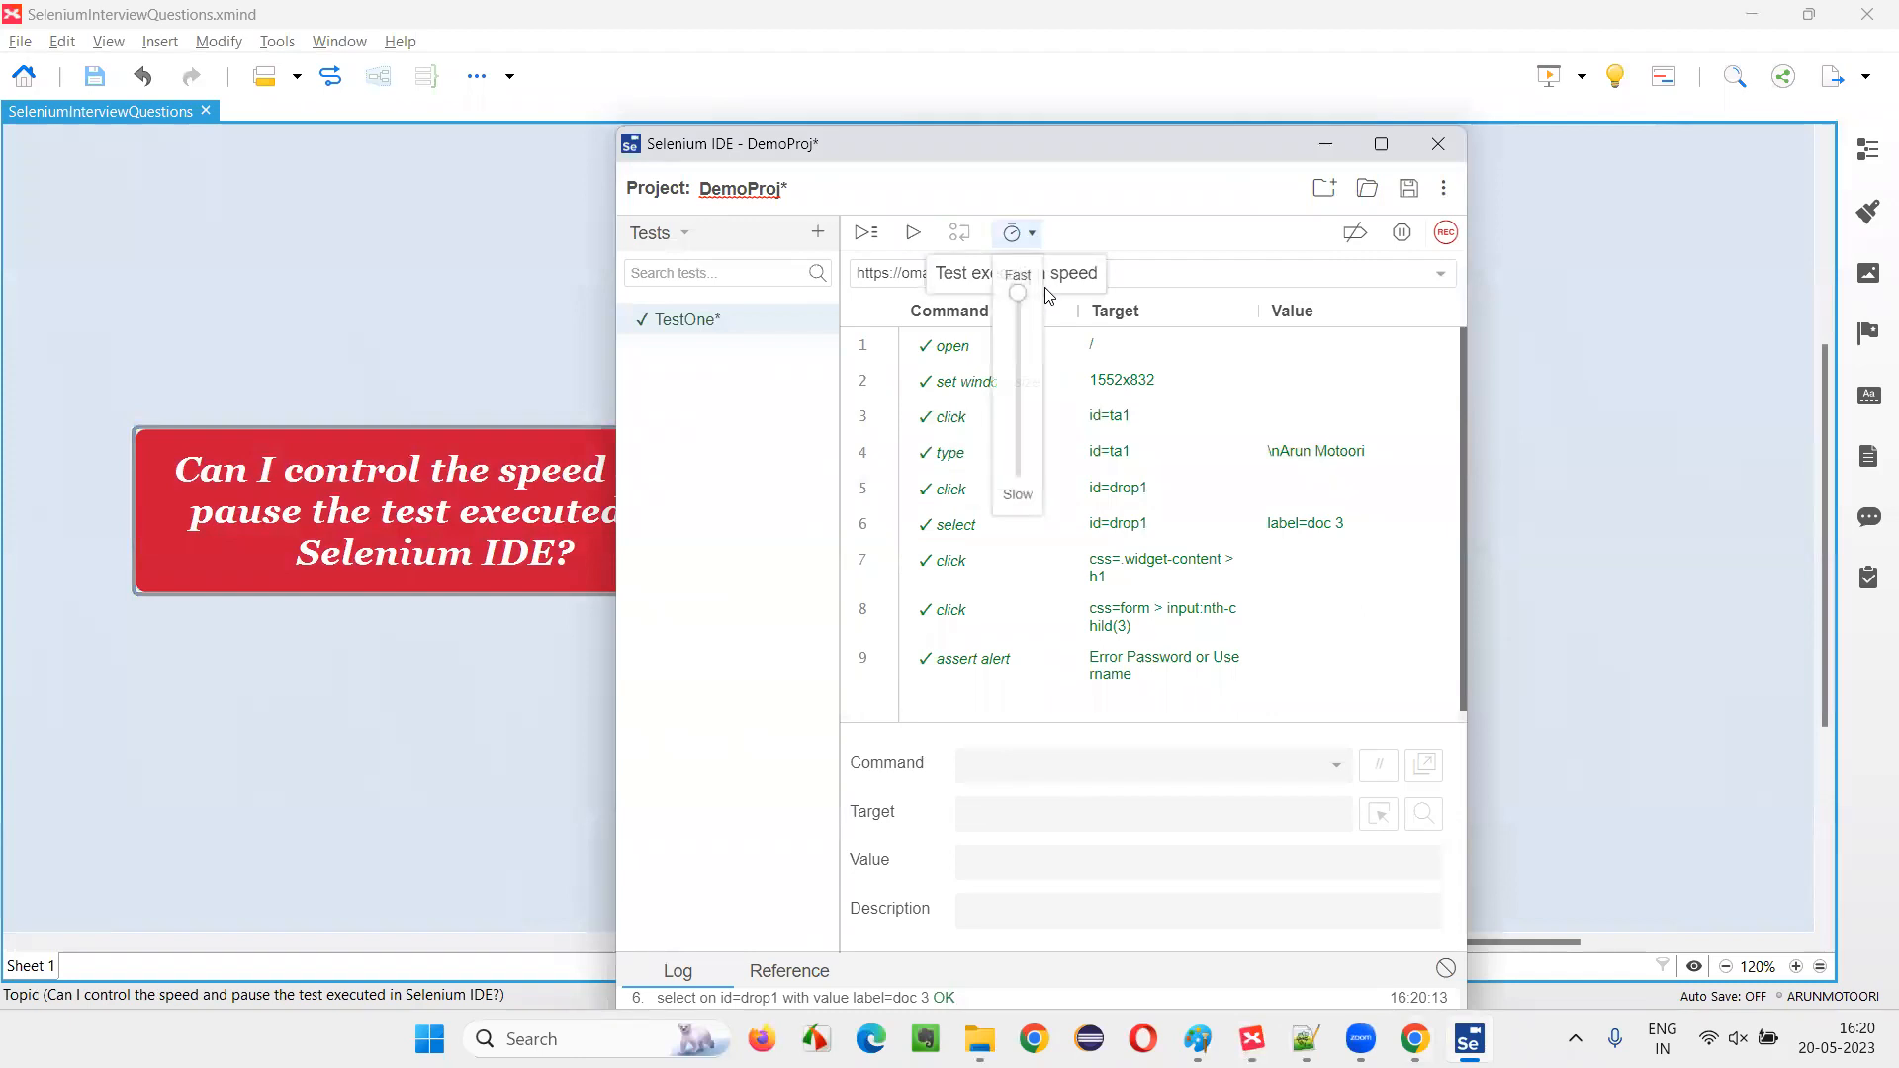
Adjust the execution speed slider and run TestOne again on omayo
left_click_drag(1017, 295, 1017, 478)
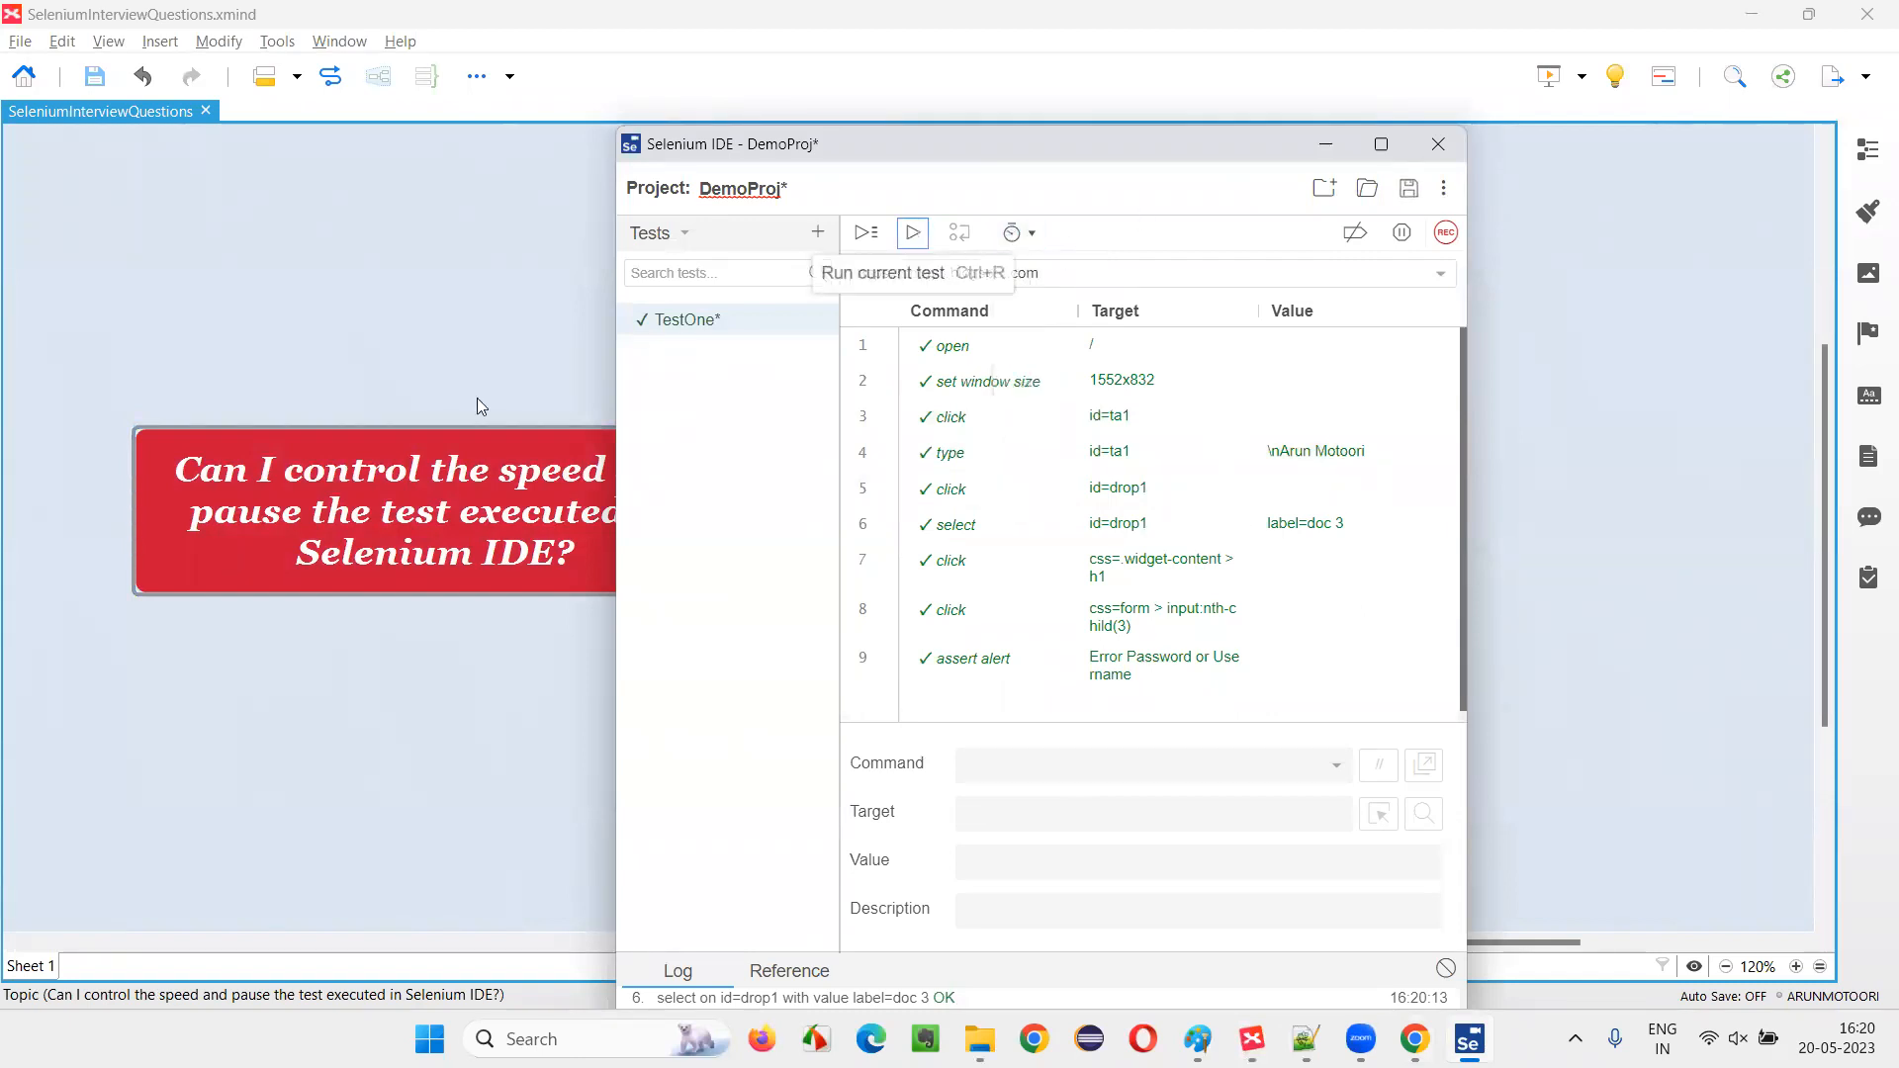
left_click(911, 234)
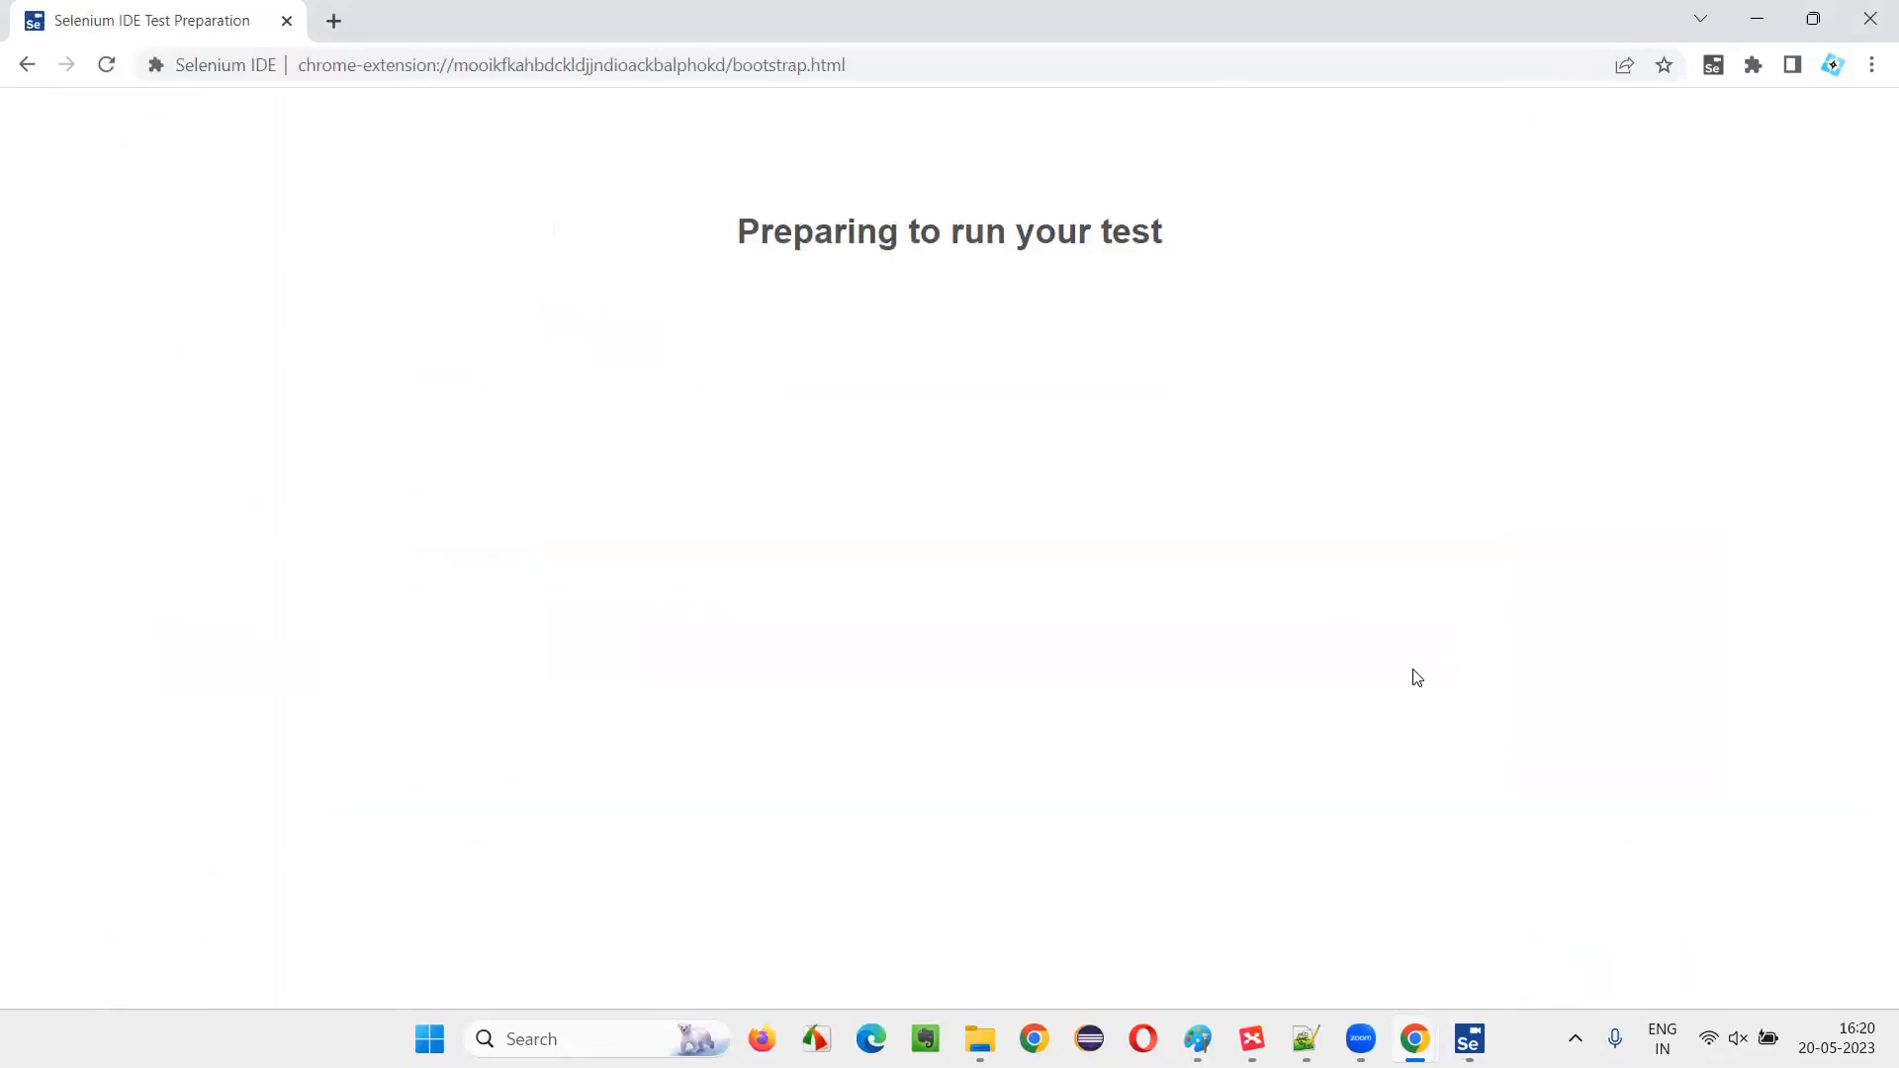
mouse_move(1183, 605)
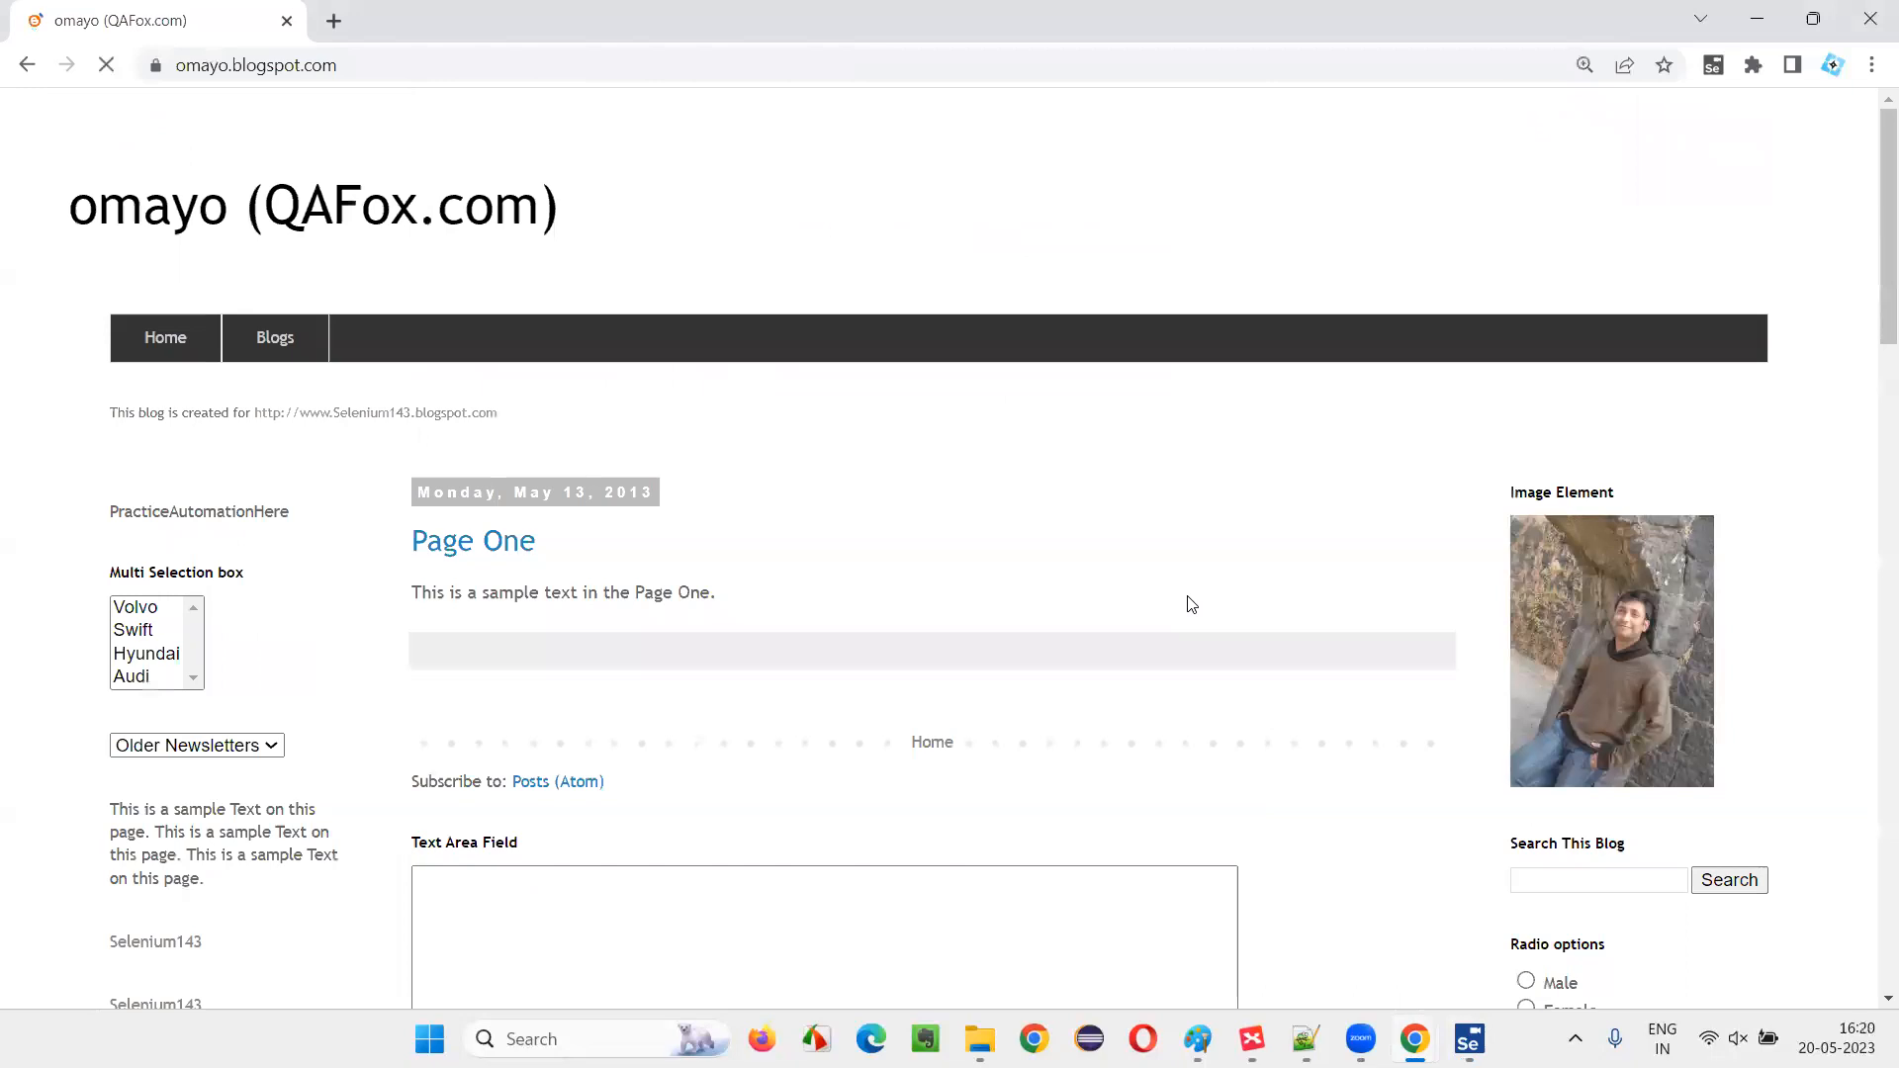
left_click(911, 233)
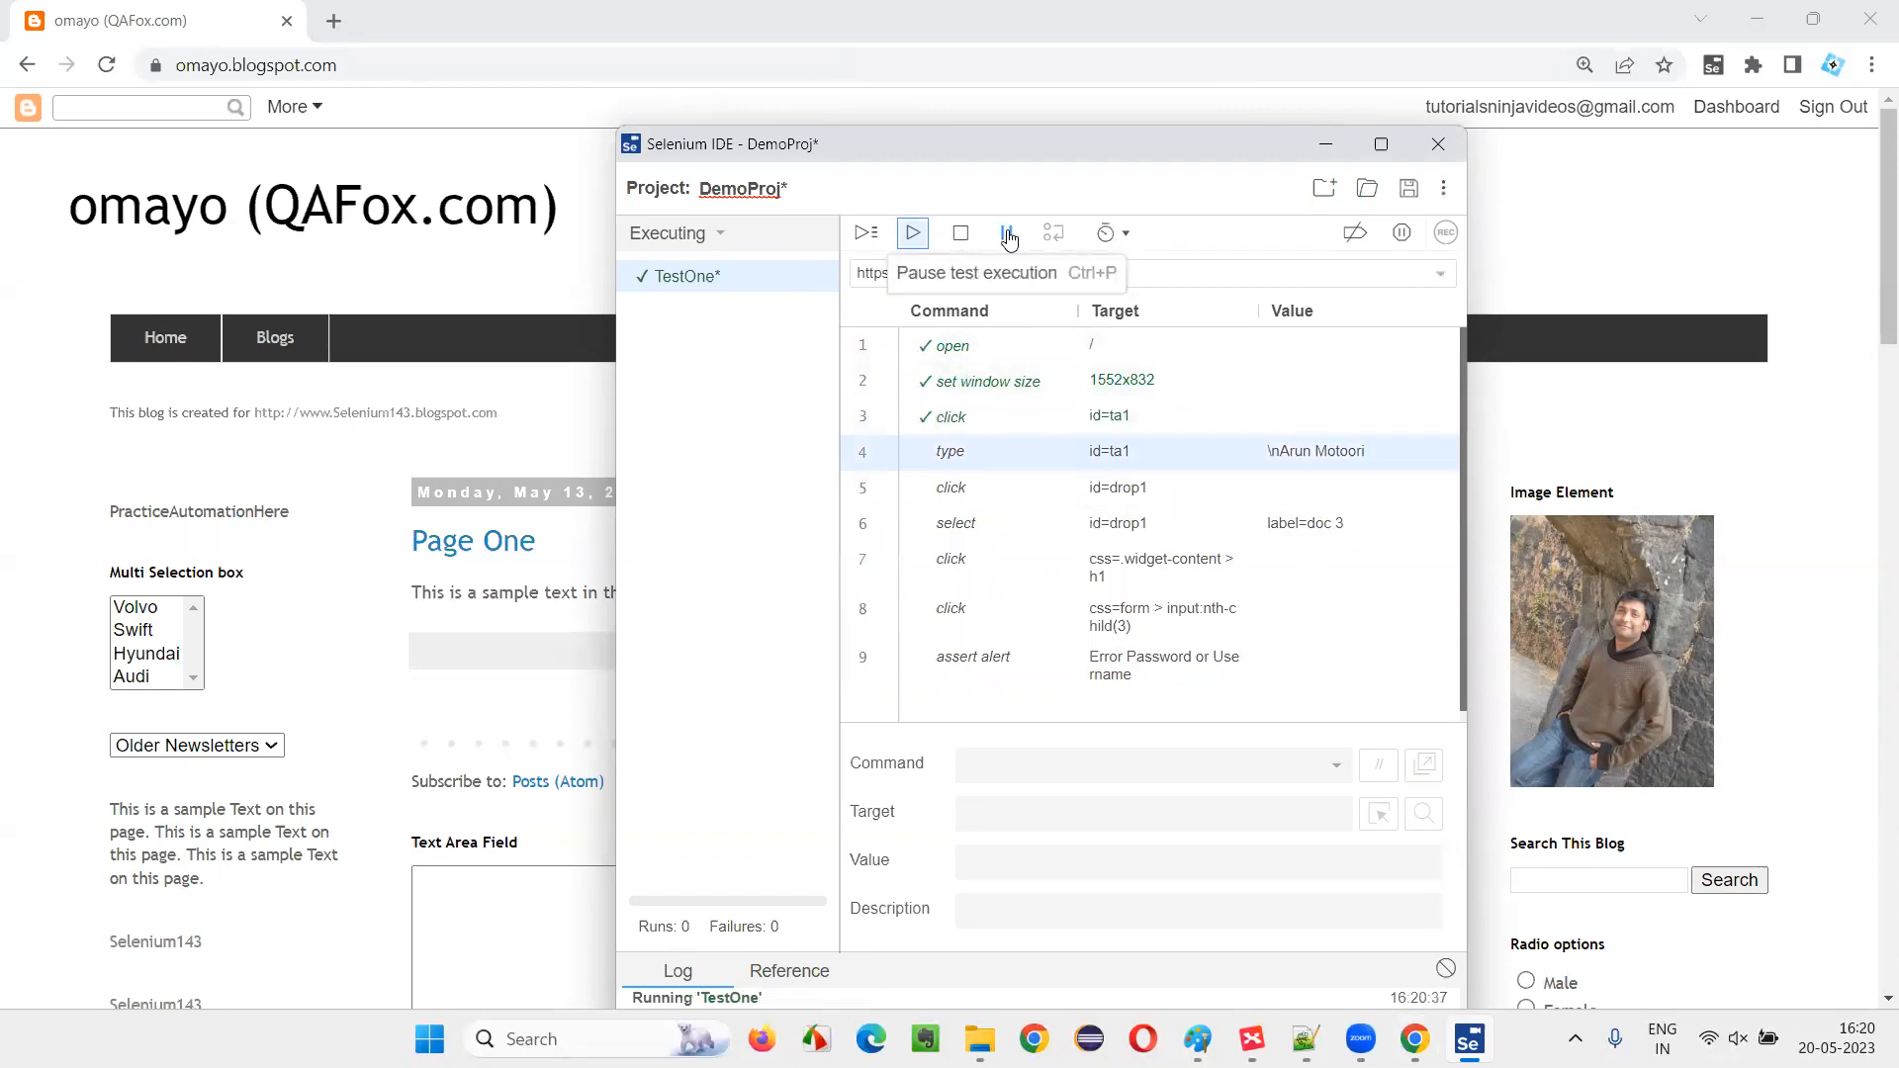
Pause TestOne mid-run after the type step, then resume it
left_click(1005, 233)
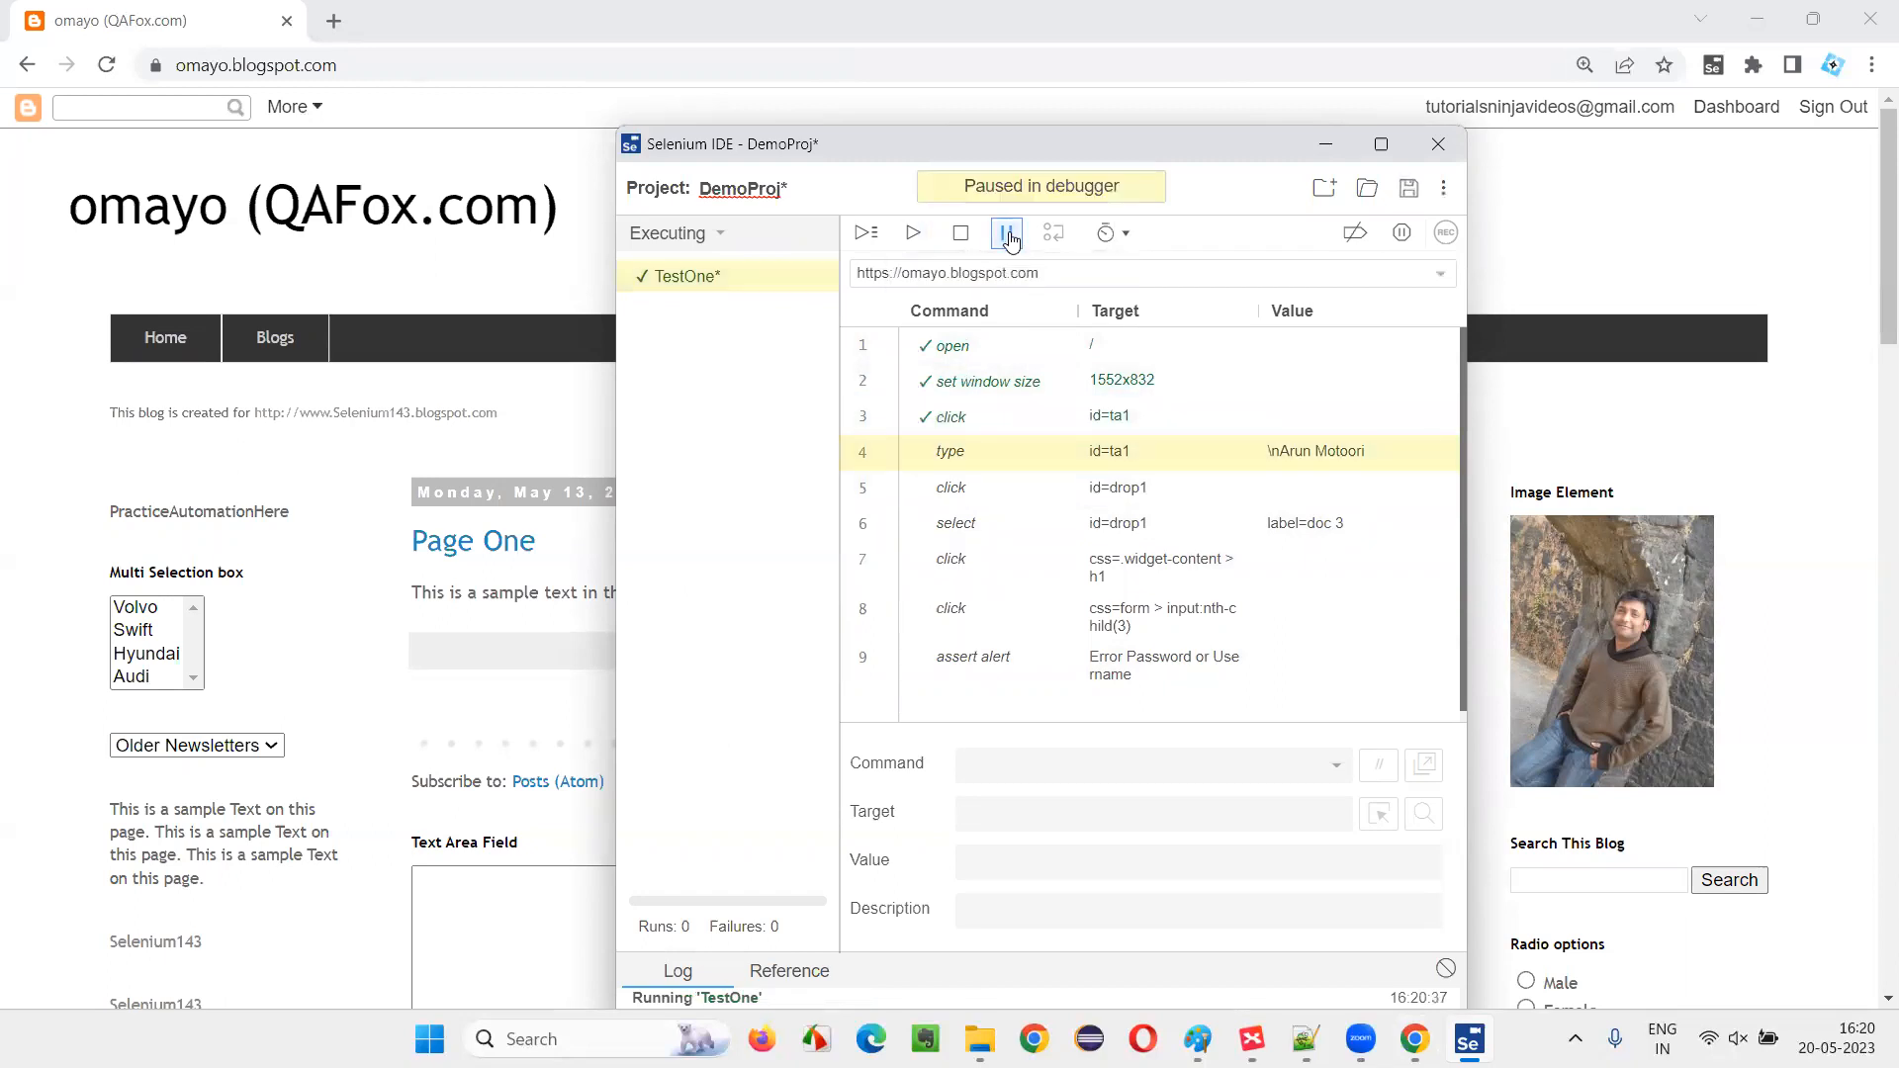
mouse_move(1006, 233)
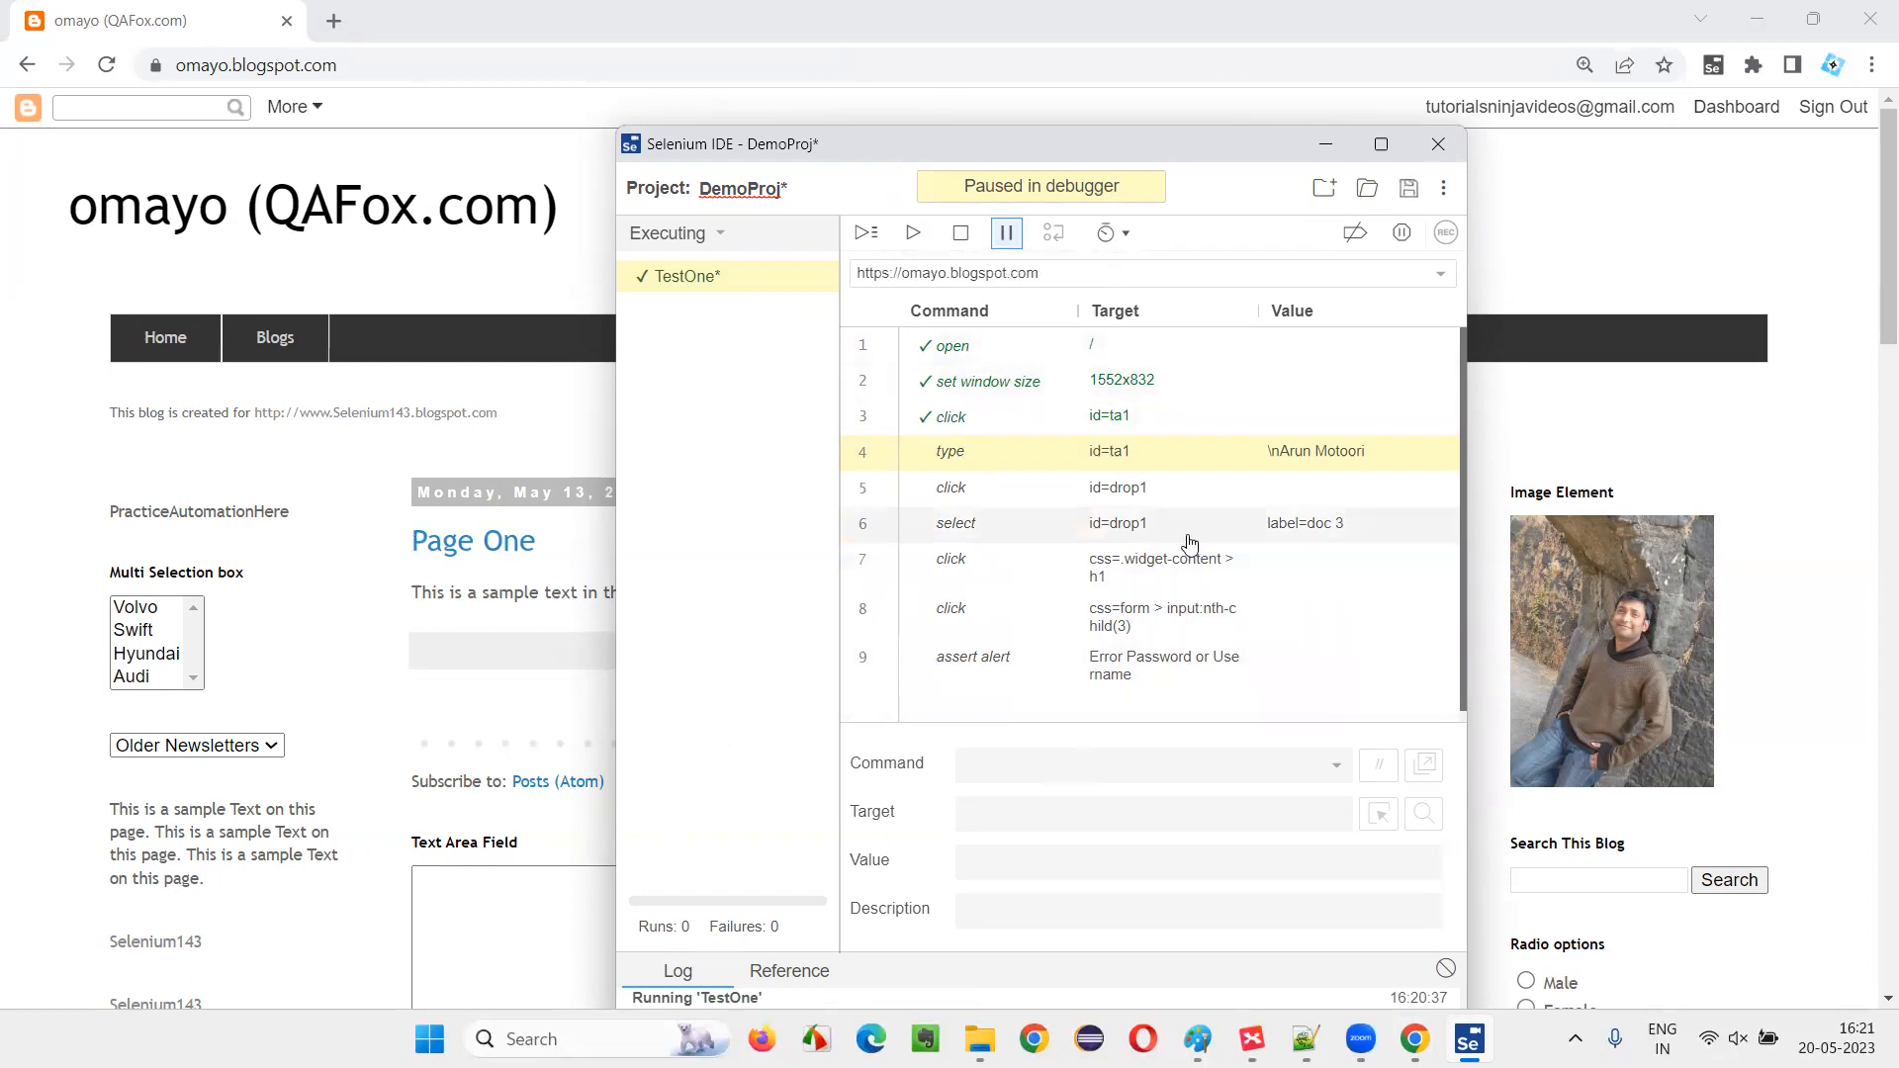
mouse_move(1005, 236)
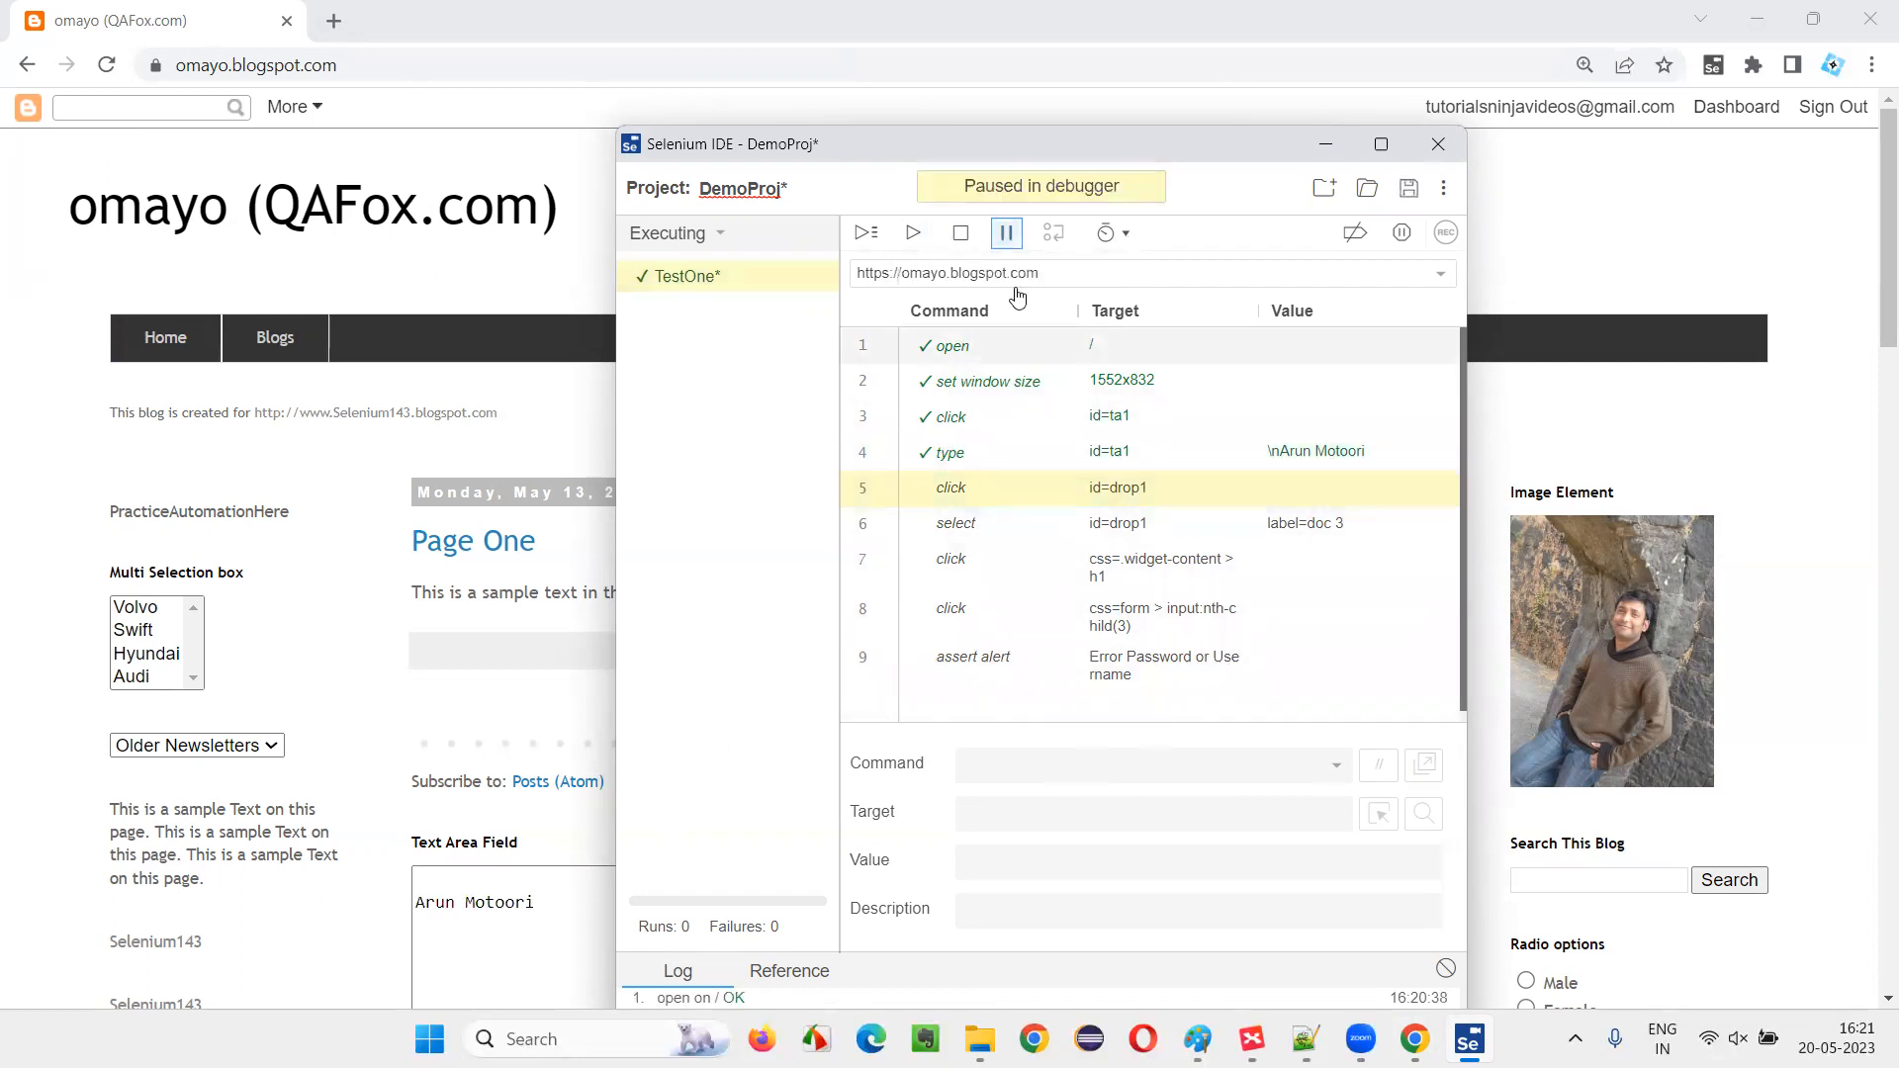
left_click(912, 233)
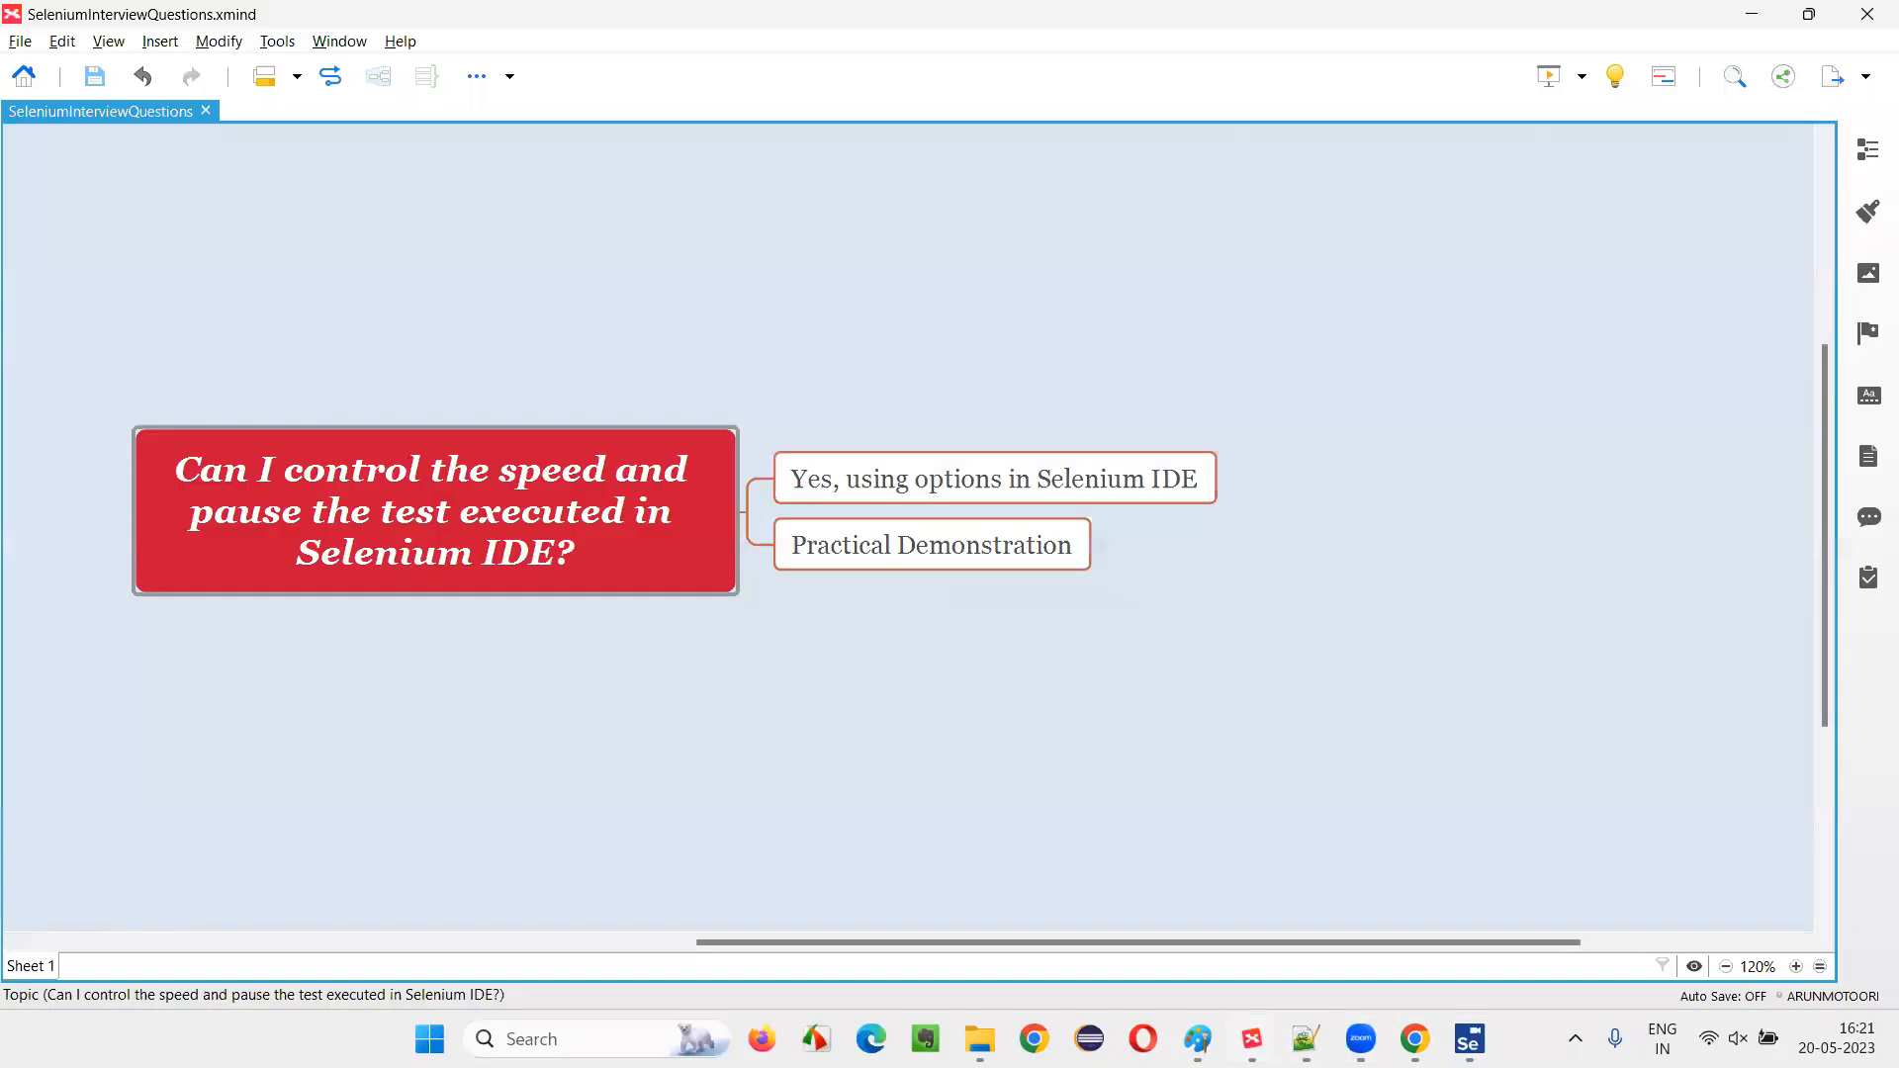
Highlight the central XMind question about controlling speed and pausing tests
left_click(419, 522)
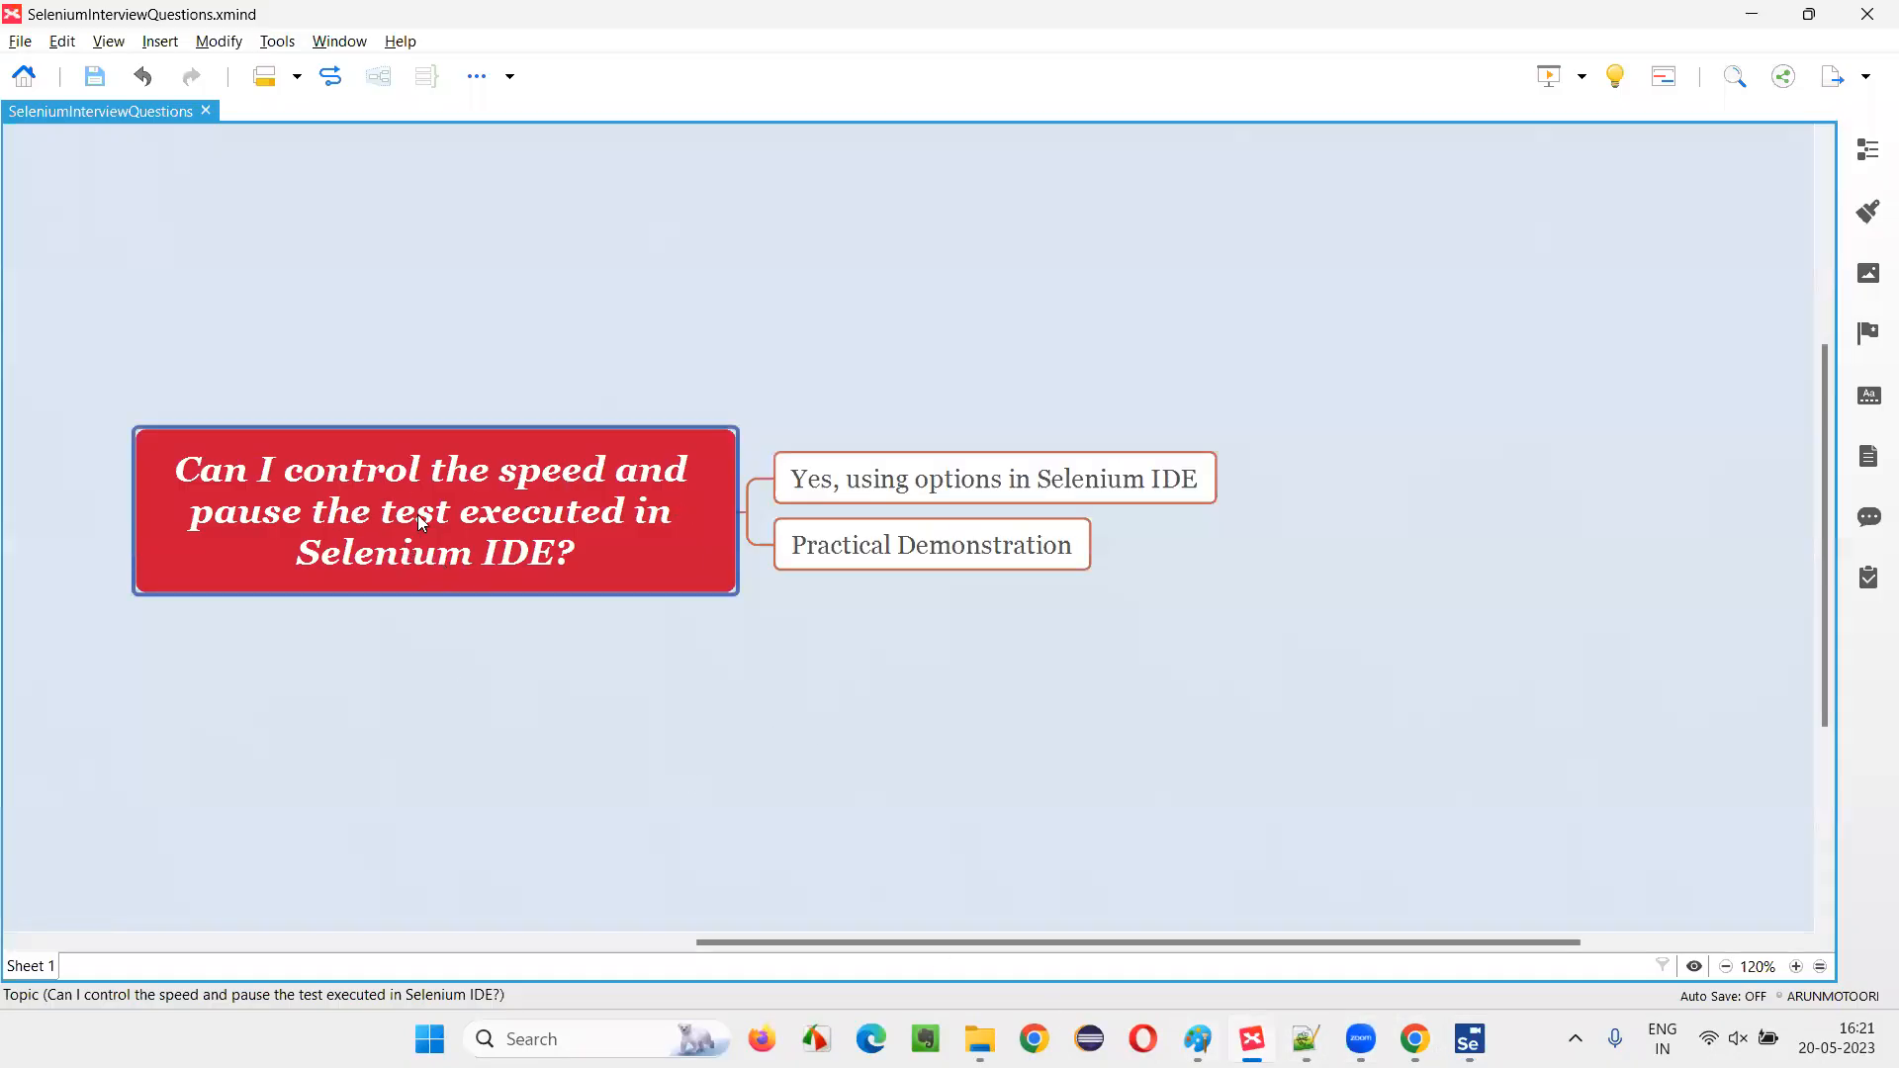
mouse_move(649, 579)
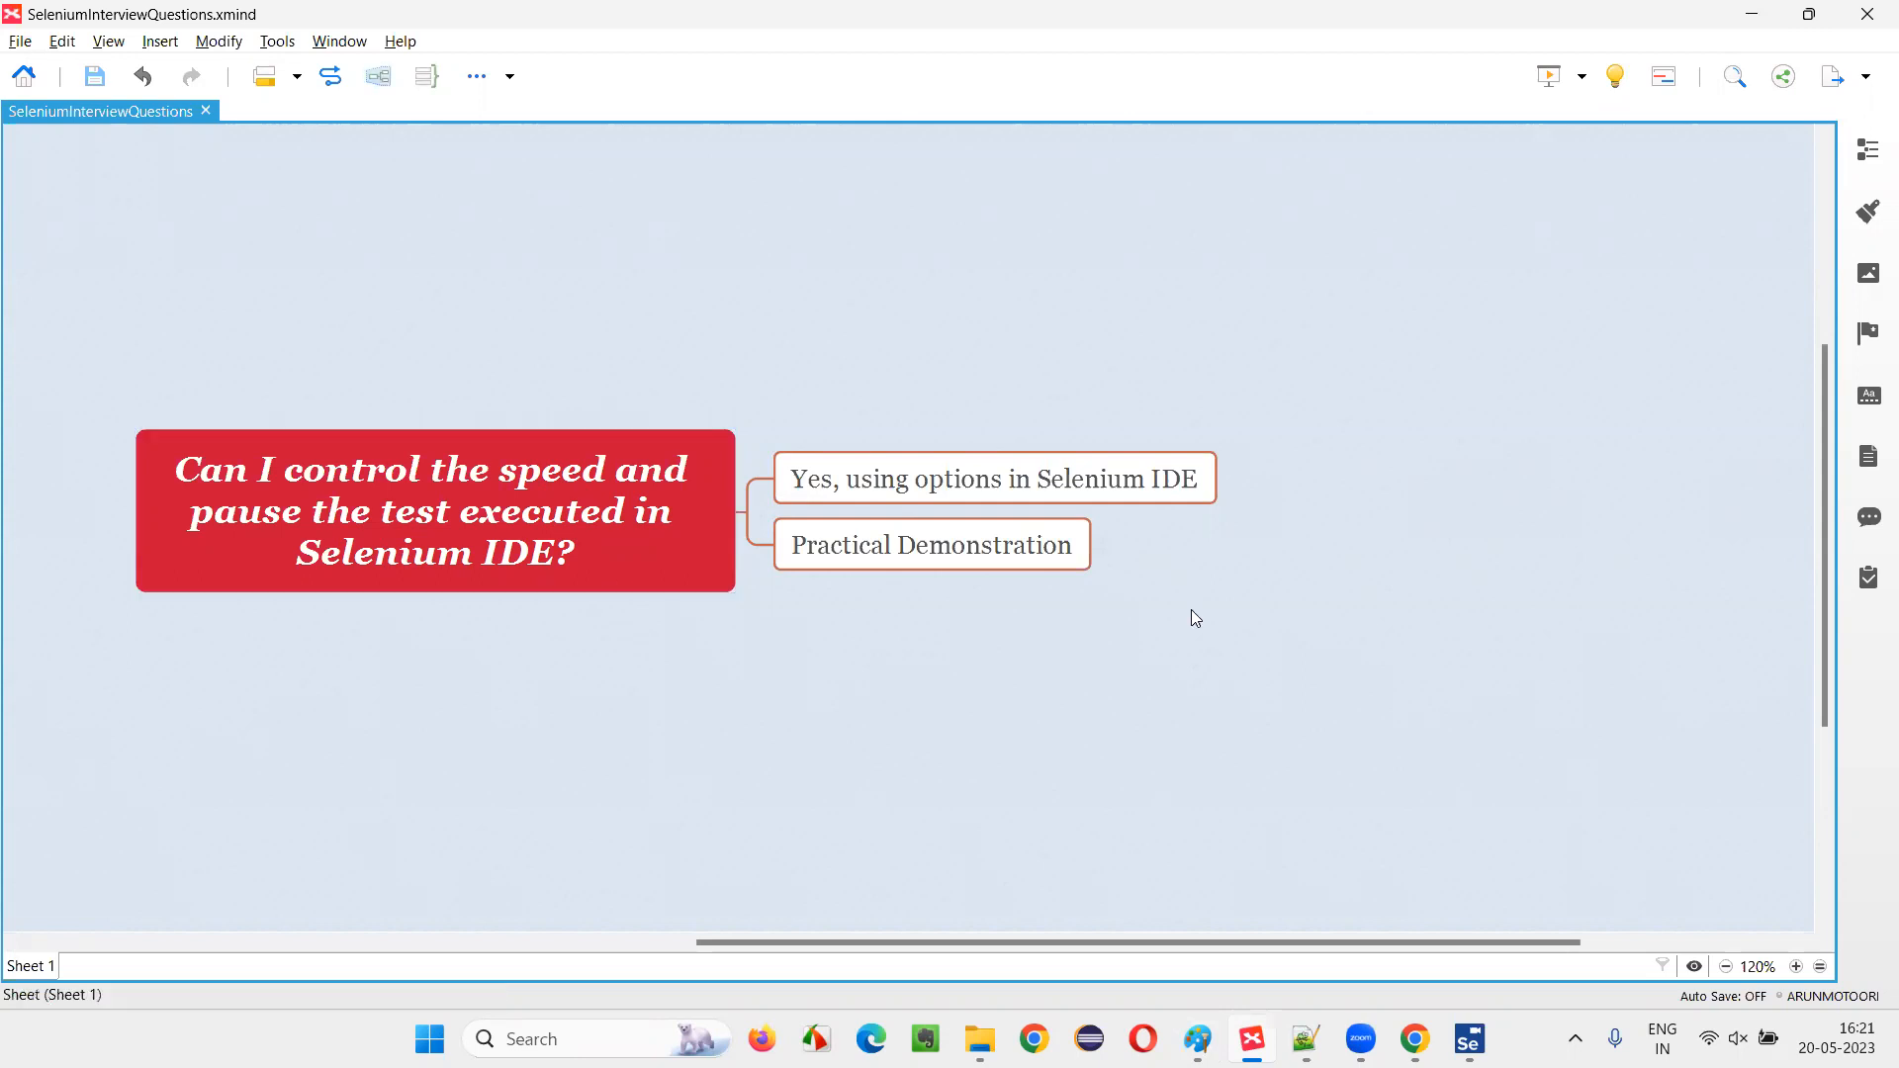
mouse_move(1309, 151)
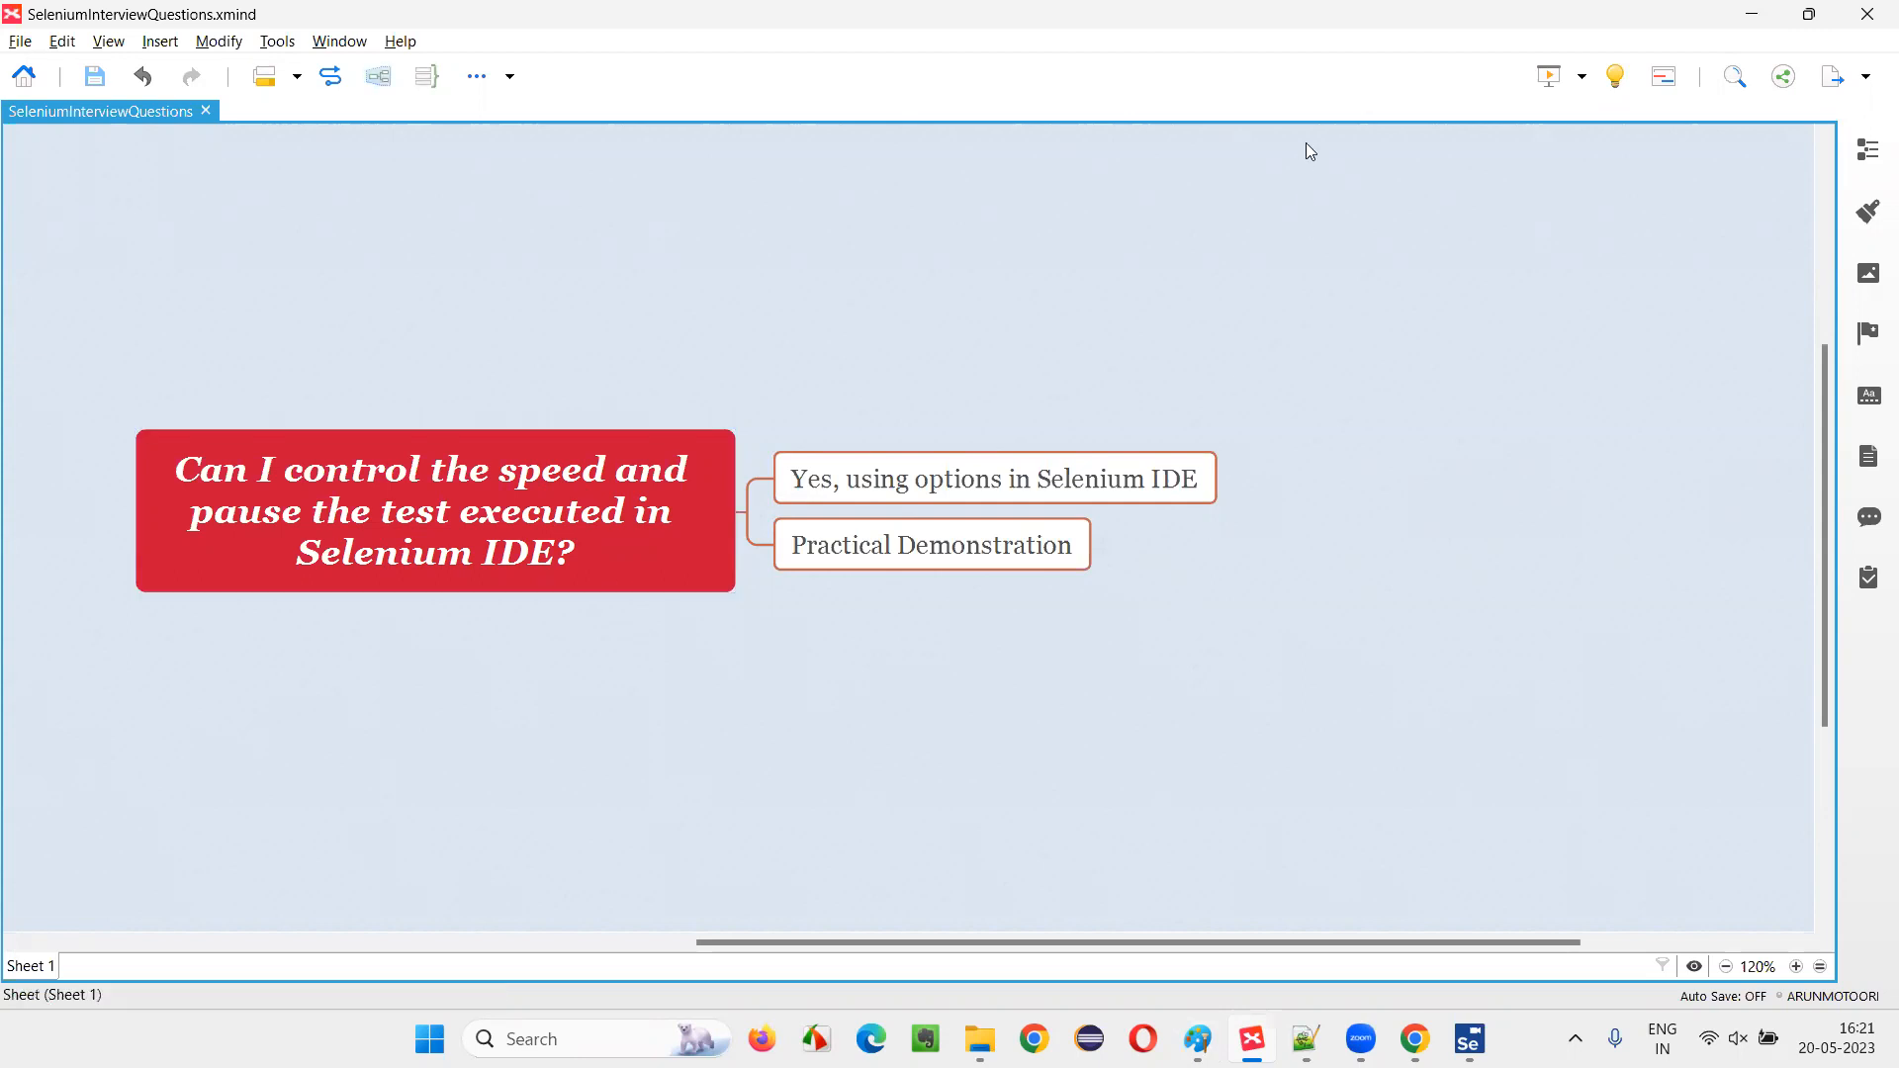